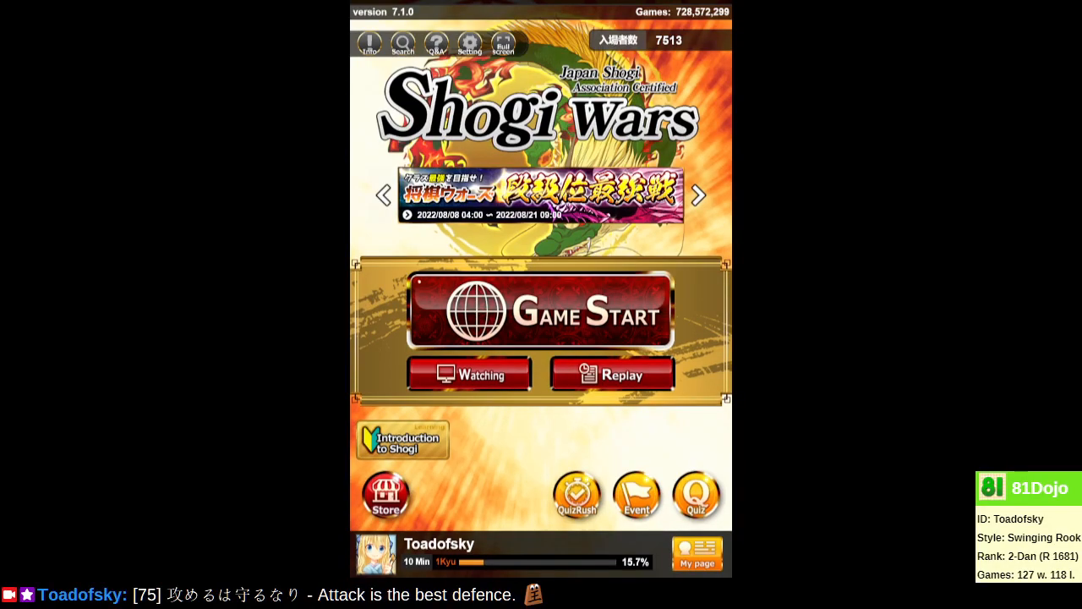
# - Start matching for a new 10-minute online game from the home screen
pyautogui.click(541, 311)
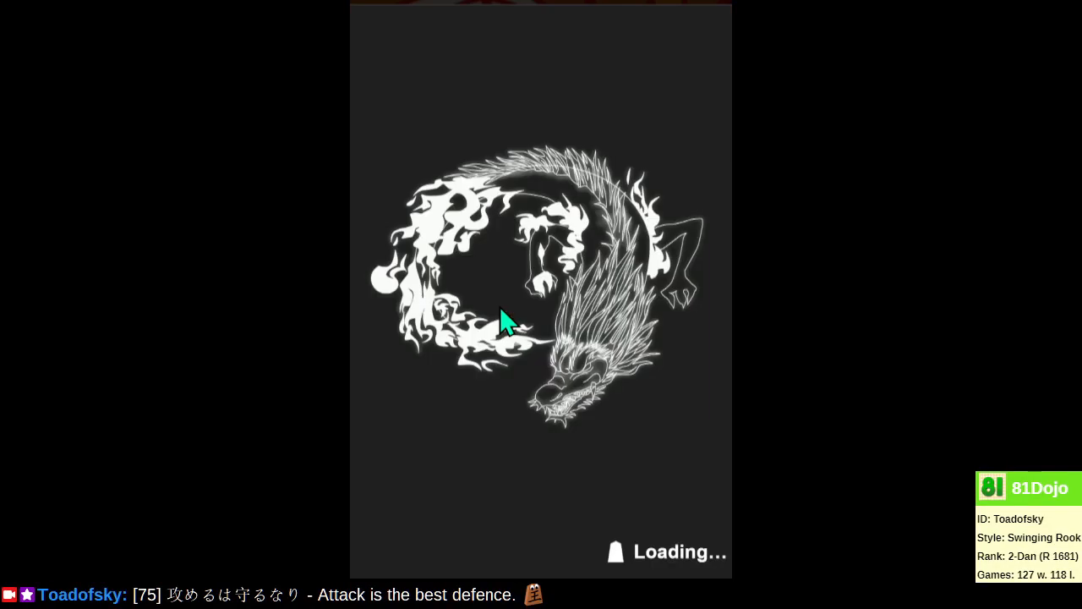
pyautogui.moveTo(592, 497)
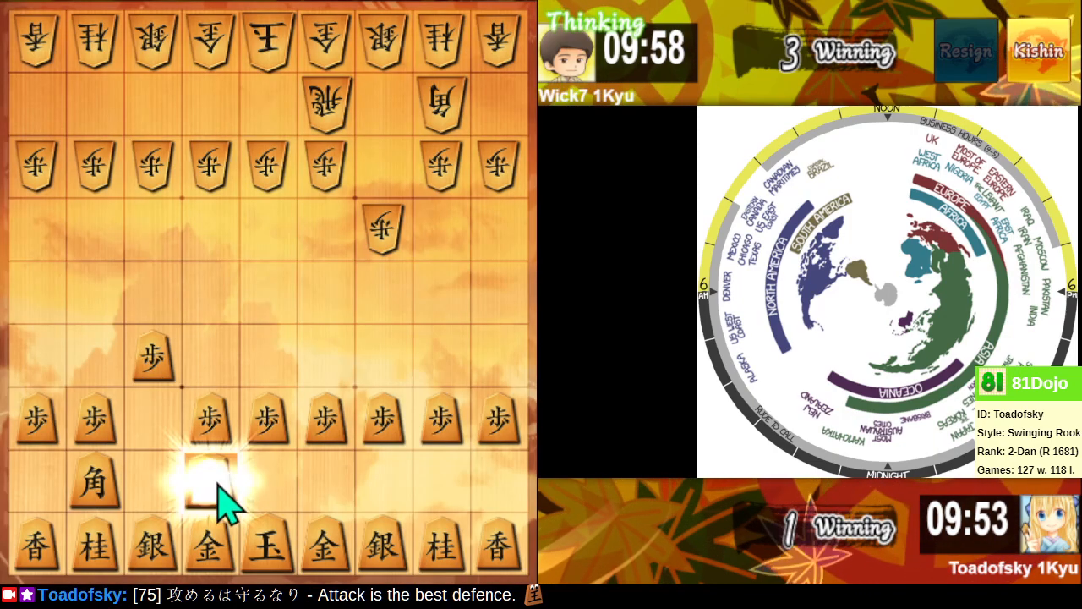
# - Swing the rook to the centre file and shift the king toward the right side
pyautogui.click(210, 481)
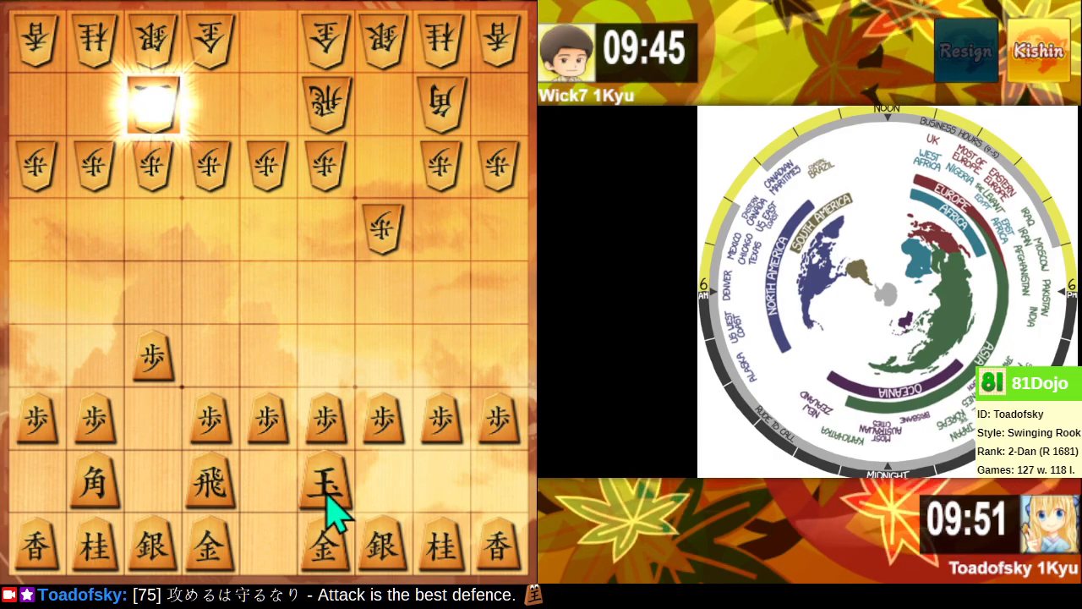
pyautogui.click(324, 487)
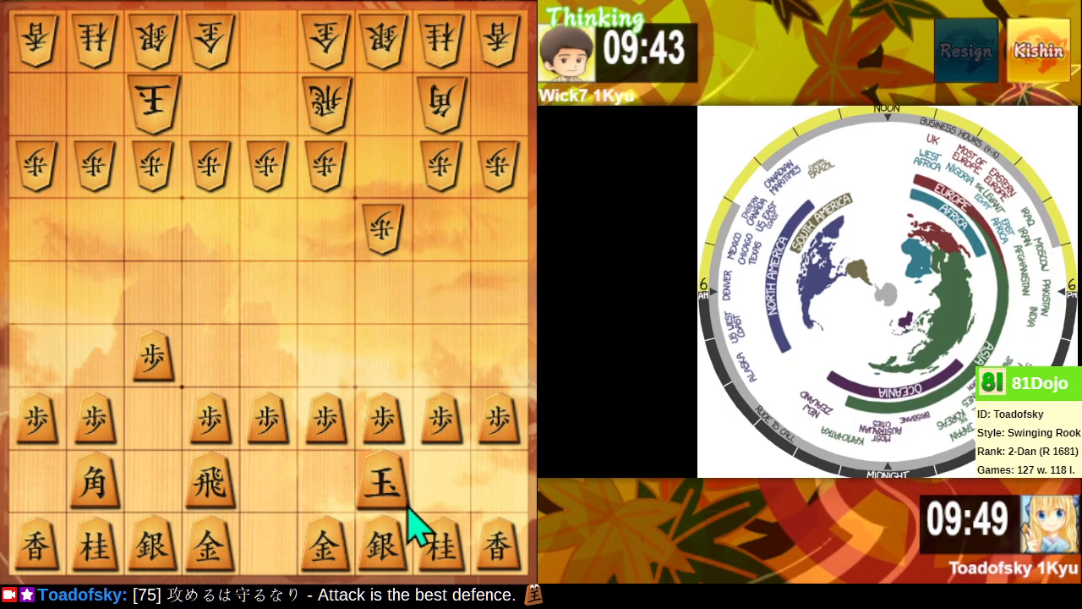
pyautogui.moveTo(347, 499)
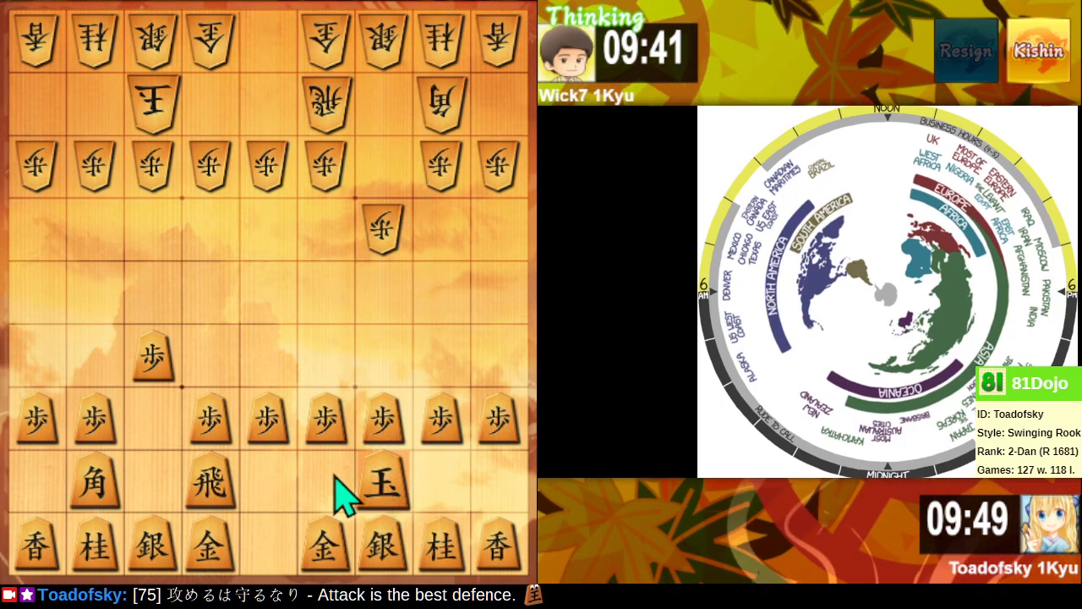
pyautogui.moveTo(155, 422)
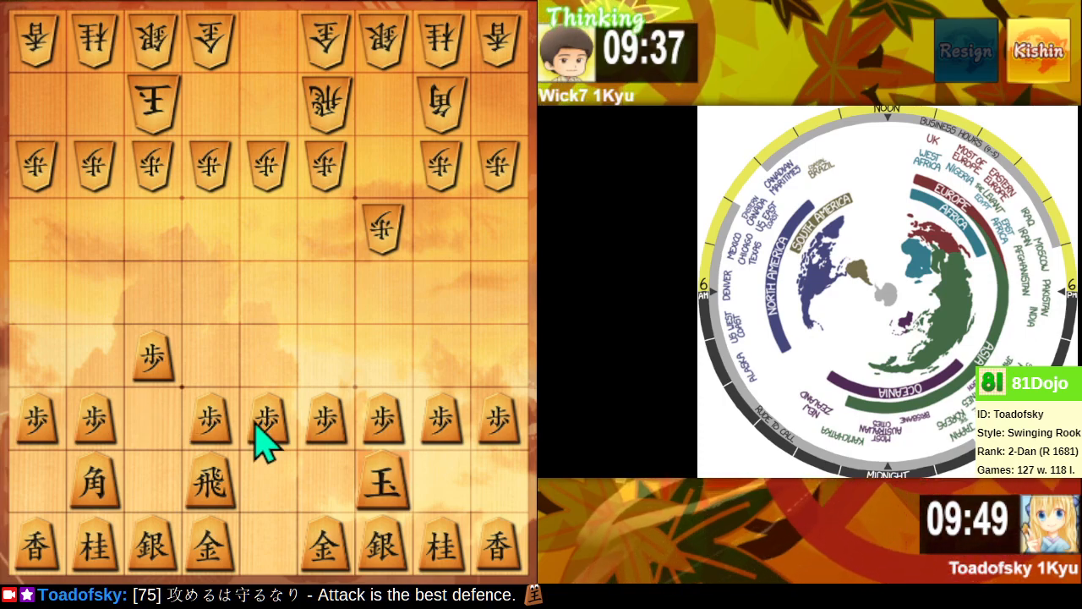
pyautogui.moveTo(279, 504)
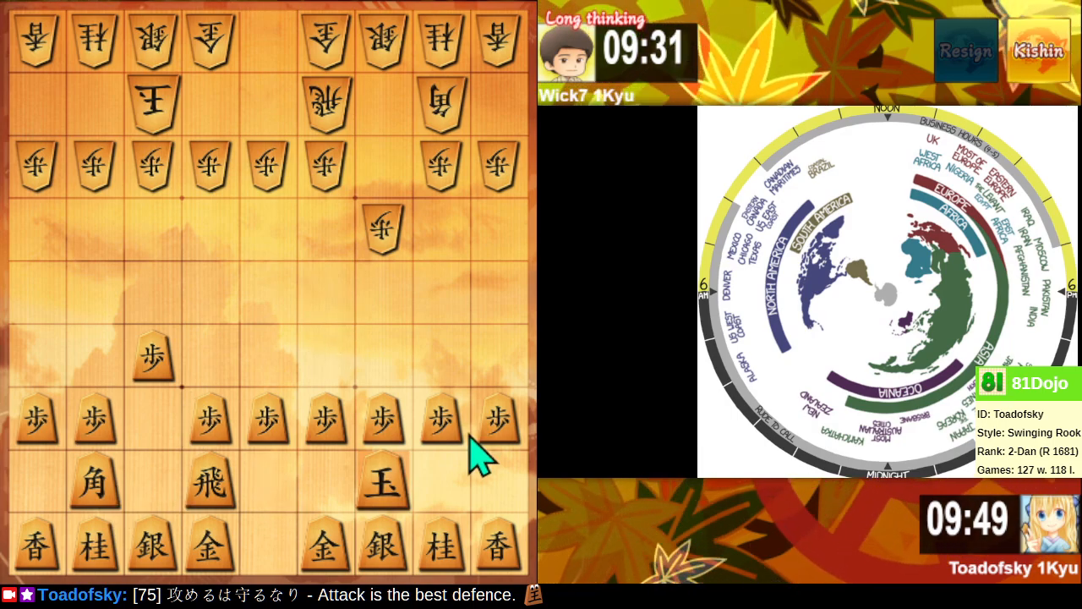
pyautogui.moveTo(477, 459)
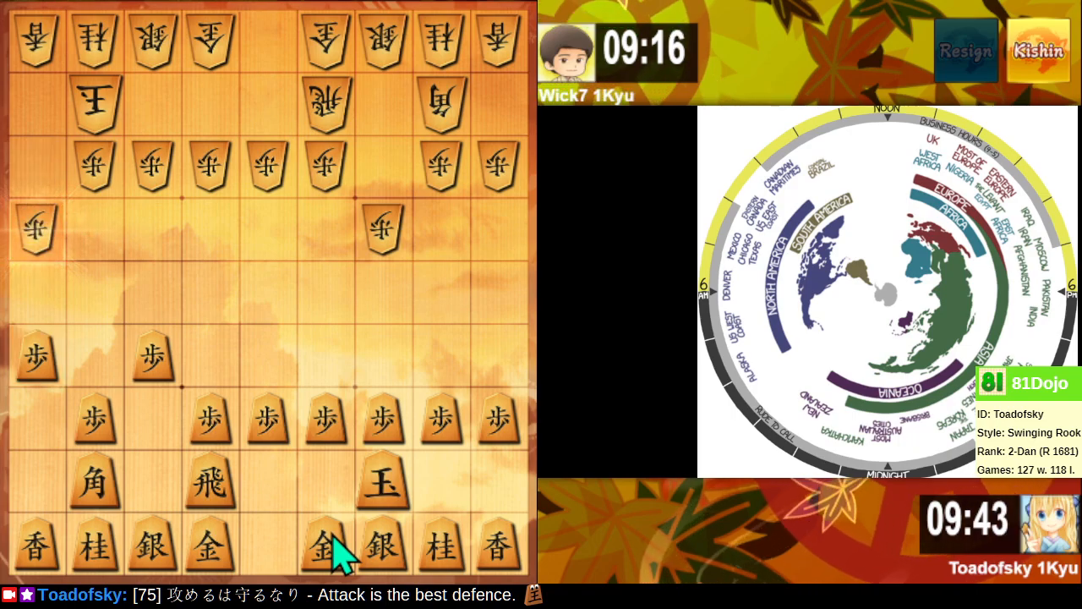
pyautogui.moveTo(465, 507)
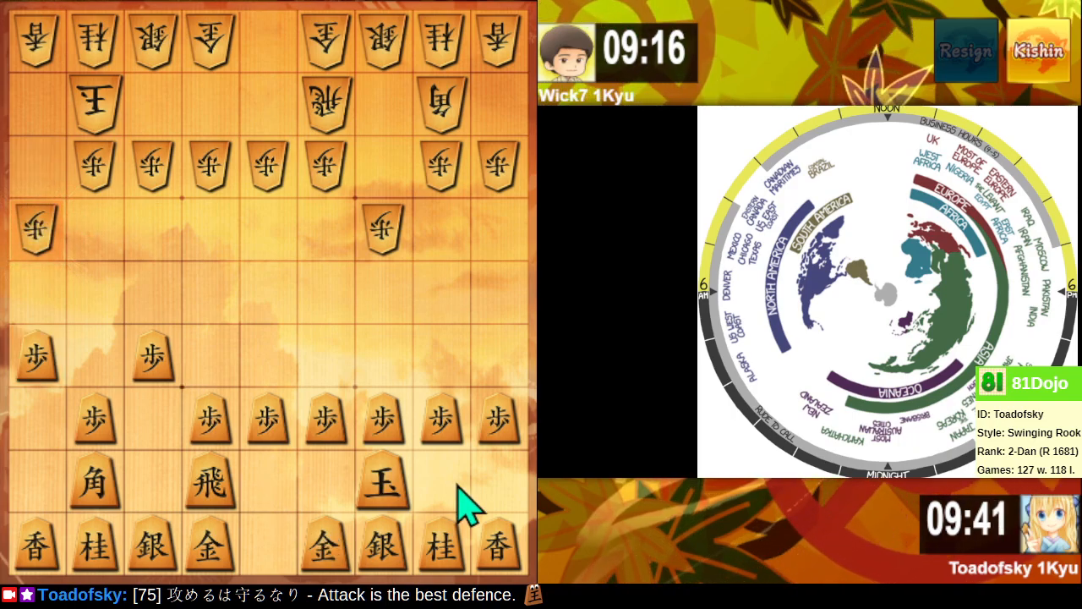
pyautogui.moveTo(499, 507)
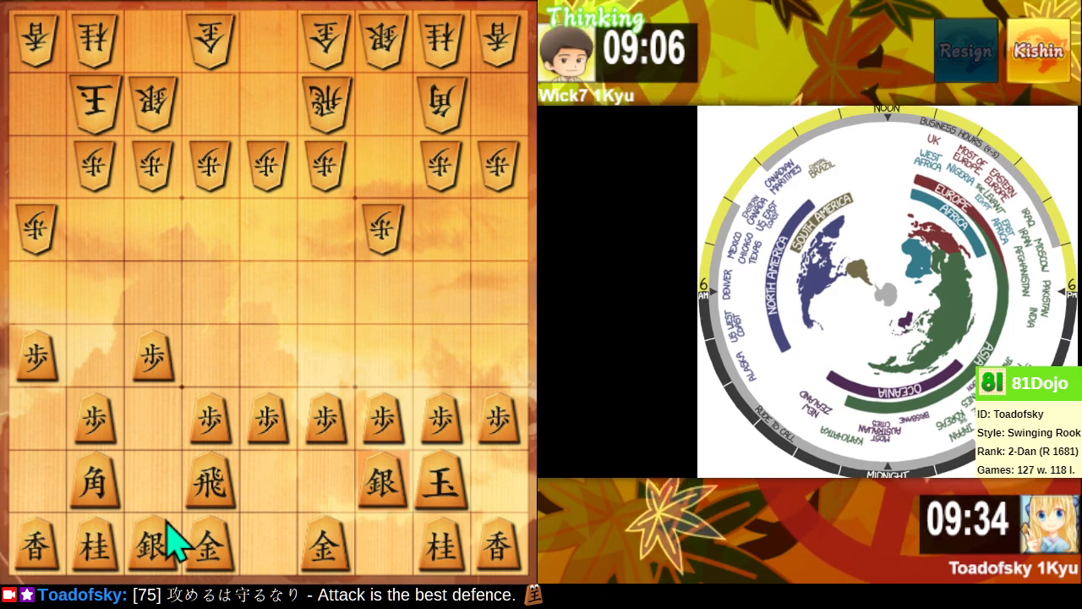
pyautogui.moveTo(165, 507)
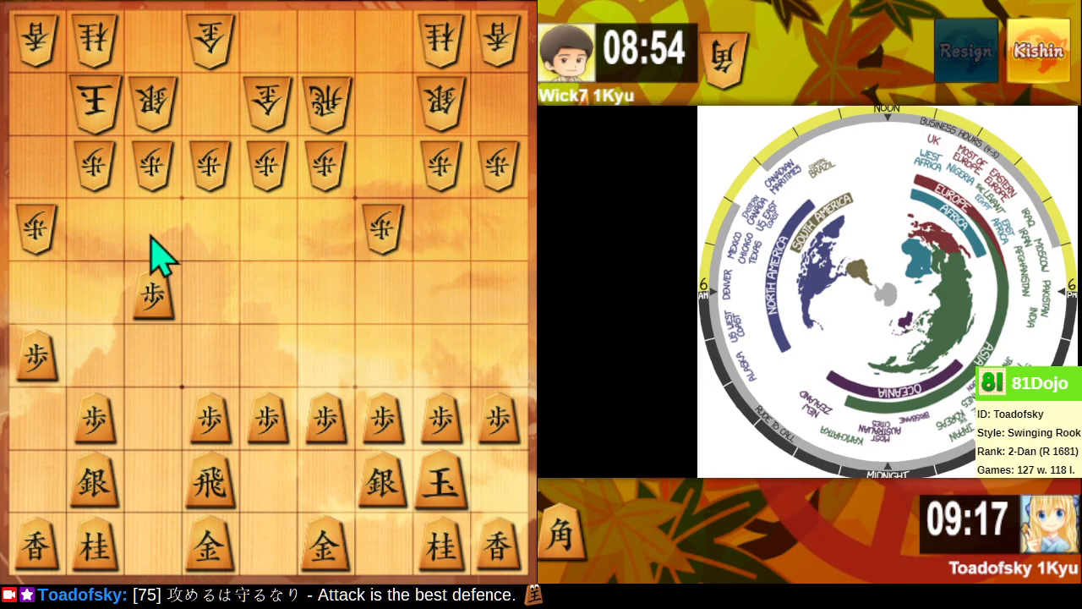
# - Advance the left silver toward the centre, bring up the gold and push the centre-left pawn
pyautogui.click(152, 296)
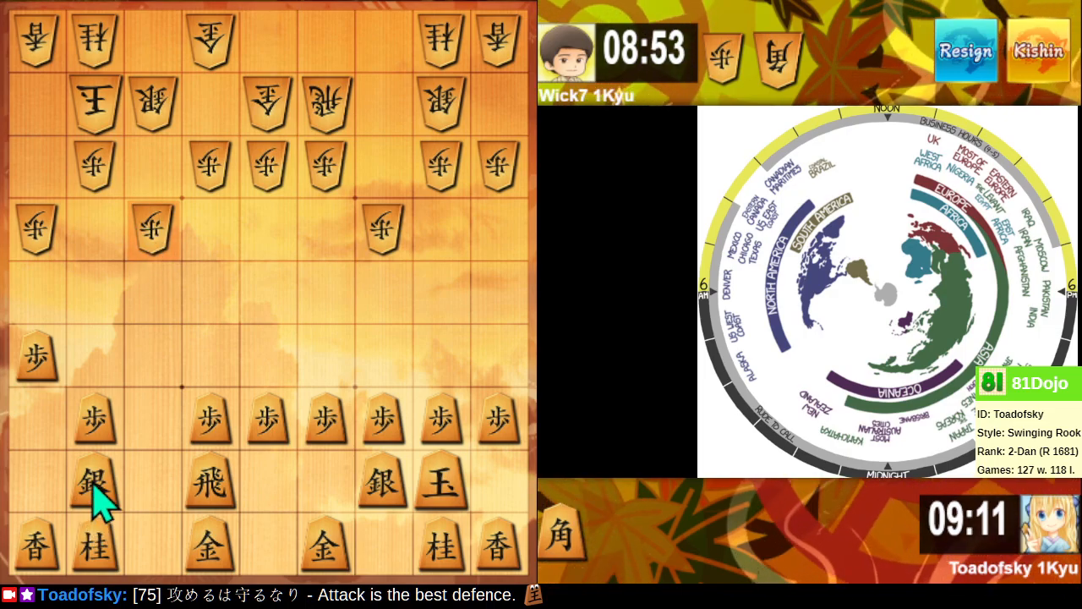
pyautogui.click(93, 482)
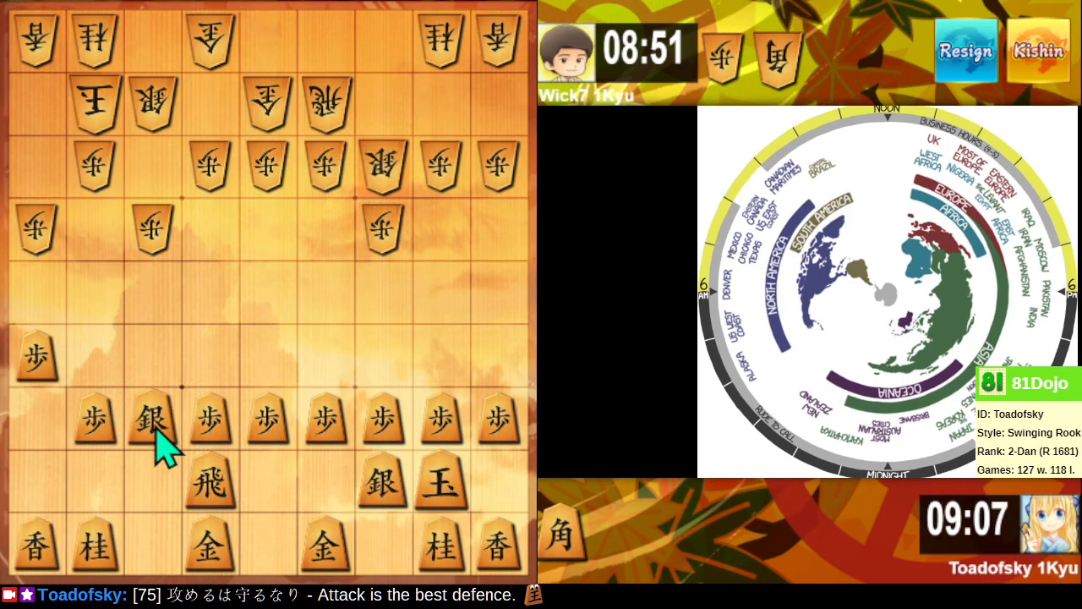
pyautogui.moveTo(372, 414)
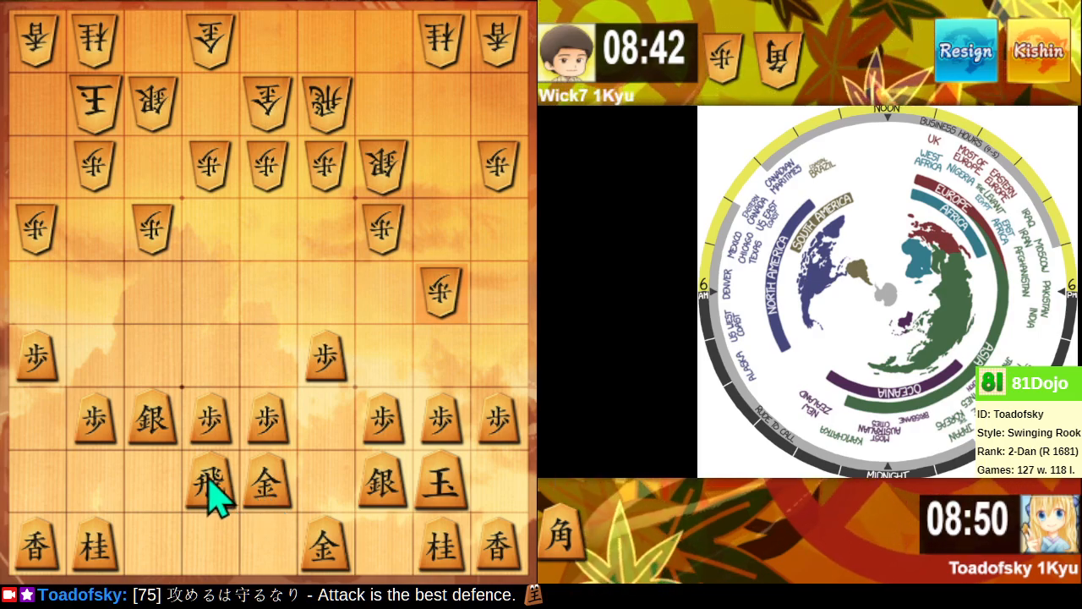
pyautogui.click(440, 291)
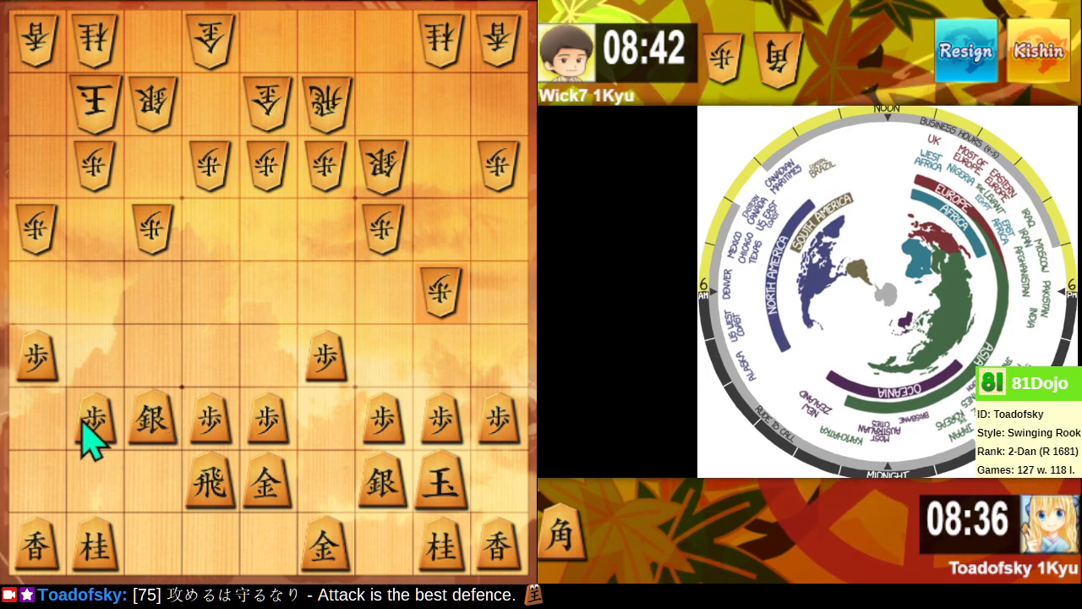
pyautogui.moveTo(155, 431)
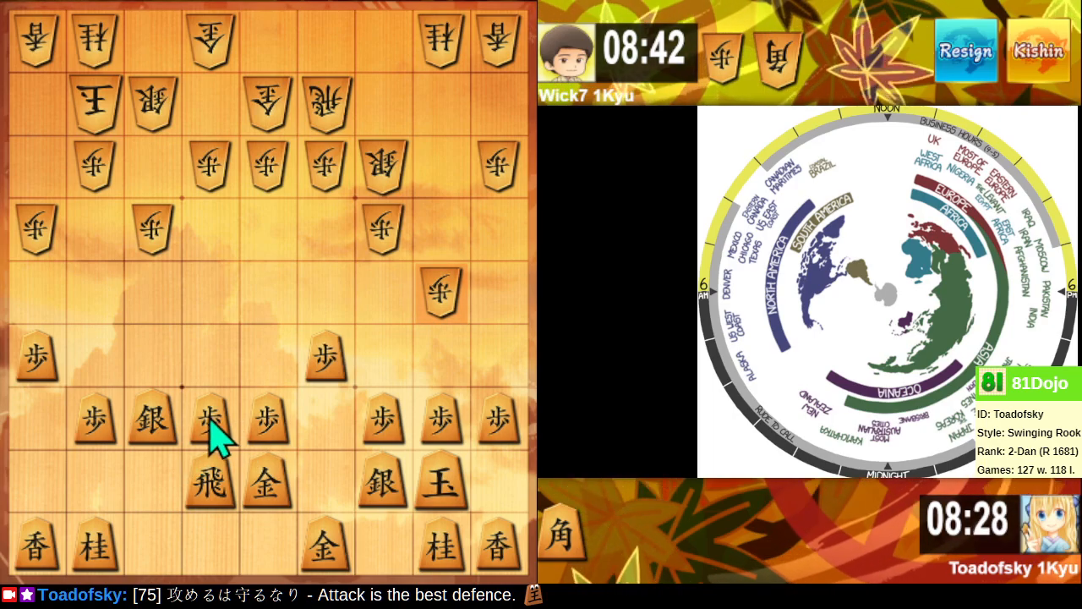
pyautogui.click(211, 420)
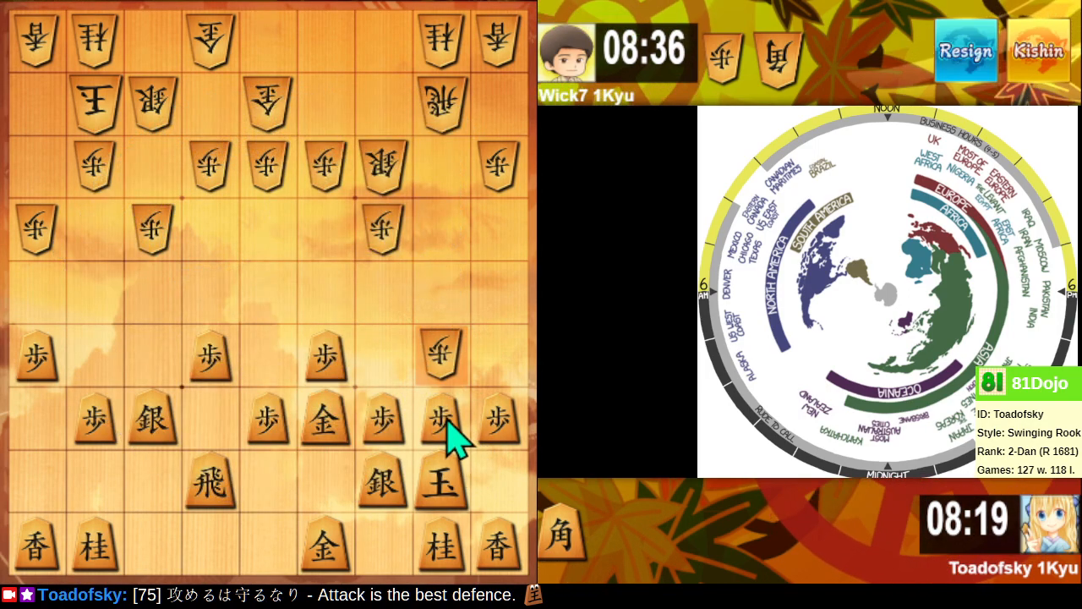
# - Drop a pawn to block the enemy rook, then drop the bishop on the centre square for victory
pyautogui.click(440, 429)
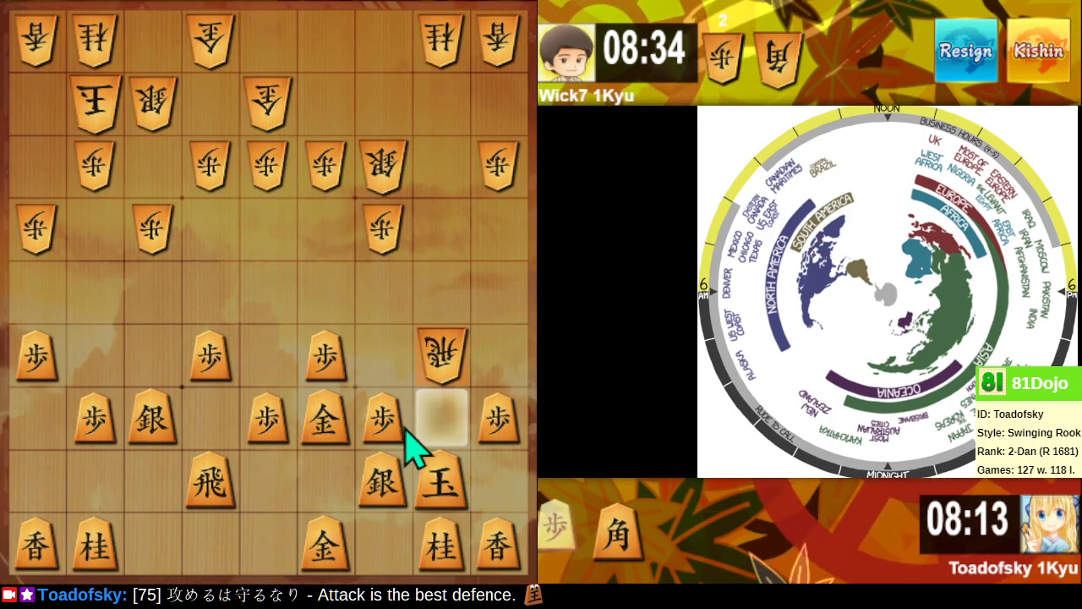
pyautogui.click(440, 415)
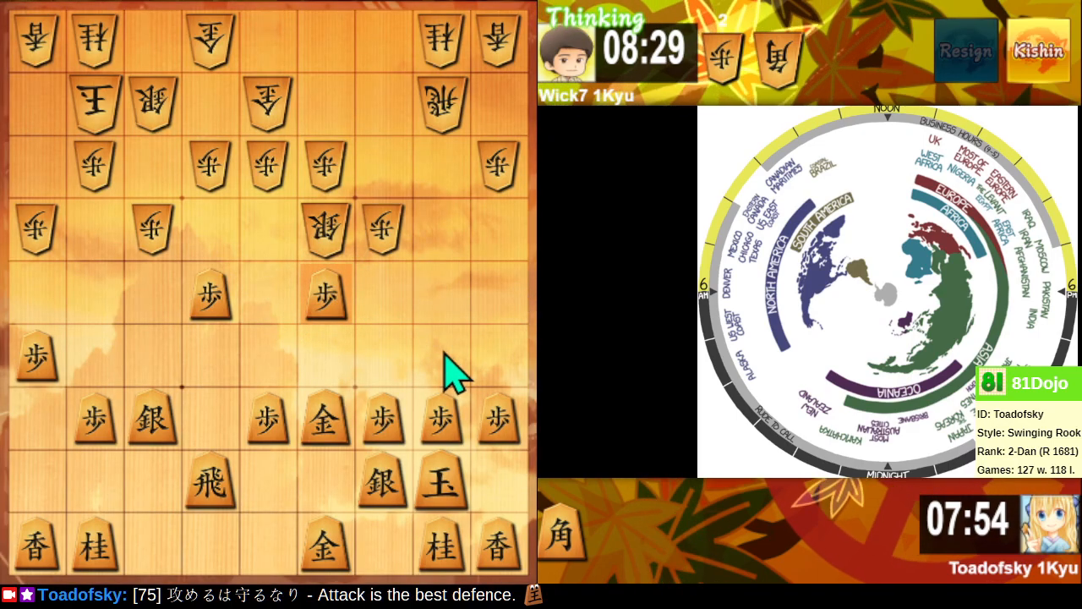
pyautogui.moveTo(393, 190)
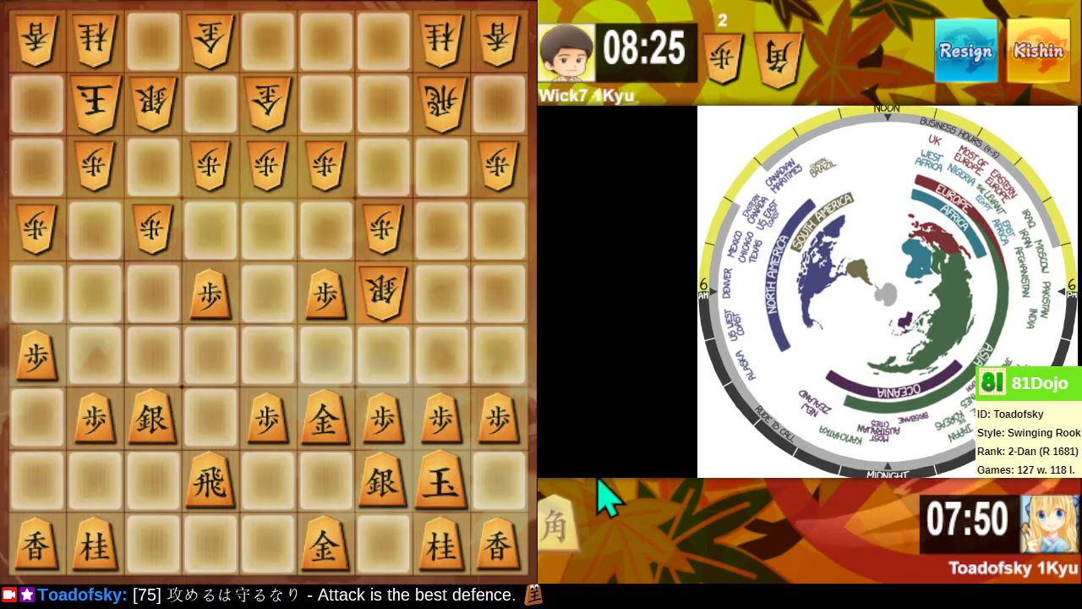
pyautogui.click(267, 295)
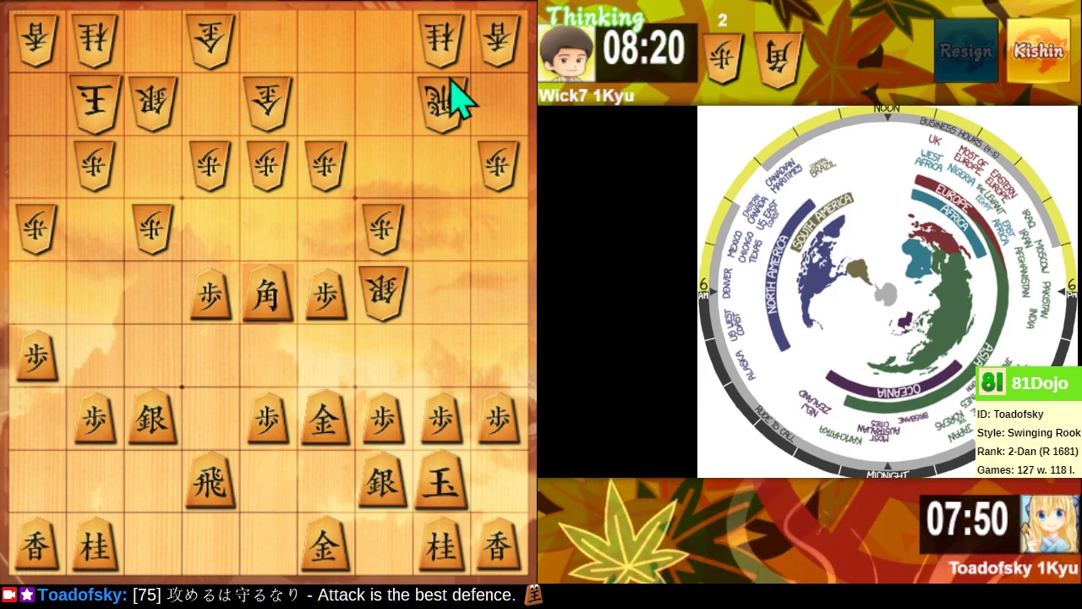
pyautogui.moveTo(245, 363)
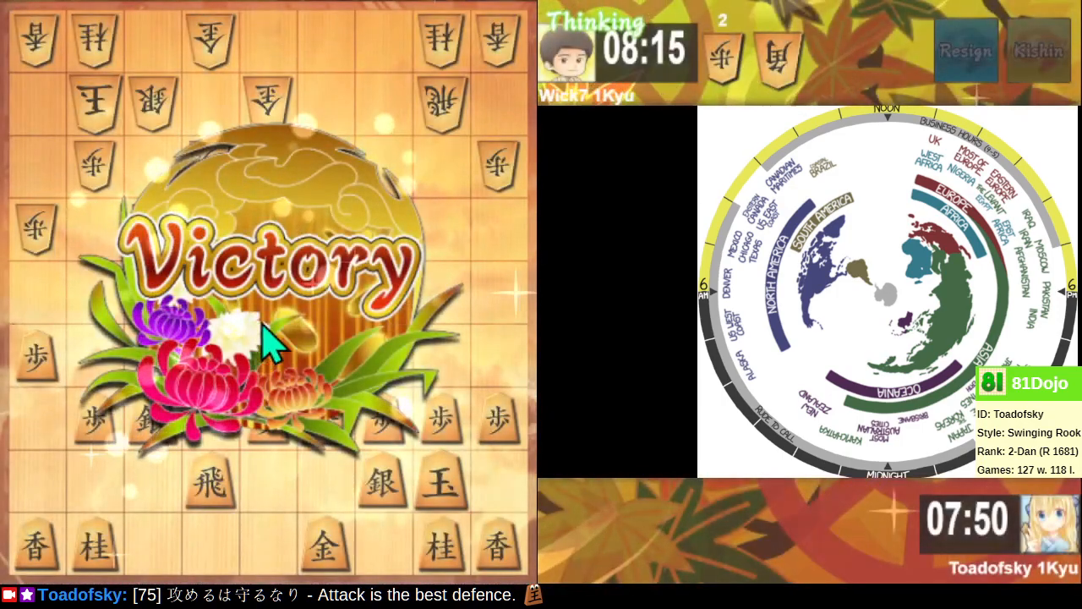
pyautogui.moveTo(338, 262)
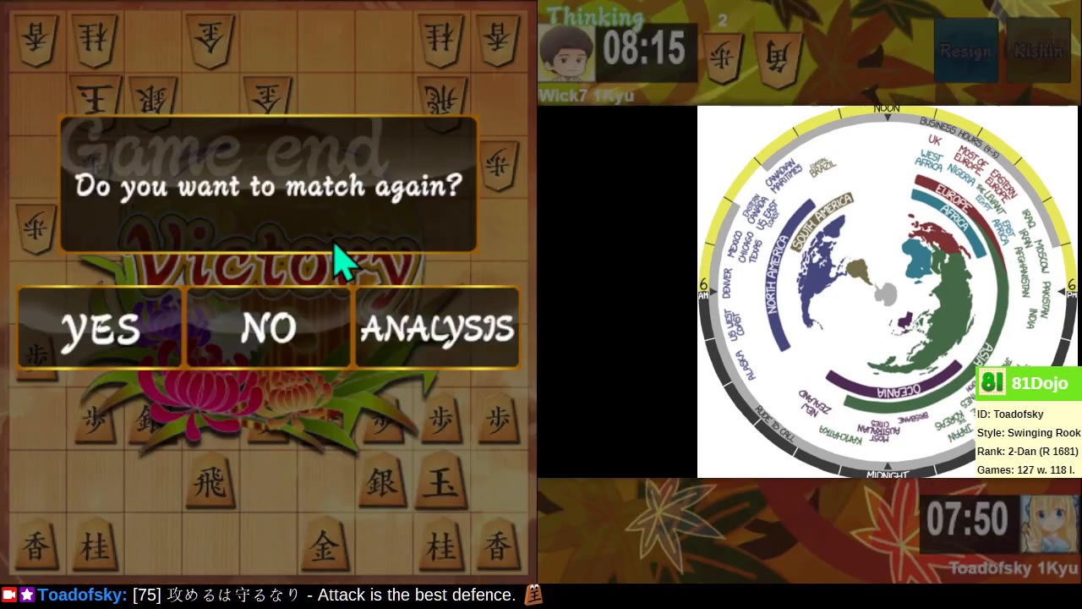
pyautogui.click(100, 328)
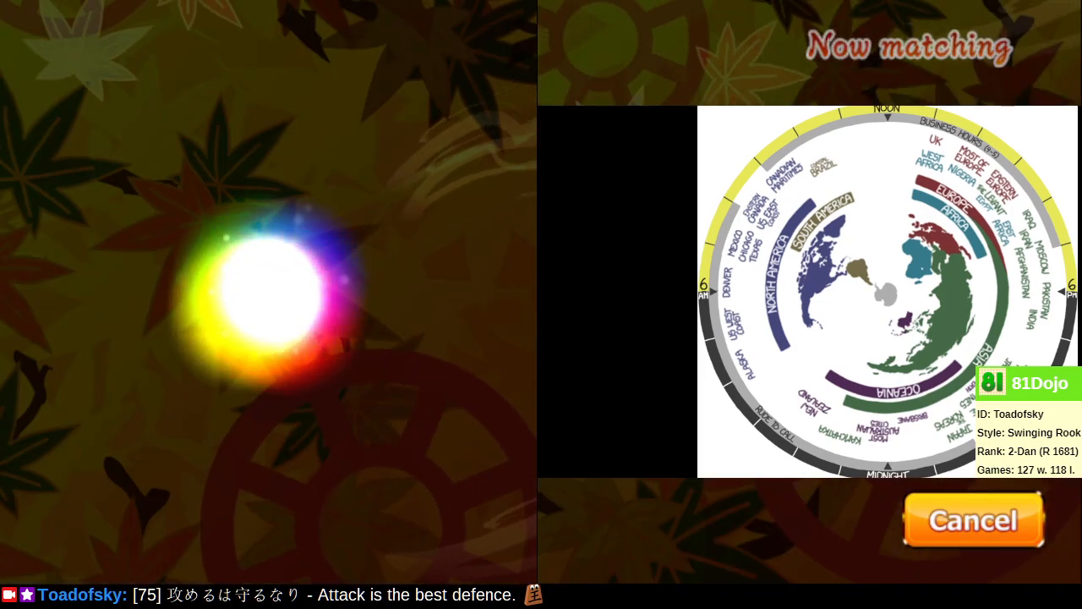
pyautogui.click(972, 520)
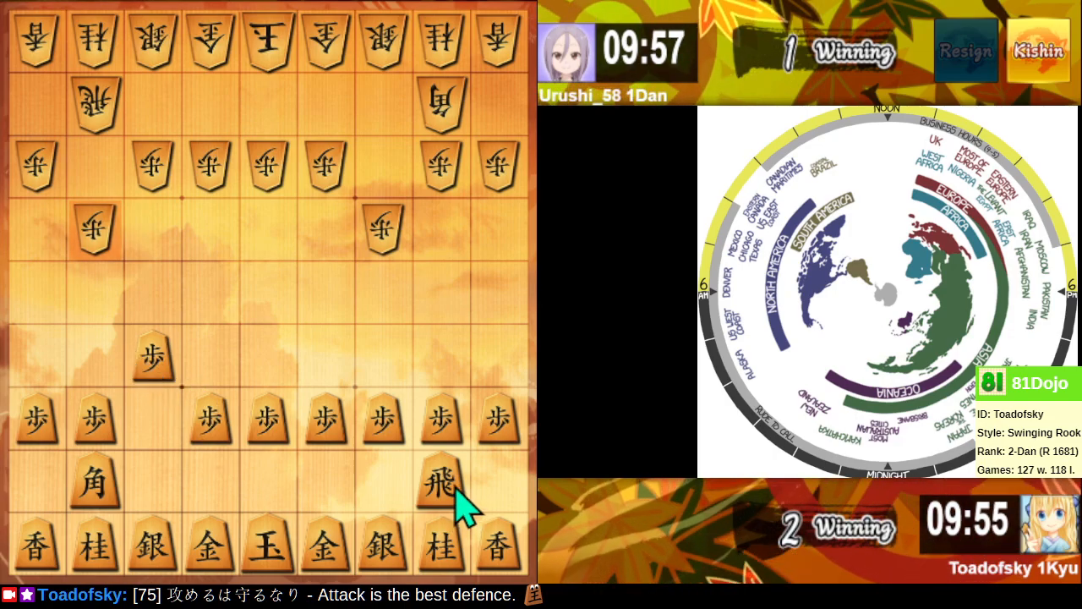
# - Raise the gold beside the bishop and move the king one square toward the right
pyautogui.click(152, 355)
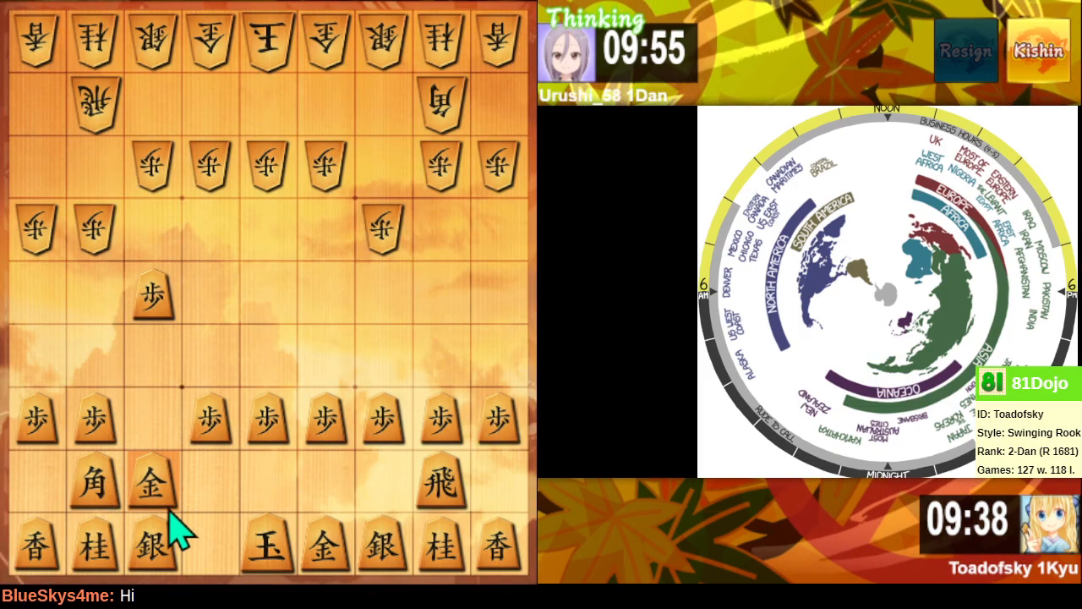
pyautogui.moveTo(220, 508)
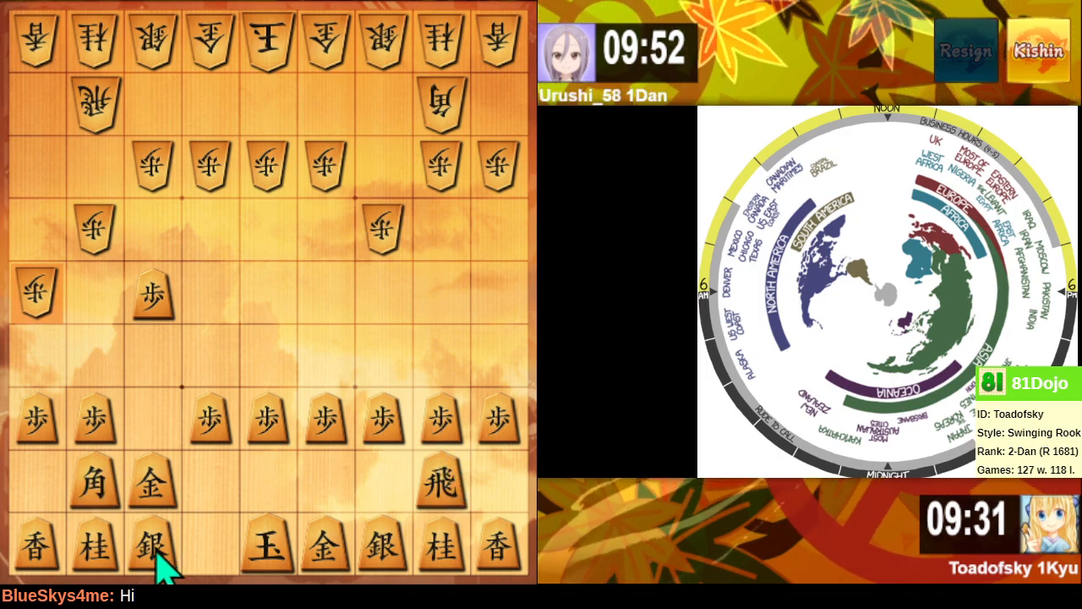
pyautogui.moveTo(71, 511)
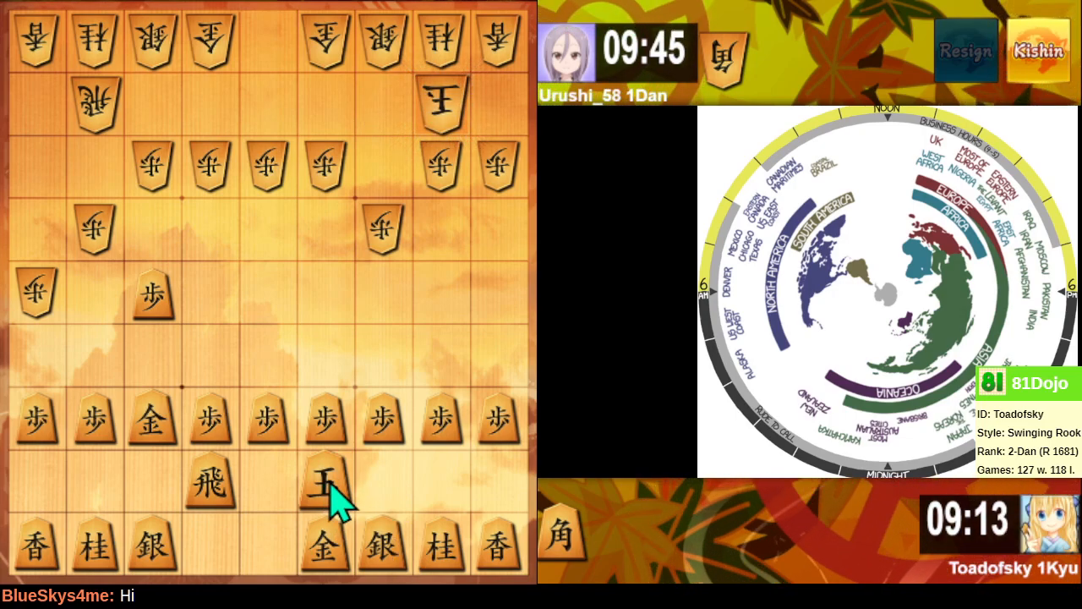
pyautogui.click(497, 414)
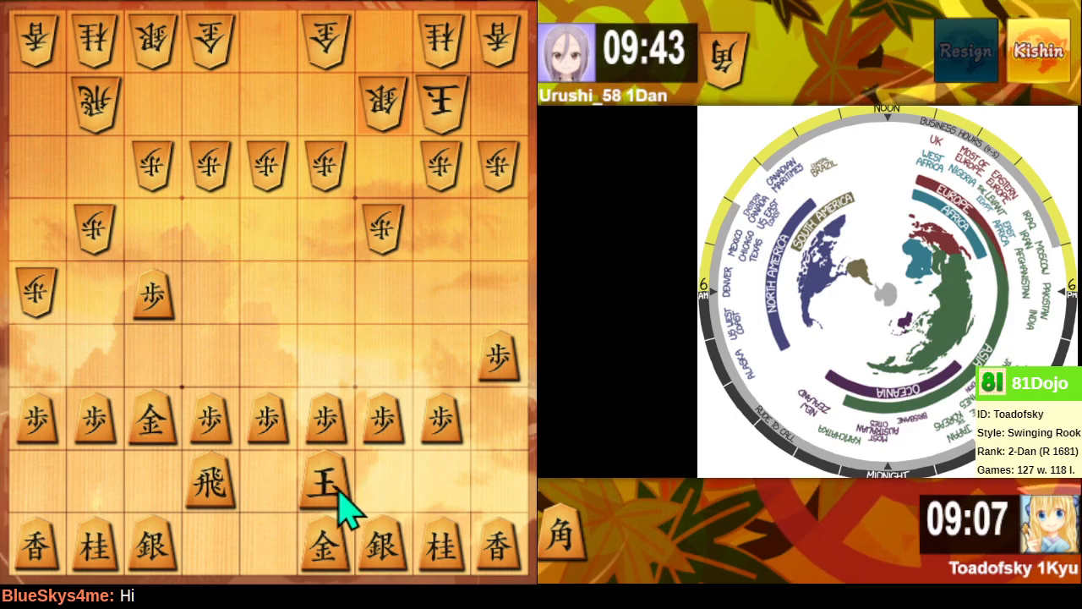
pyautogui.click(324, 483)
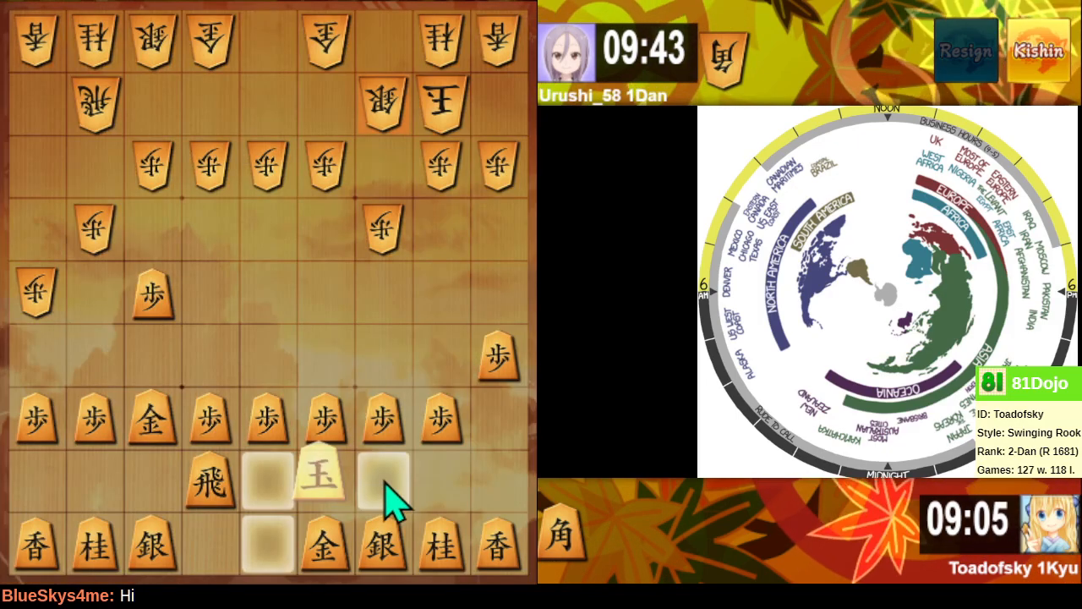
pyautogui.click(382, 482)
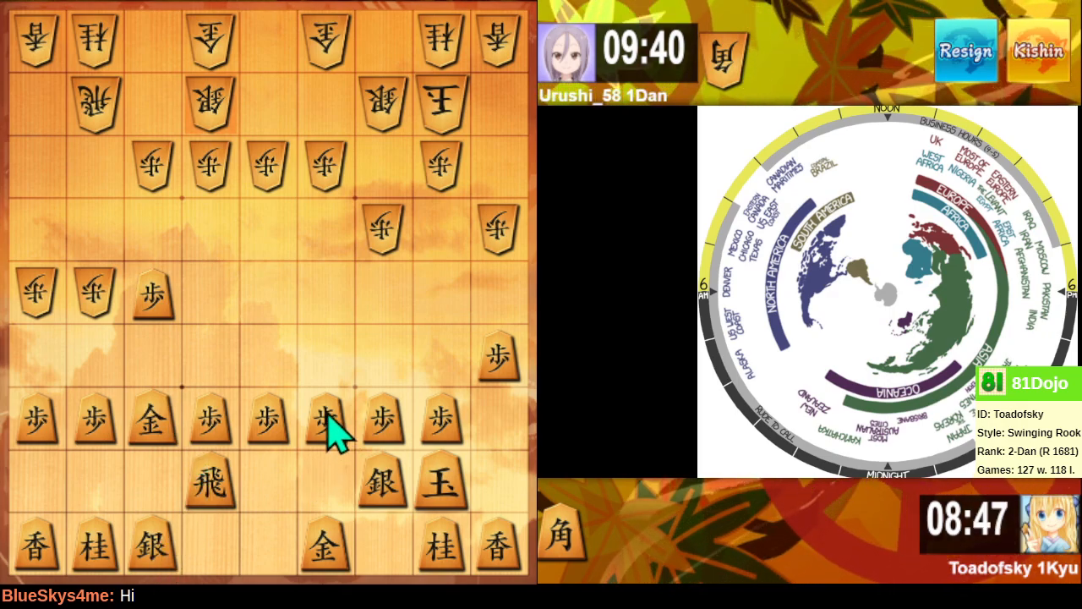
# - Push the fourth-file pawn and move the rook across the second rank toward the centre
pyautogui.click(325, 423)
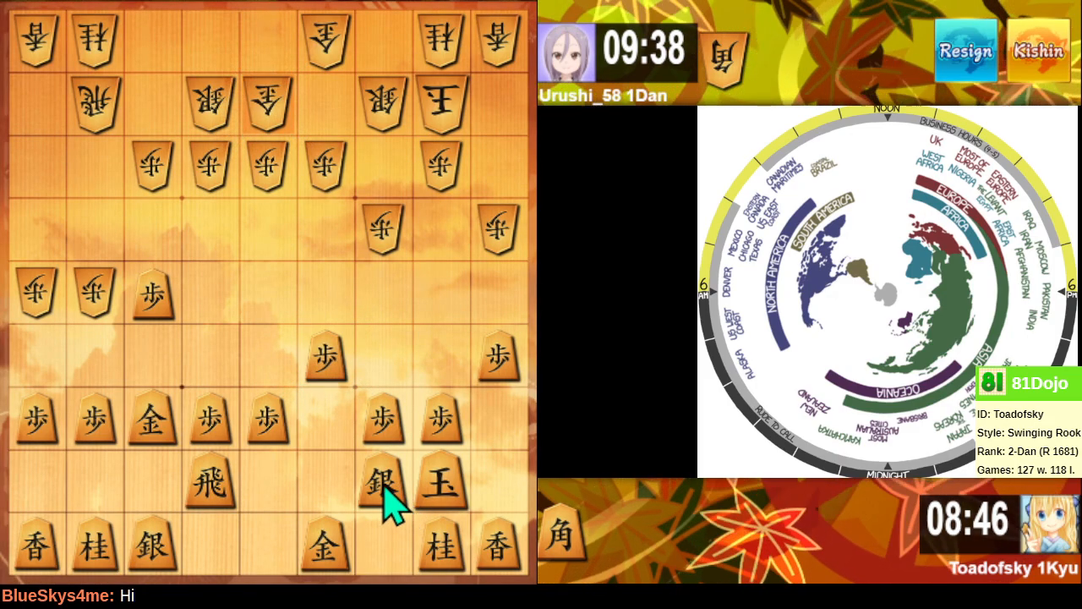
pyautogui.click(223, 481)
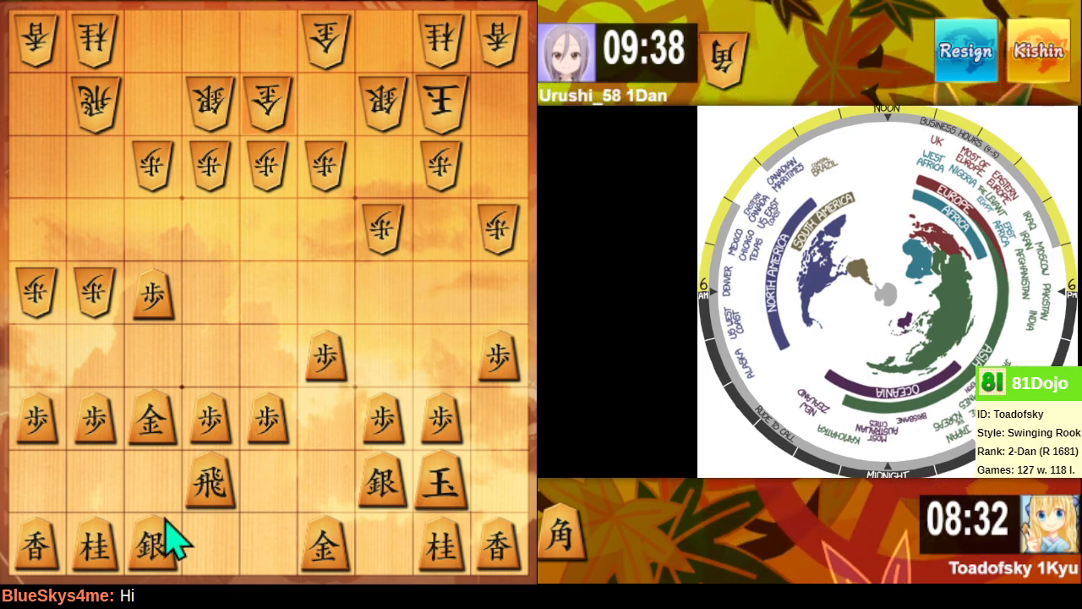
pyautogui.moveTo(223, 511)
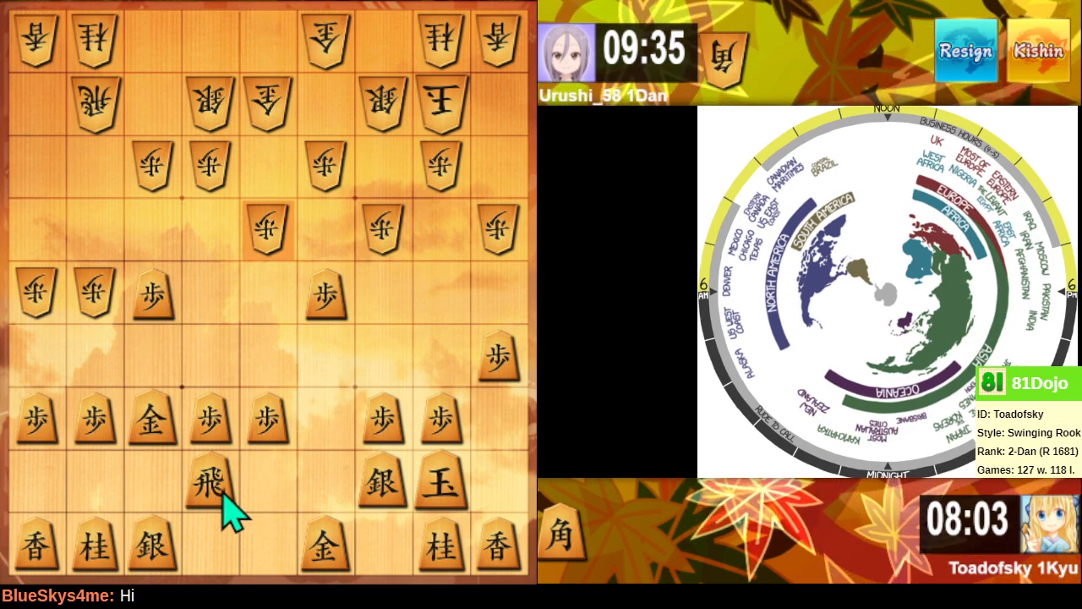
pyautogui.moveTo(254, 524)
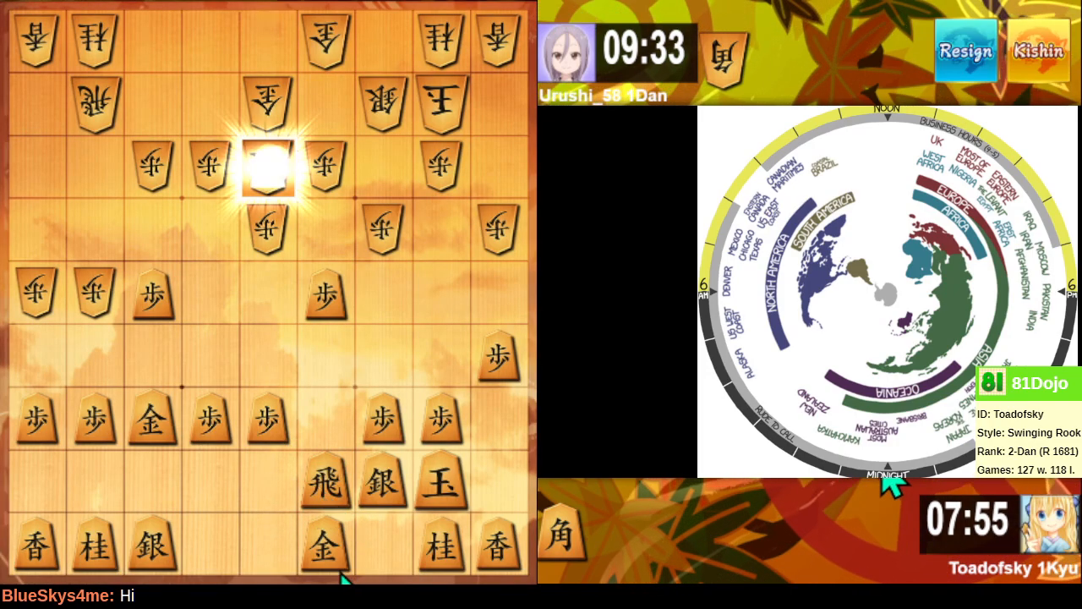
# - Raise the left silver diagonally up-left and advance the rook up the fourth file
pyautogui.click(267, 166)
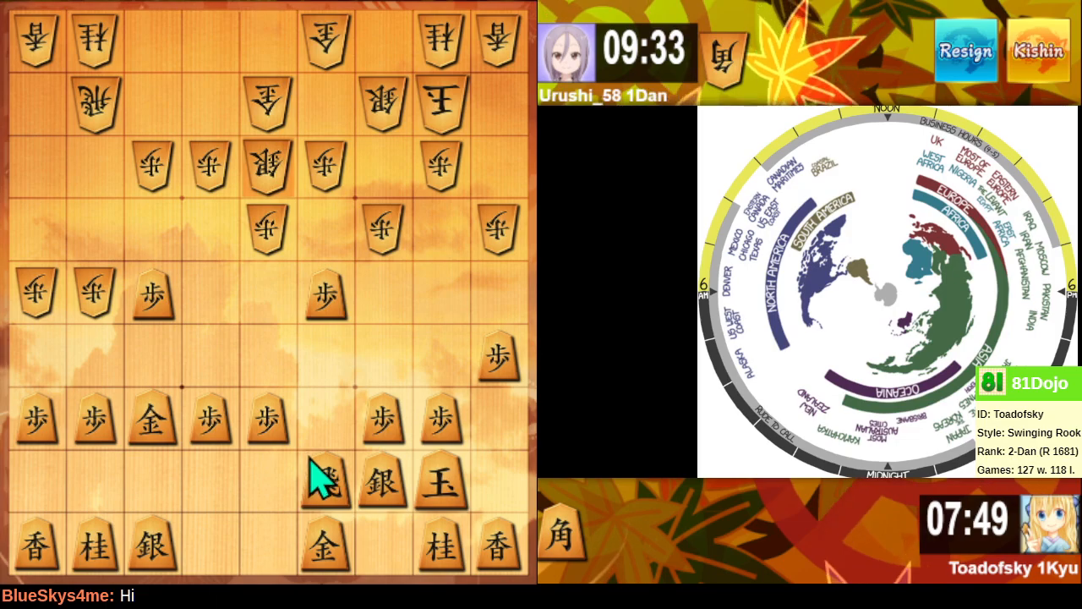
pyautogui.click(325, 481)
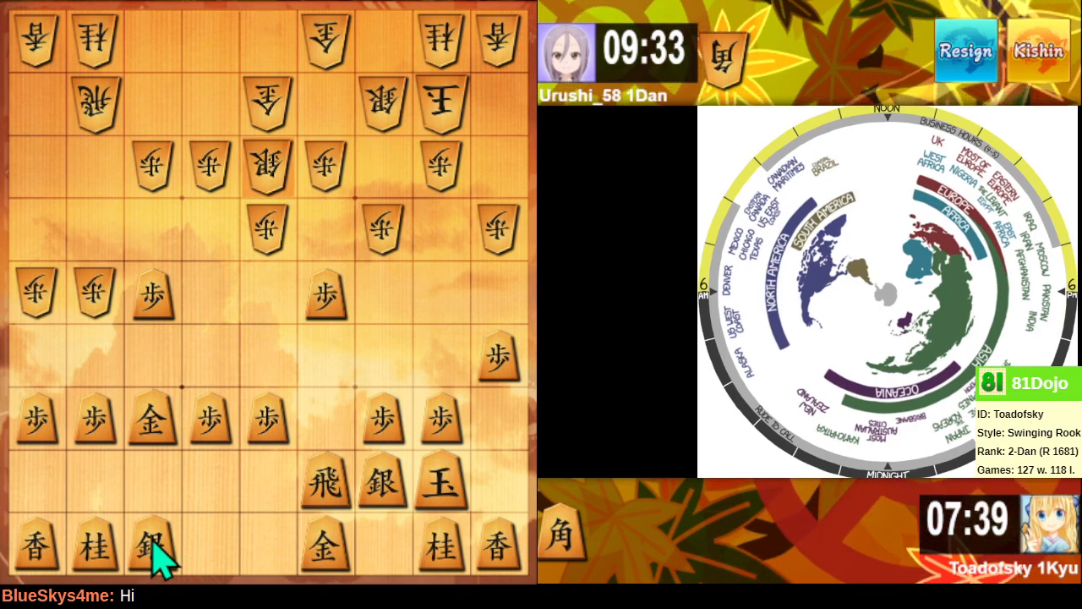
pyautogui.click(152, 548)
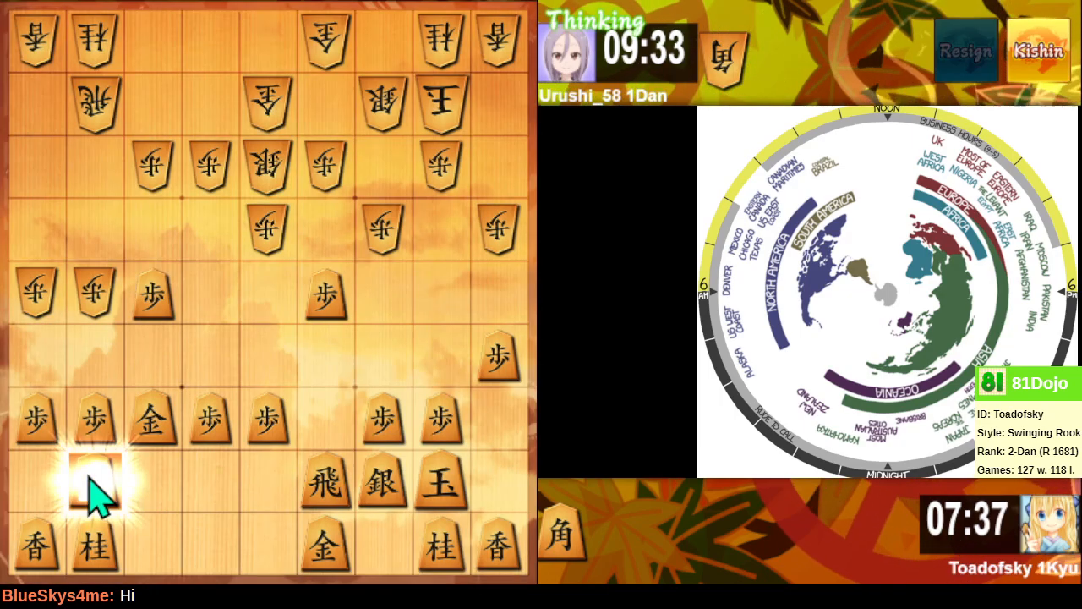
pyautogui.click(95, 480)
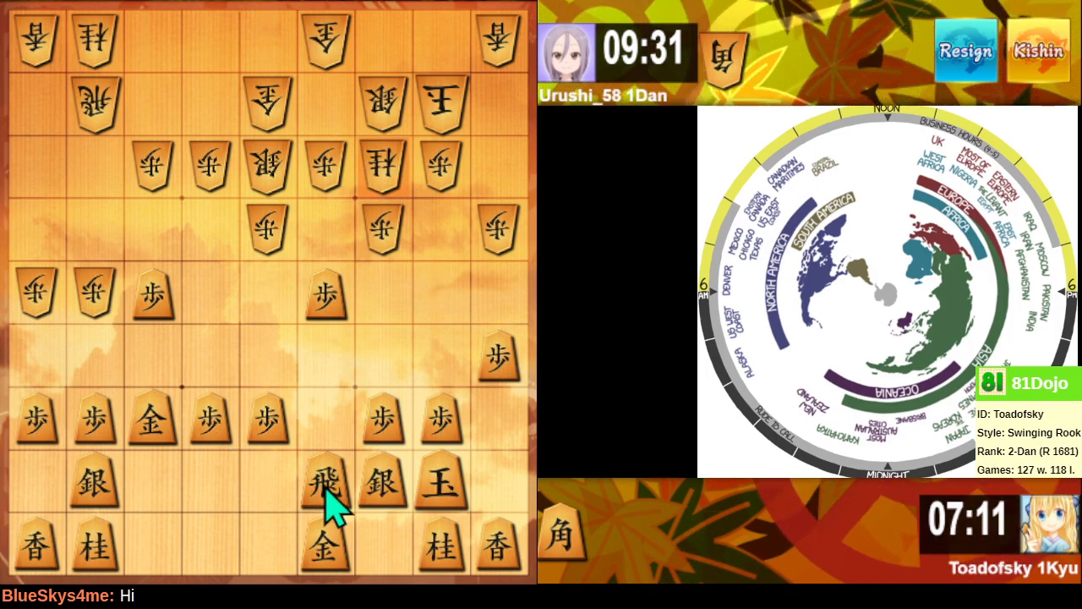
pyautogui.click(324, 483)
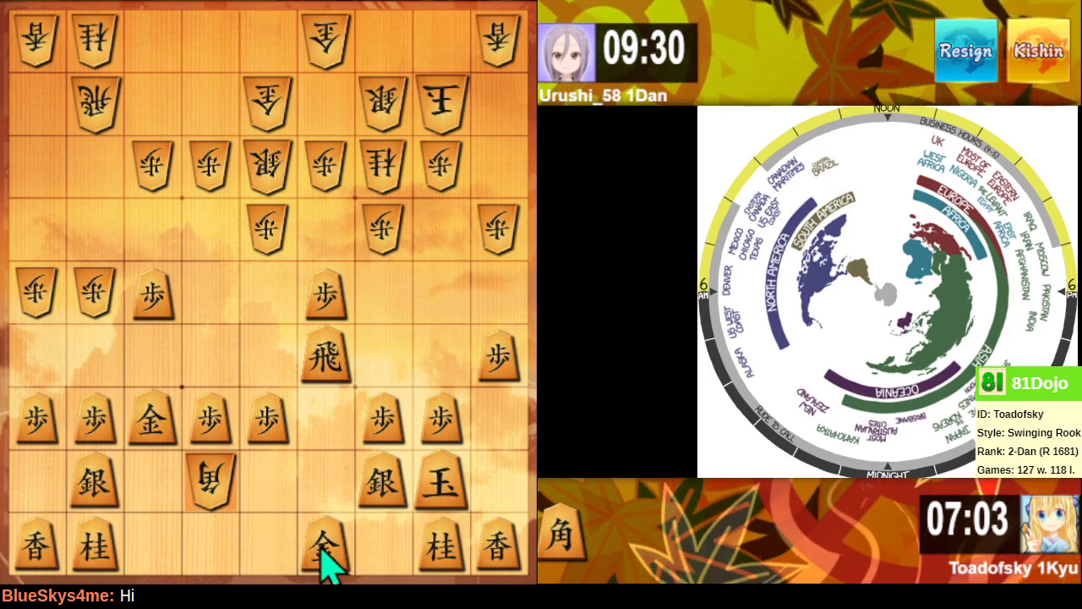
# - Capture the invading bishop, answer the pawn attack, and slide the rook along the back rank to the corner
pyautogui.click(324, 544)
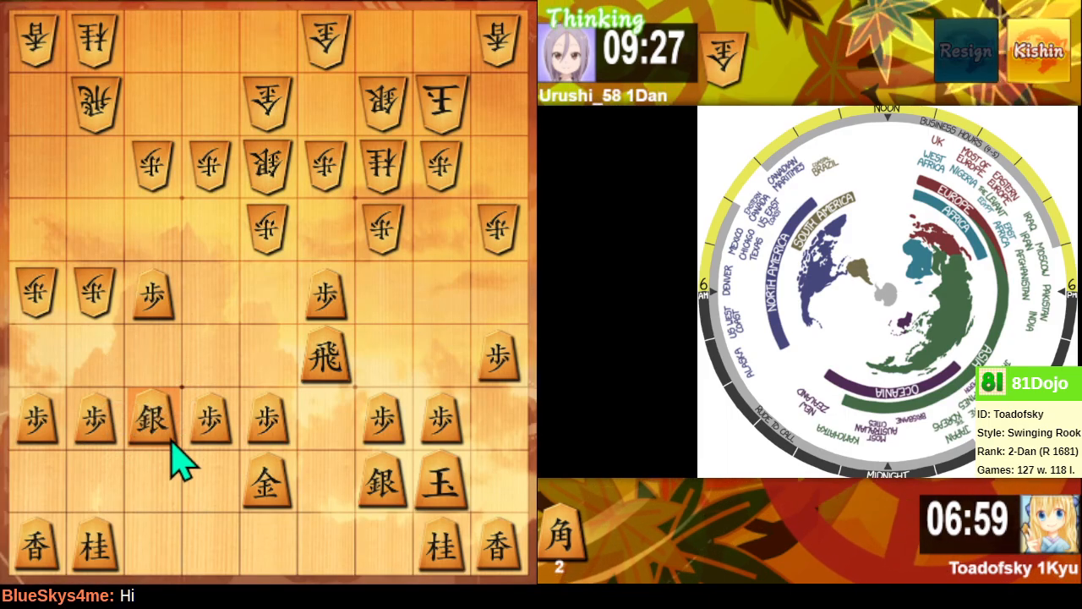
pyautogui.click(152, 474)
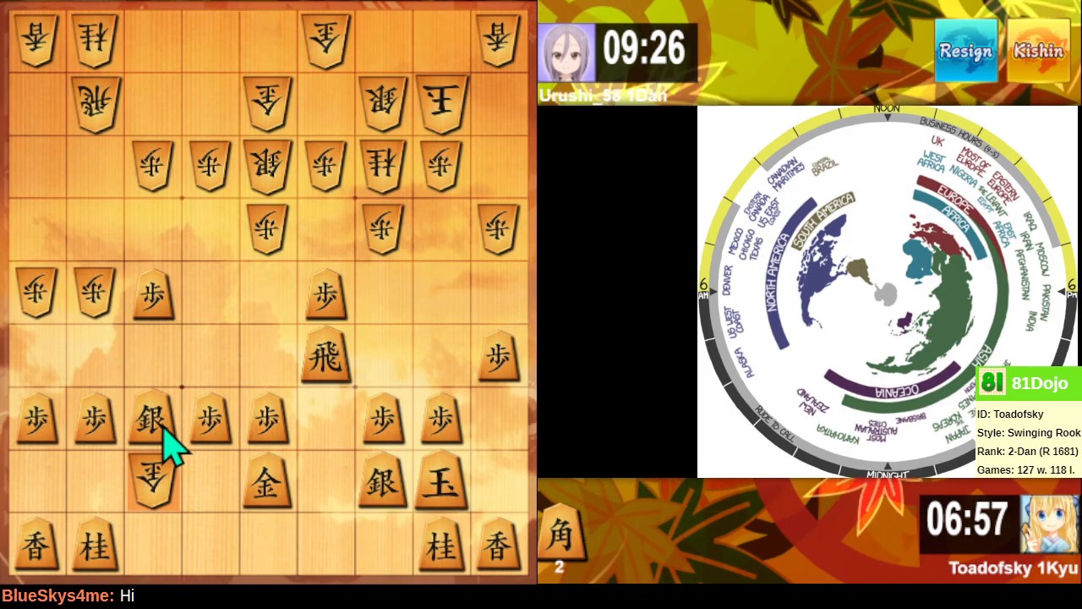
pyautogui.click(267, 481)
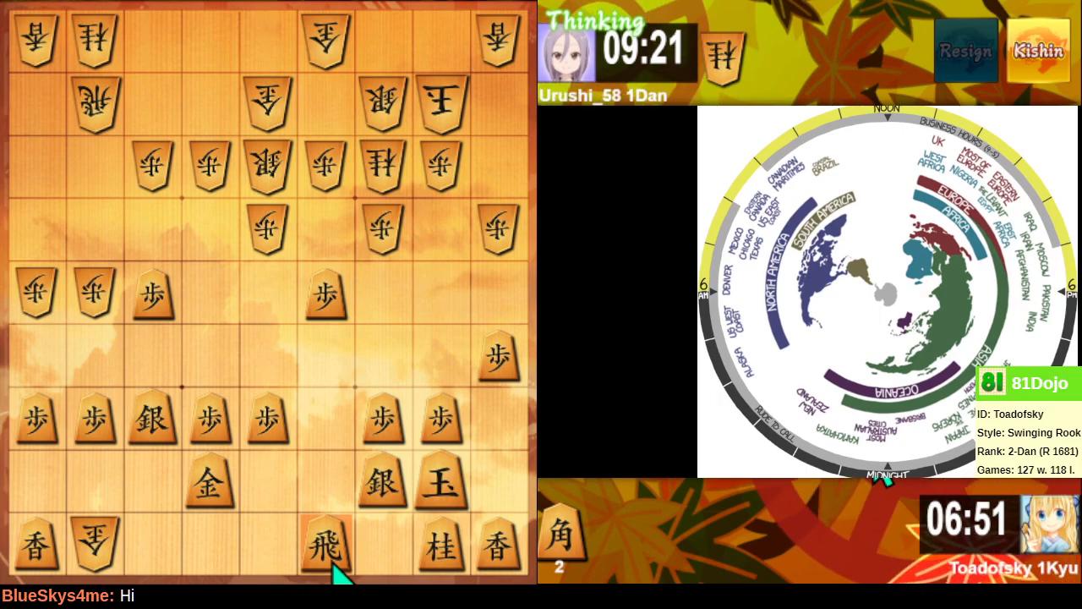
pyautogui.click(324, 550)
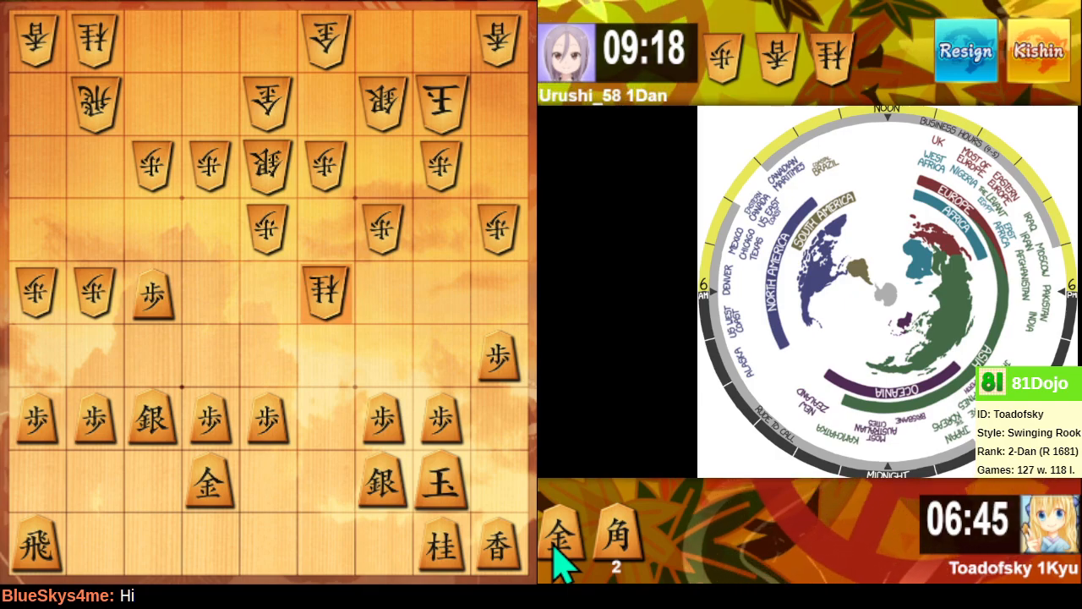
pyautogui.moveTo(625, 567)
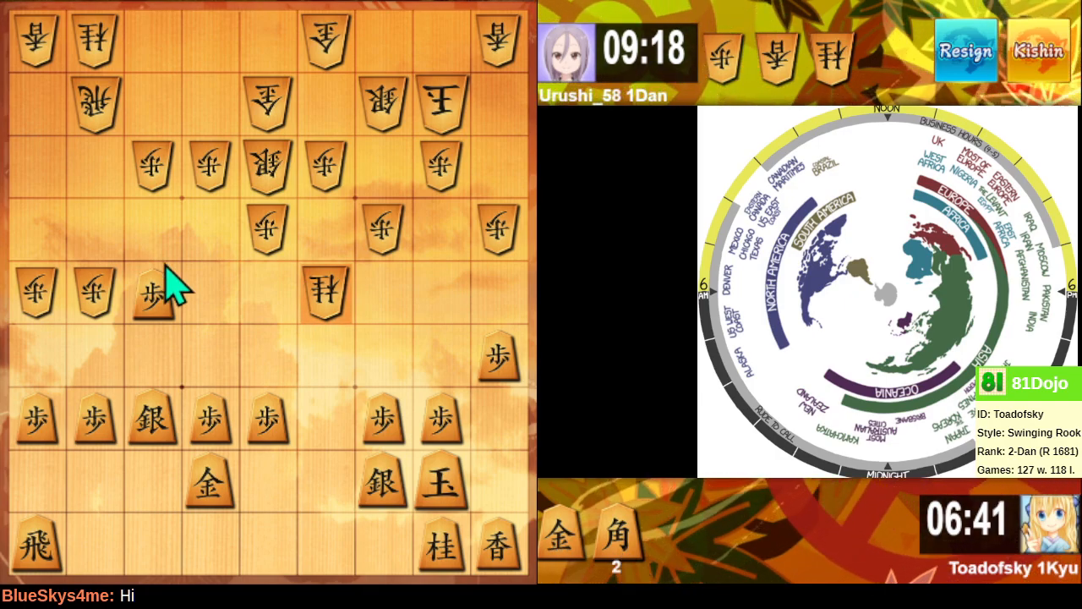
pyautogui.moveTo(166, 321)
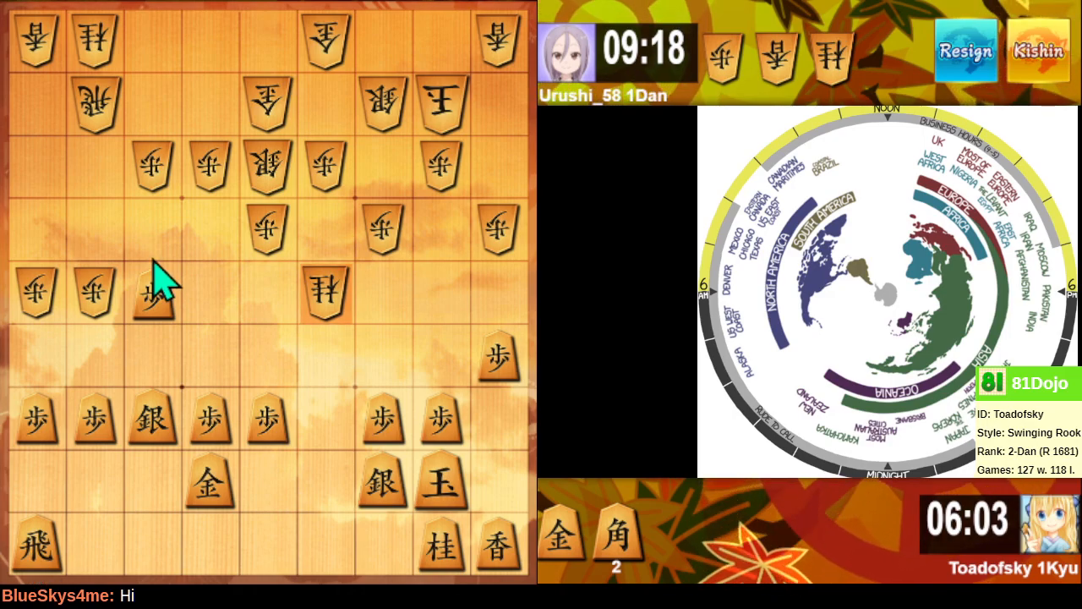
pyautogui.moveTo(156, 325)
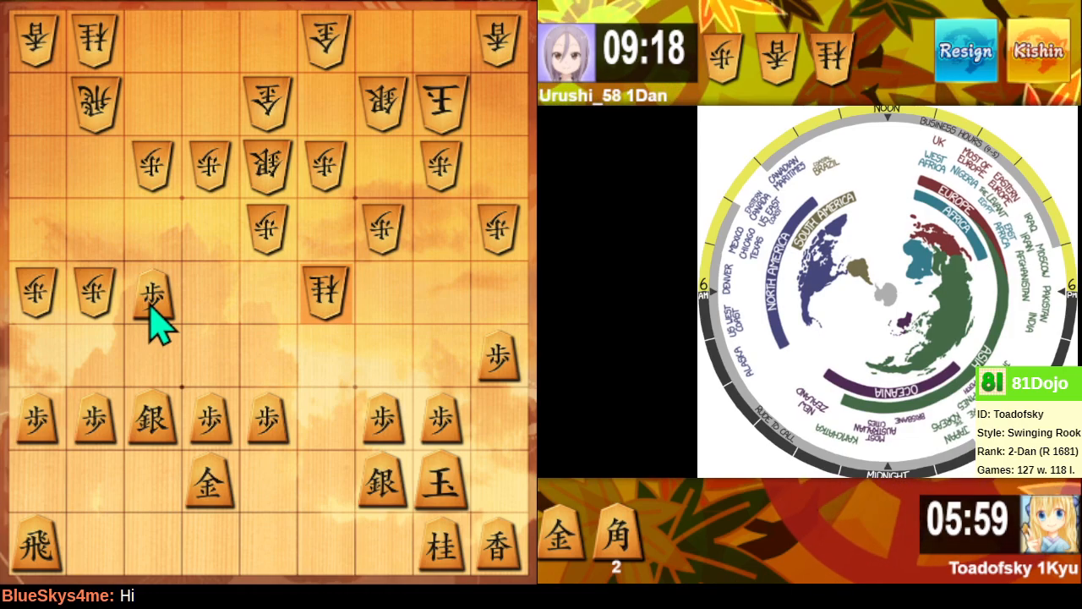
# - Push the seventh-file pawn, drop a captured bishop on 4f, and advance the fifth-file pawn beside it
pyautogui.click(152, 296)
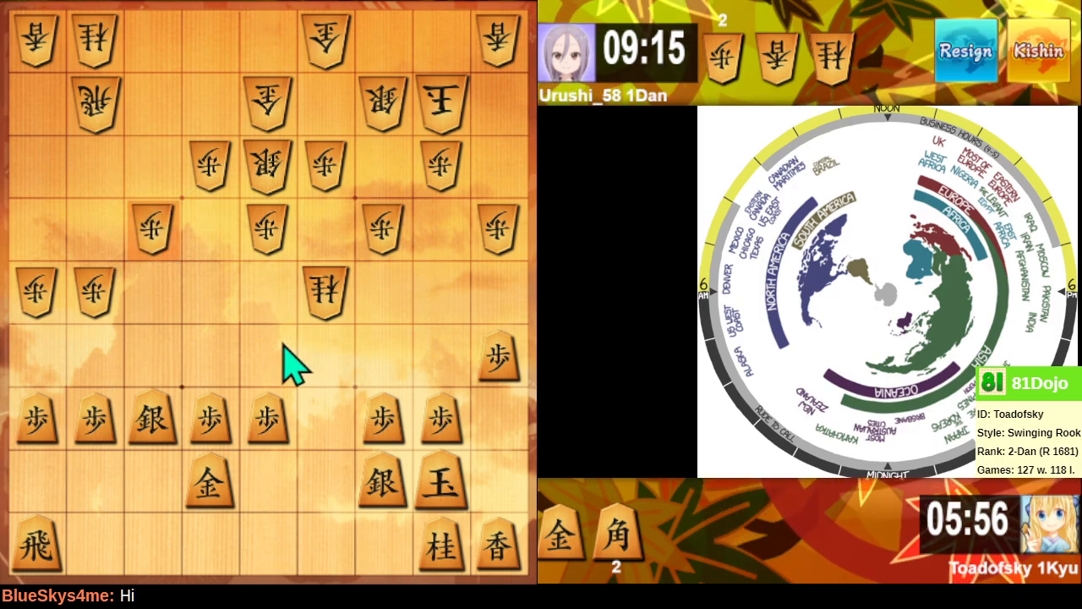
pyautogui.moveTo(549, 555)
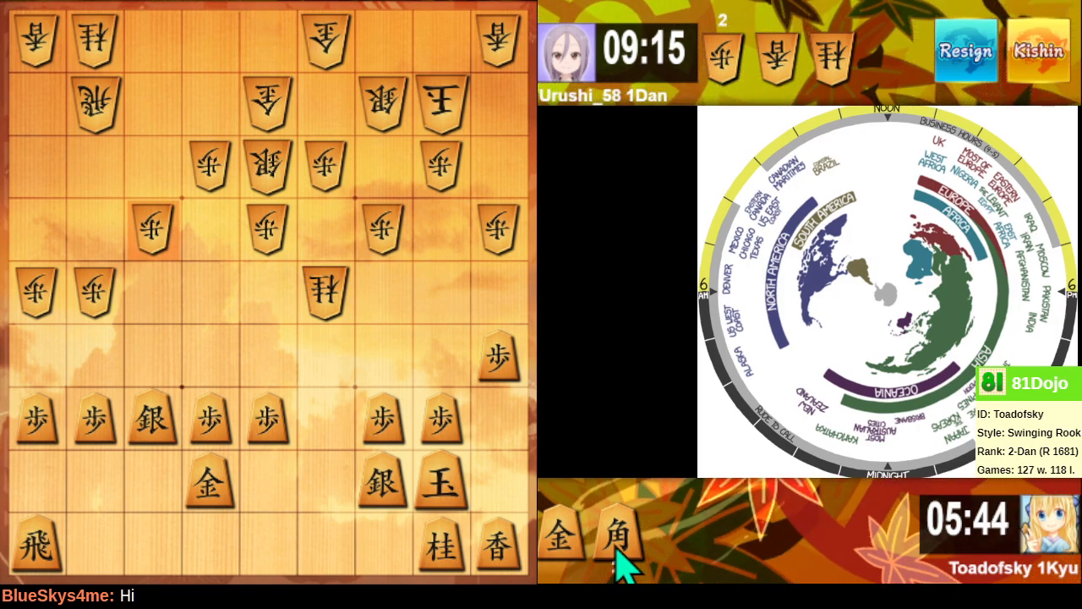
pyautogui.click(325, 355)
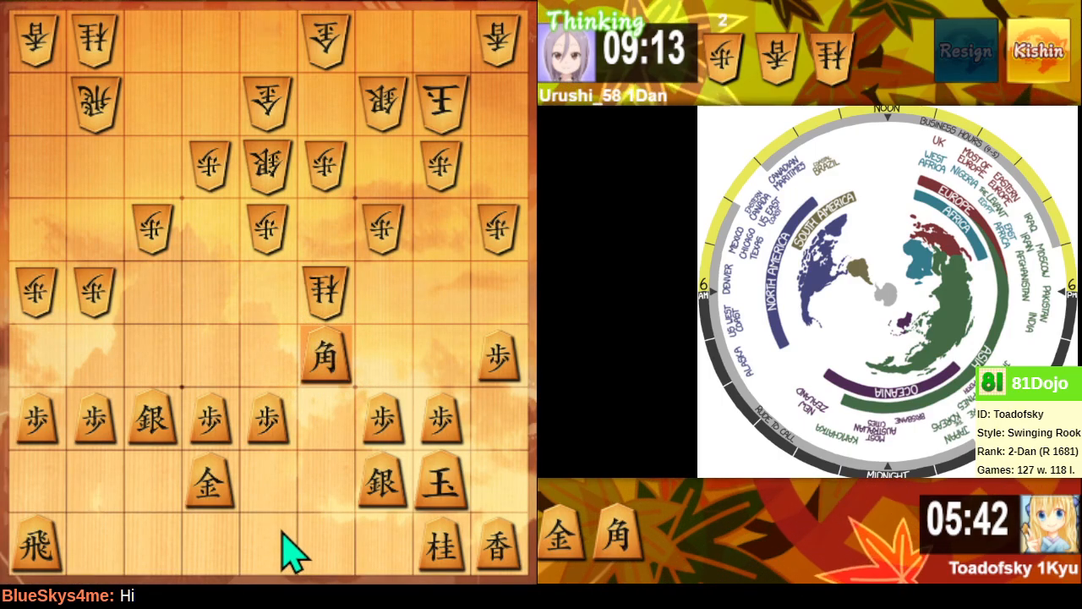
pyautogui.click(152, 419)
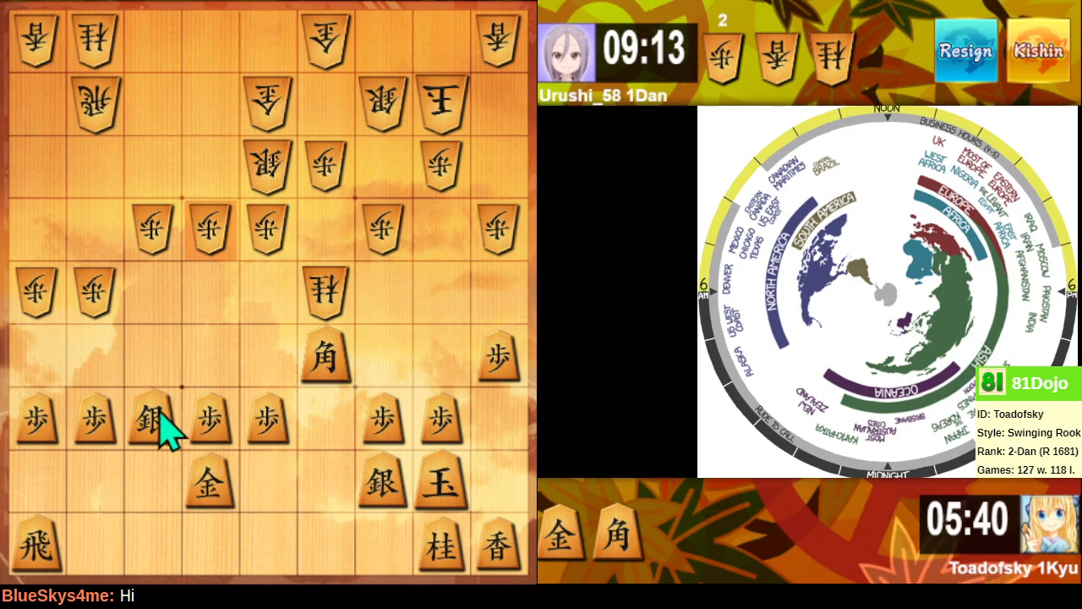
pyautogui.click(152, 419)
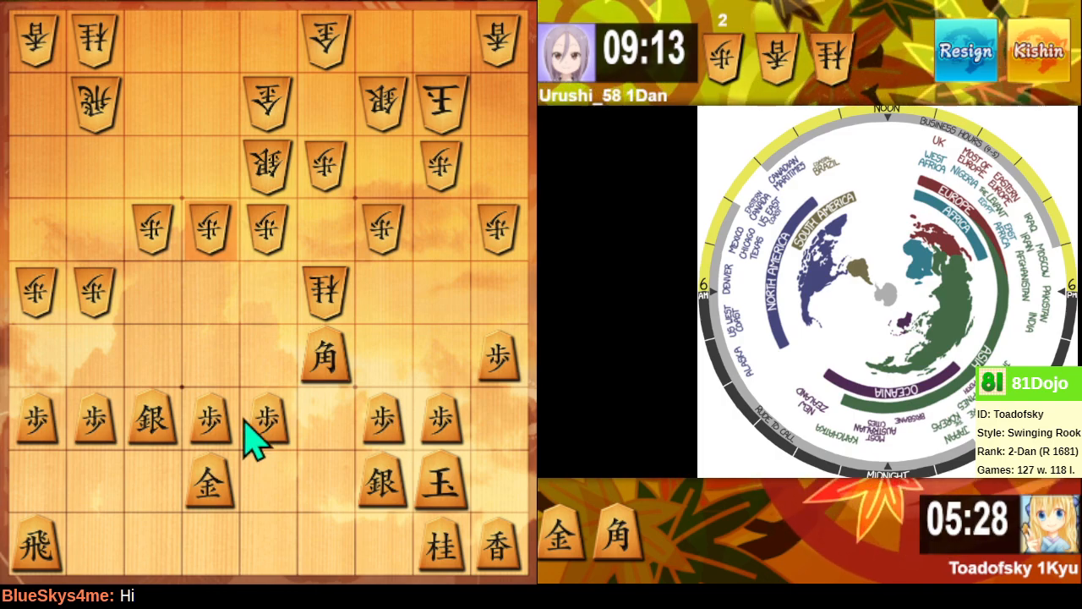
pyautogui.click(267, 419)
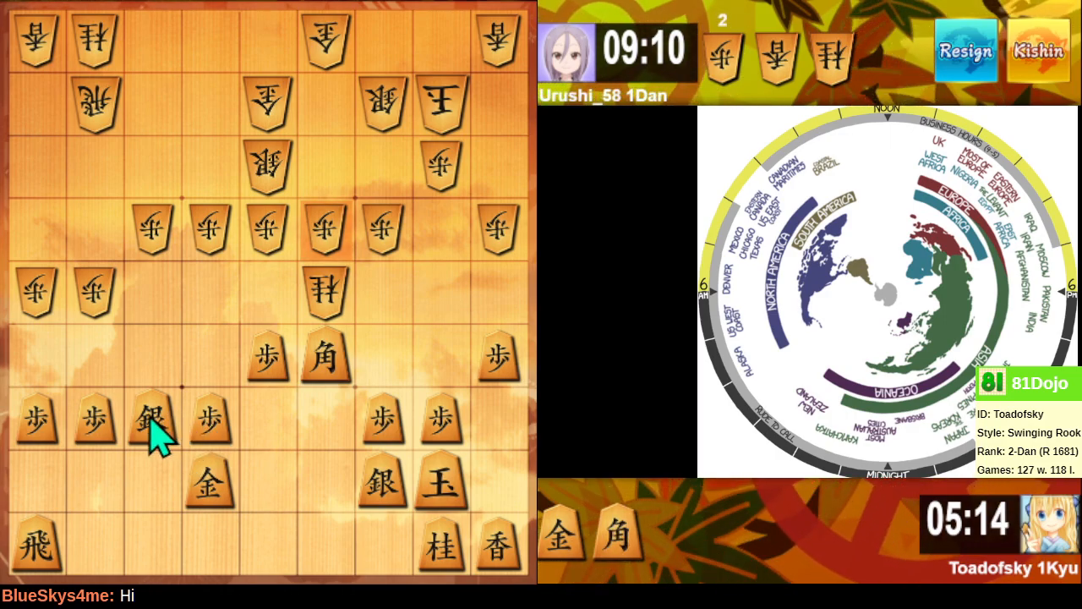
# - Move the left silver diagonally forward and advance the gold up beneath the dropped bishop
pyautogui.click(152, 419)
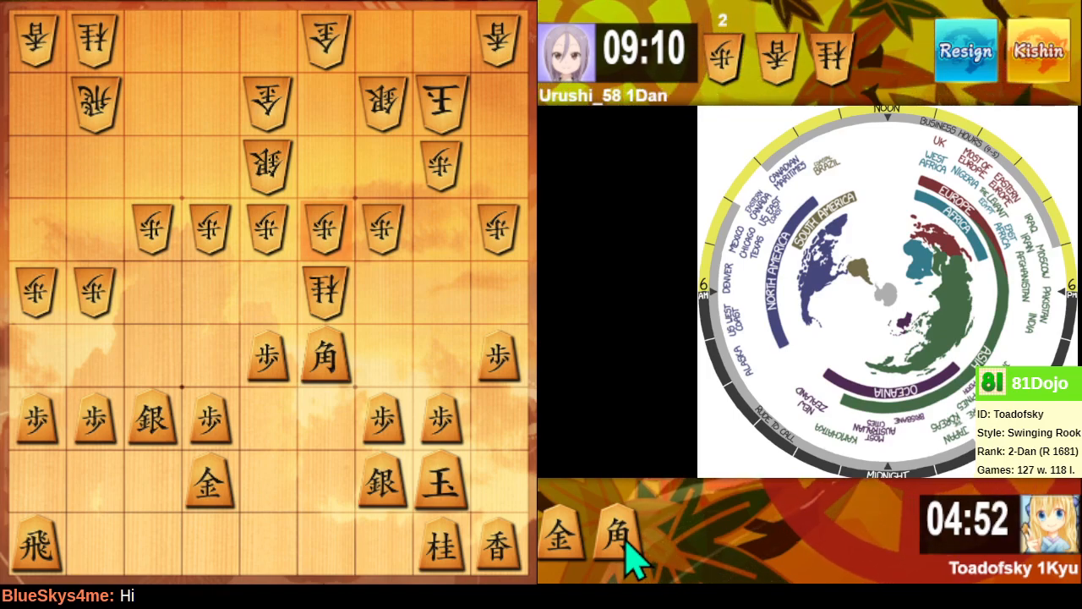
pyautogui.moveTo(59, 521)
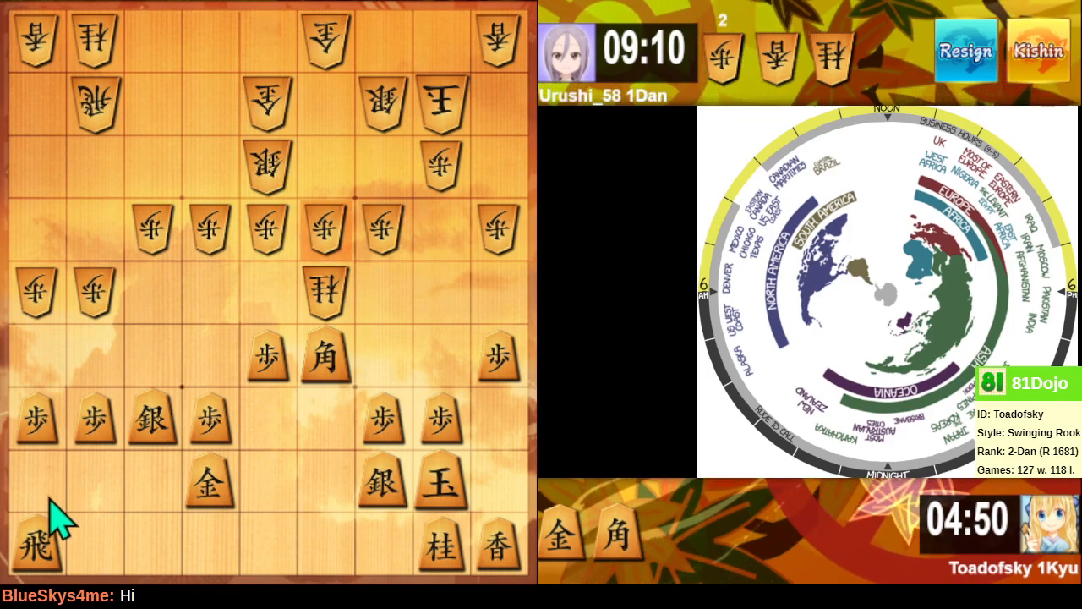
pyautogui.click(439, 482)
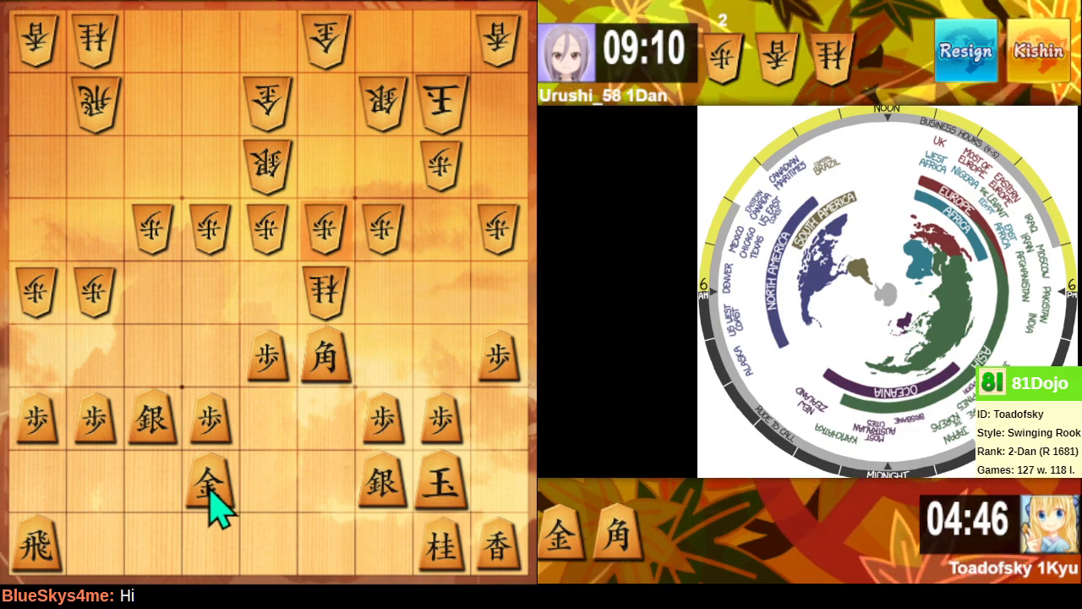
pyautogui.click(206, 487)
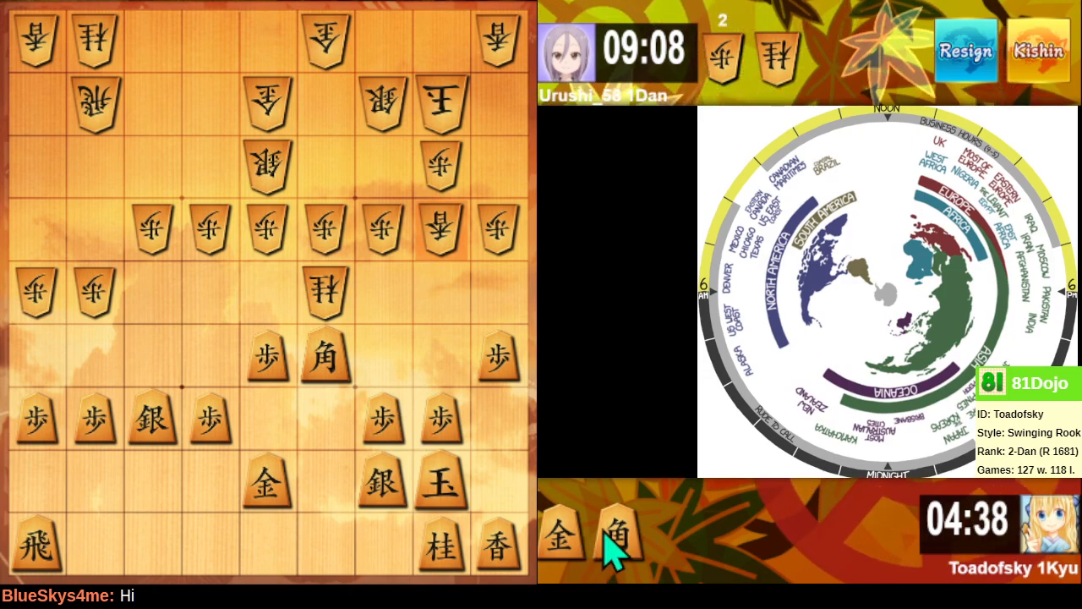
pyautogui.moveTo(296, 524)
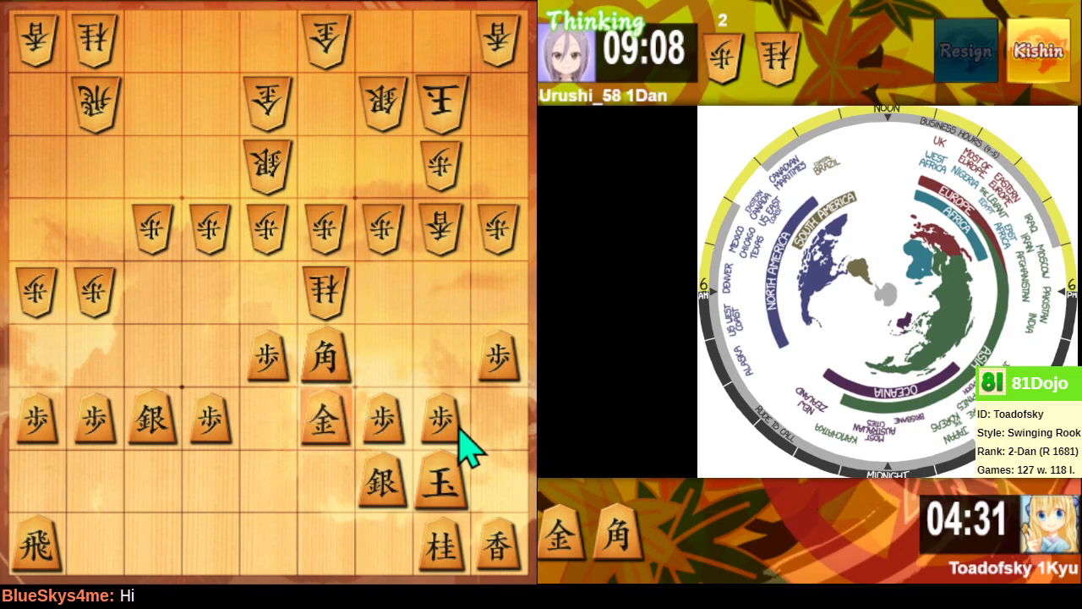
pyautogui.click(325, 166)
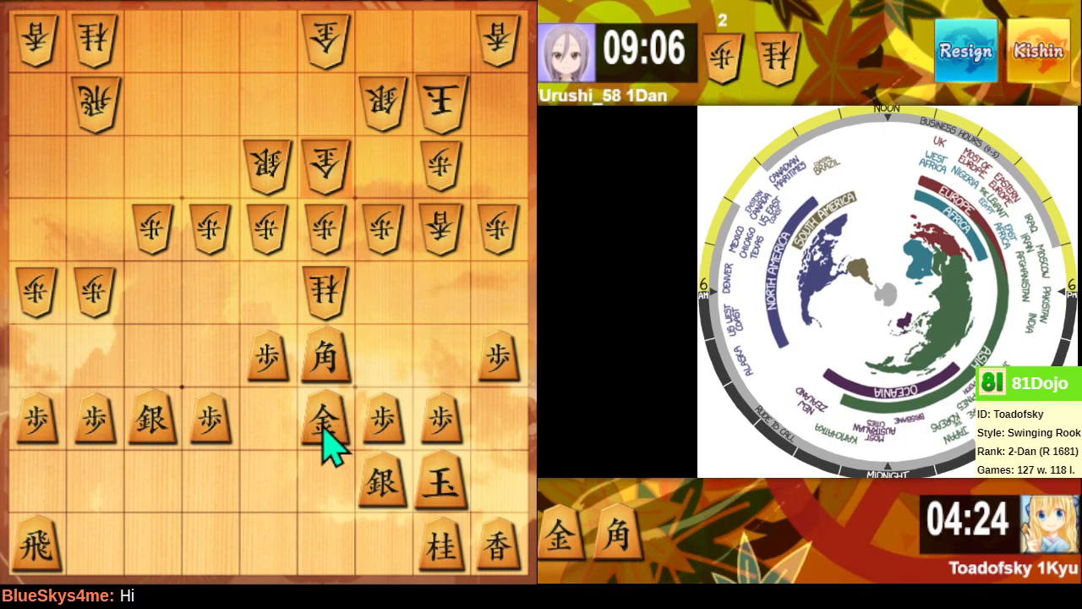
pyautogui.moveTo(389, 448)
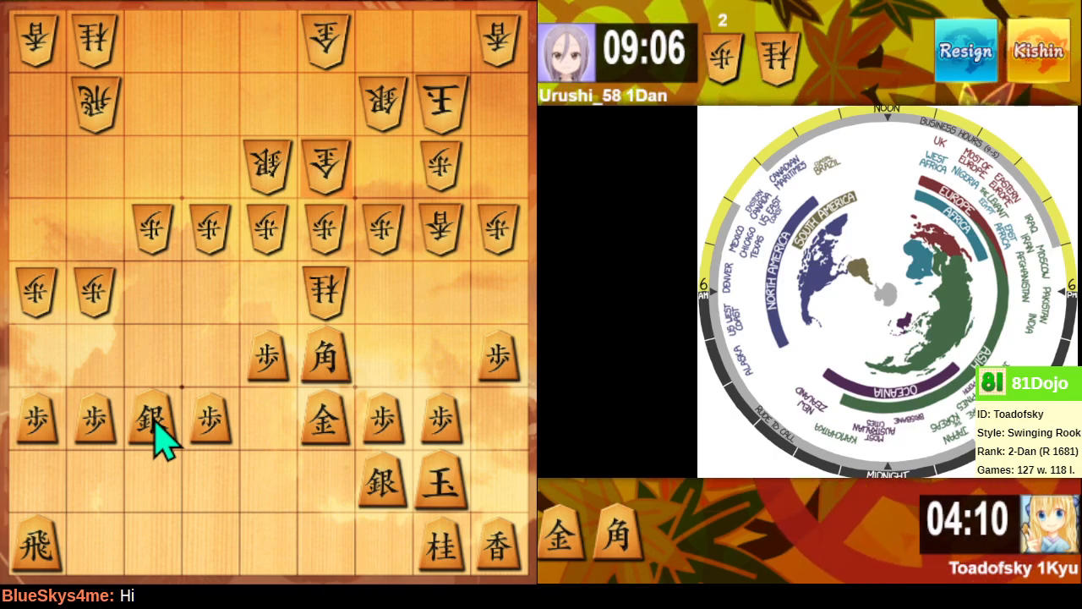
pyautogui.moveTo(296, 457)
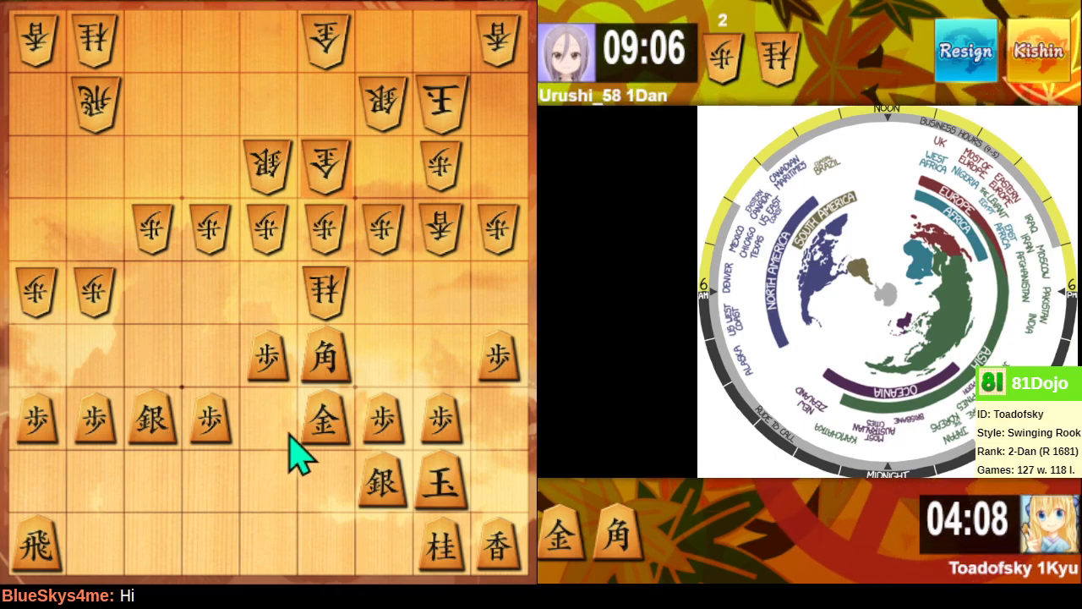
pyautogui.moveTo(338, 443)
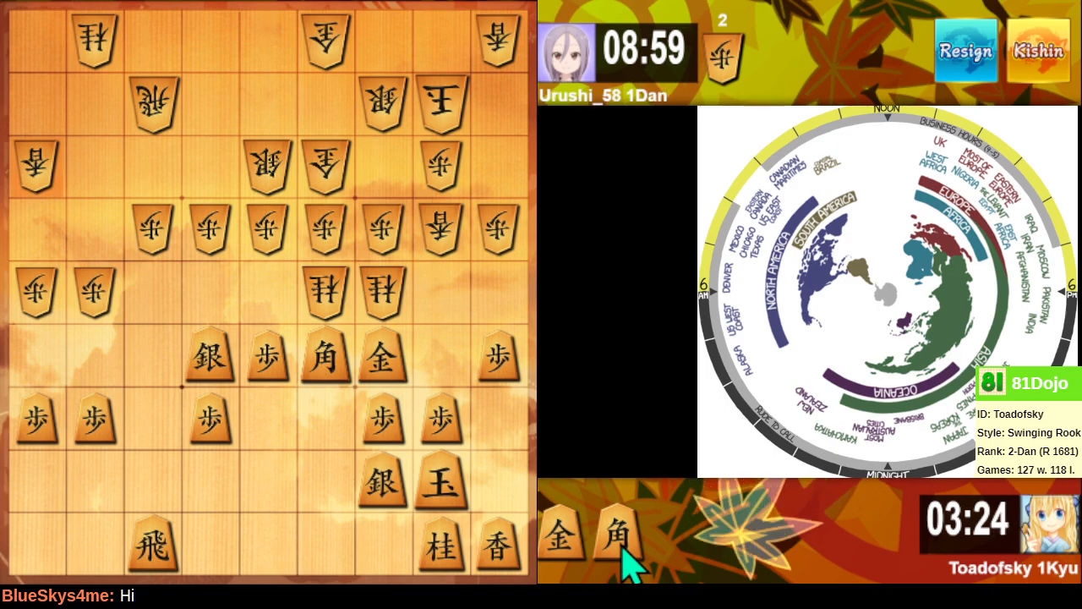
# - Drop the bishop on the opponent's third rank, take the attacker beside the king with the silver, and pull the bishop back
pyautogui.click(615, 538)
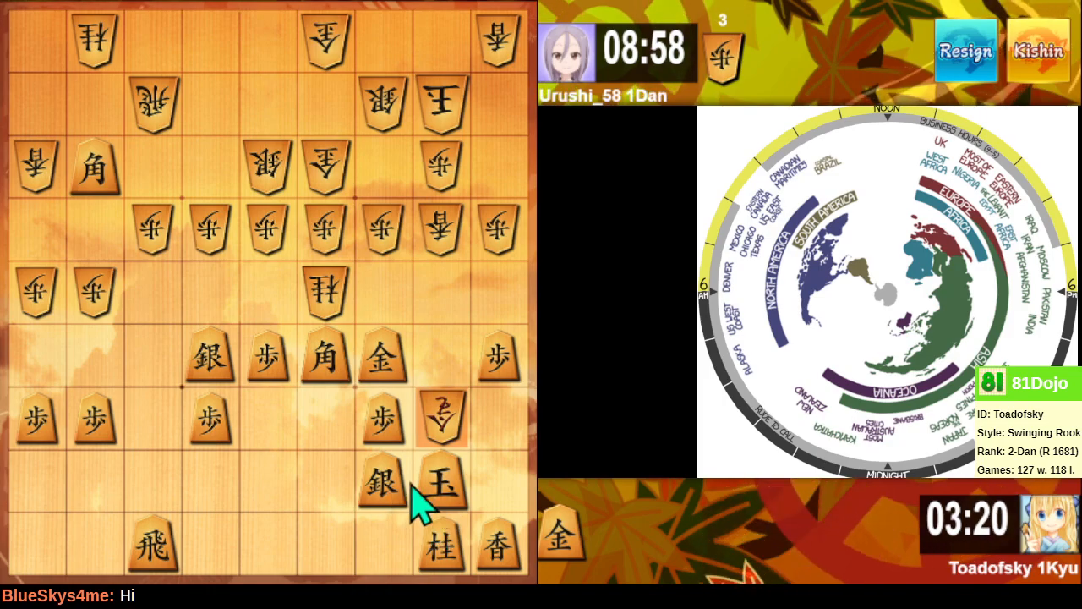
pyautogui.click(440, 414)
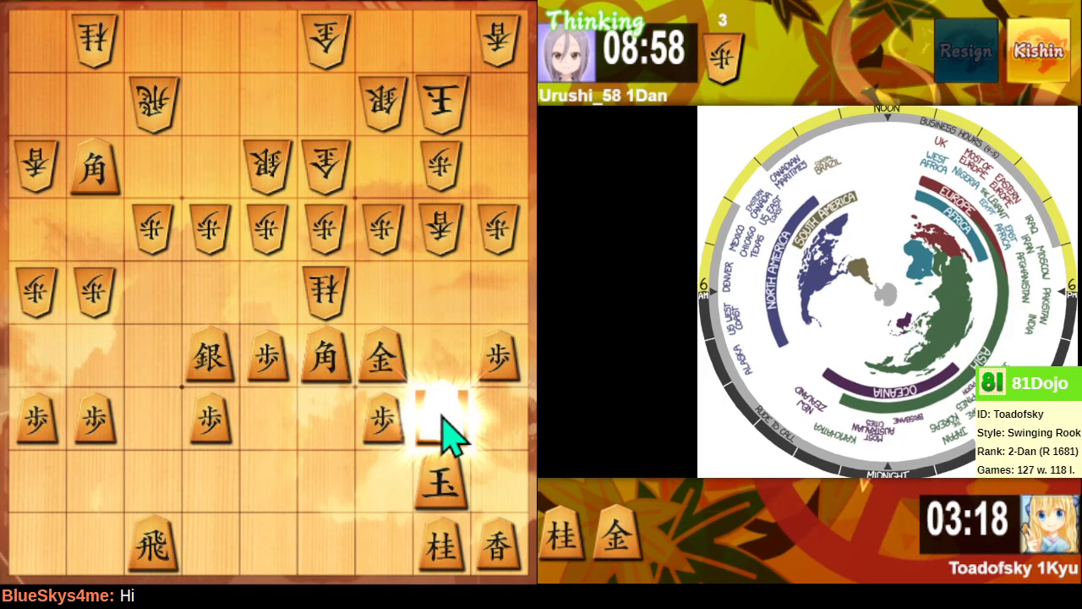
pyautogui.click(440, 414)
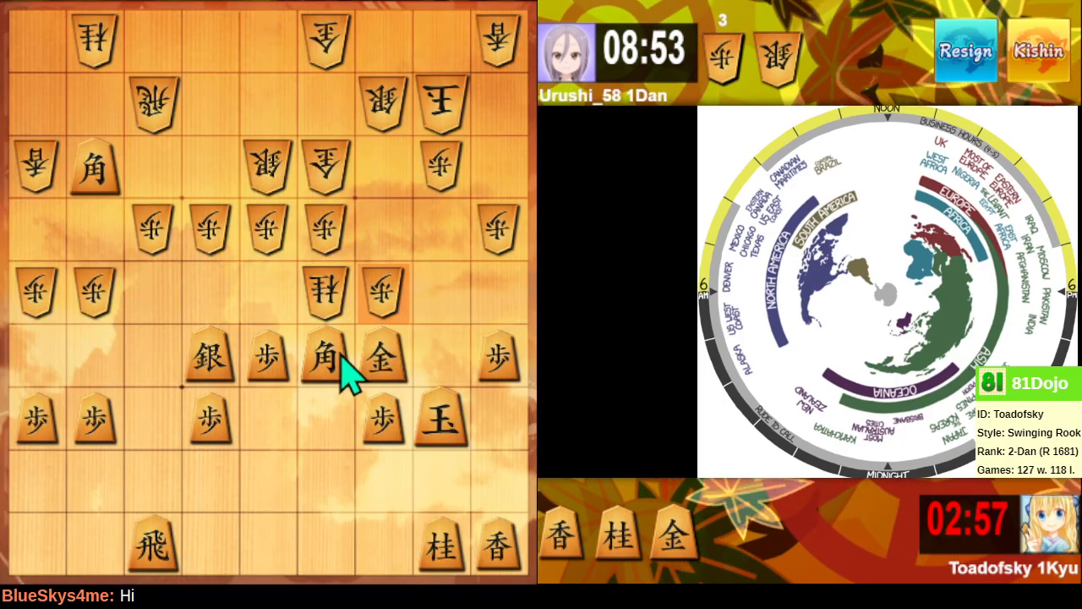
pyautogui.moveTo(376, 375)
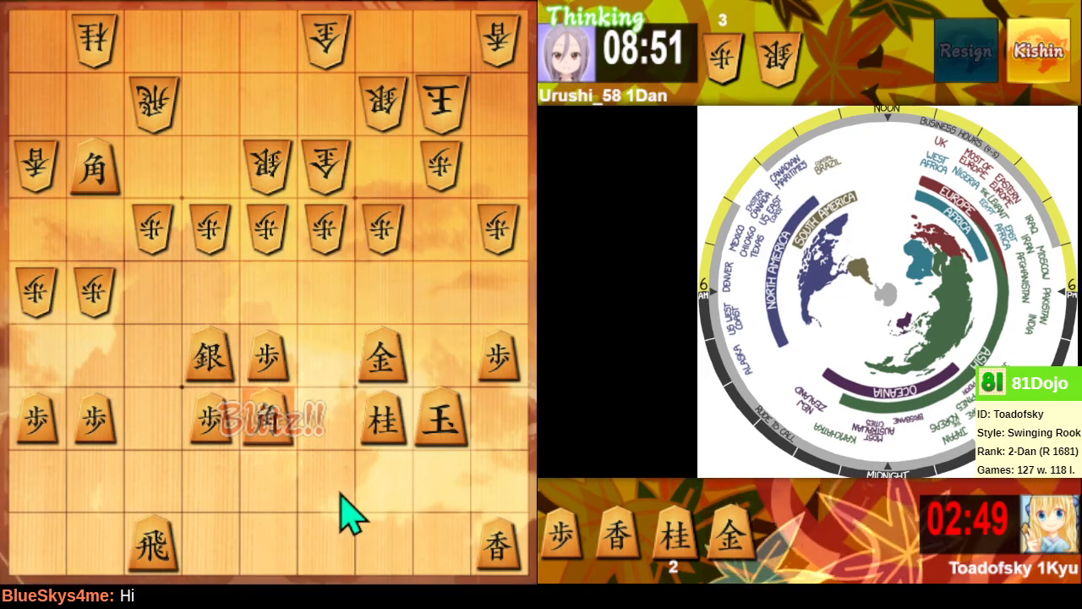
pyautogui.click(380, 291)
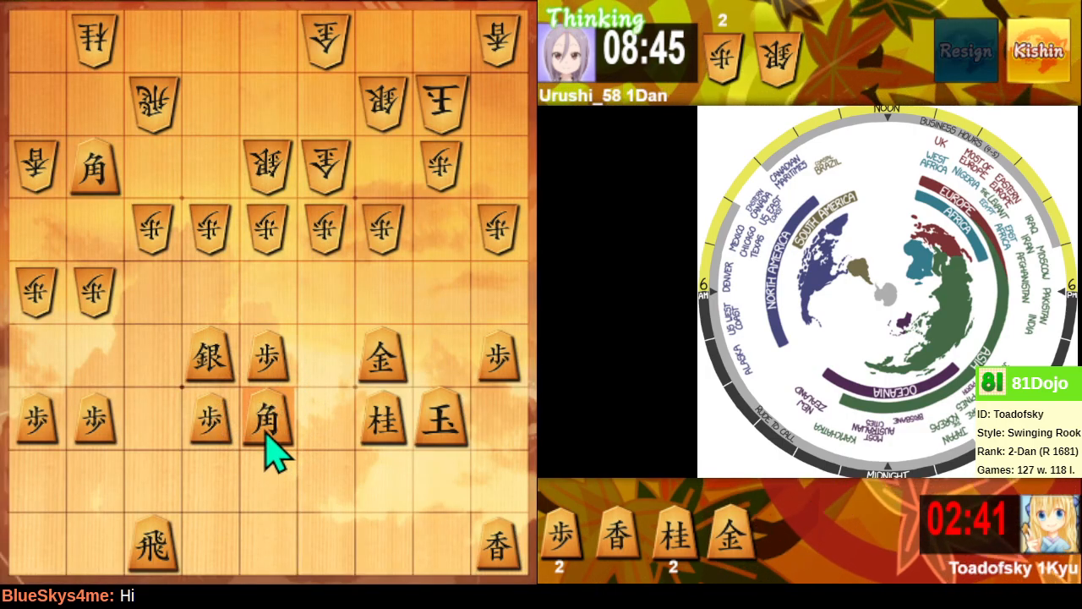
# - Shuffle the bishop between the king's side and the centre, promote the far bishop to a horse, and step the king forward
pyautogui.click(381, 295)
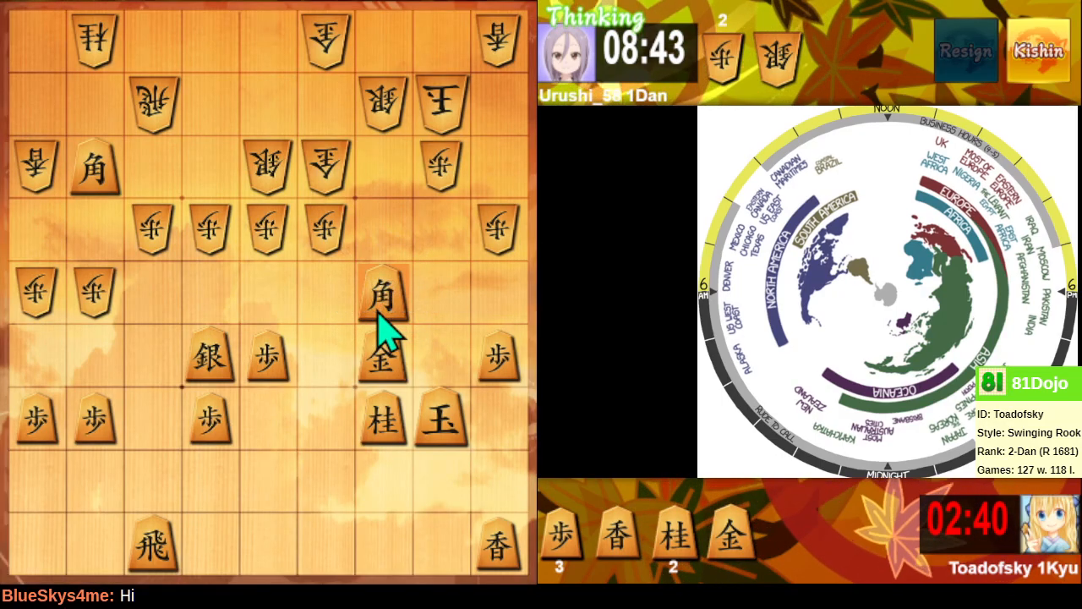
pyautogui.click(380, 301)
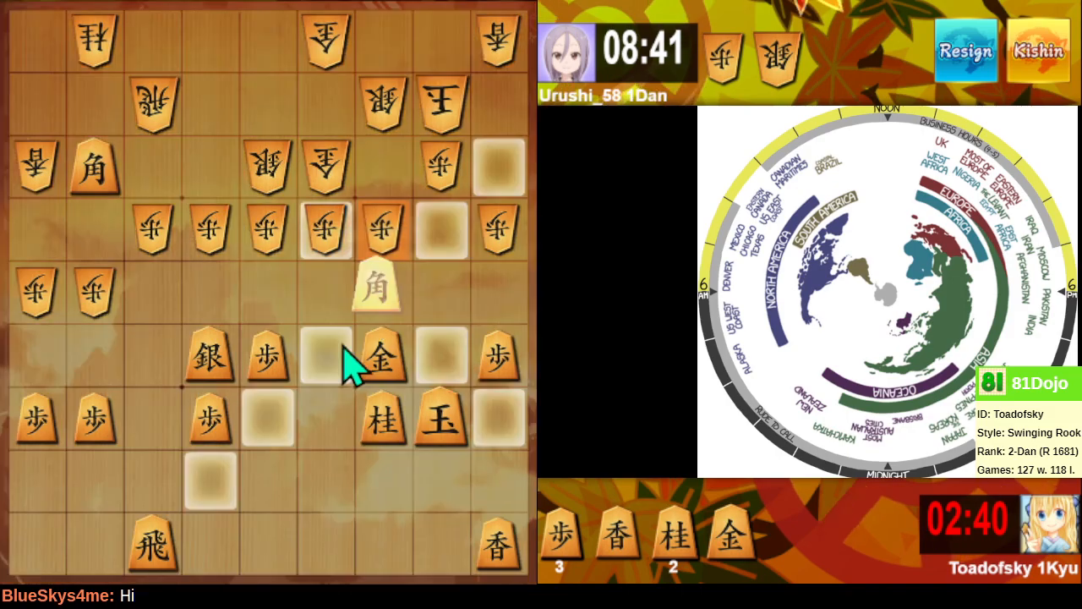
pyautogui.click(267, 422)
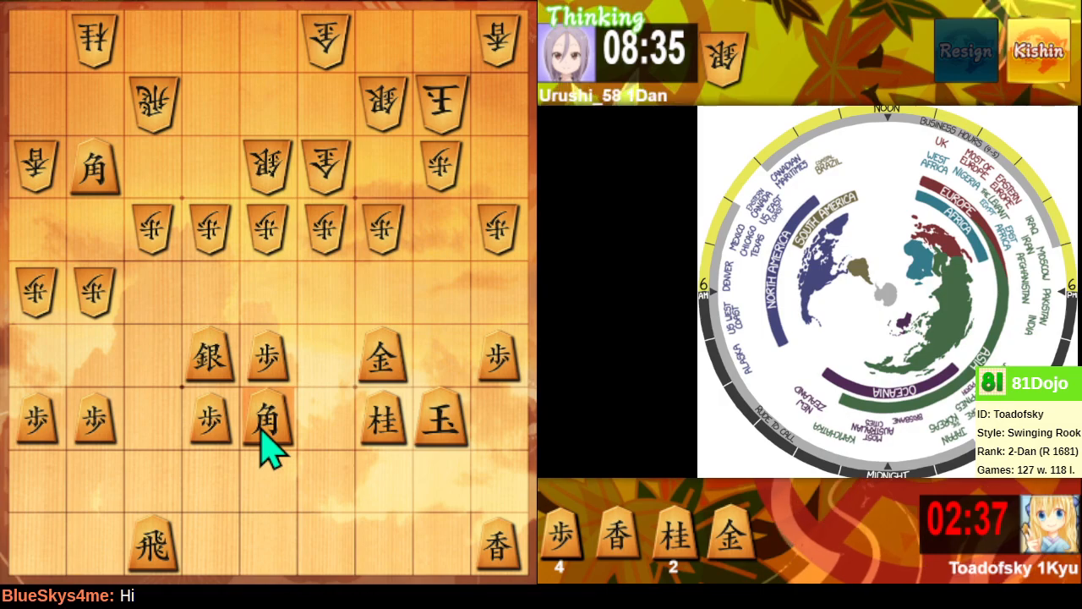
pyautogui.click(380, 296)
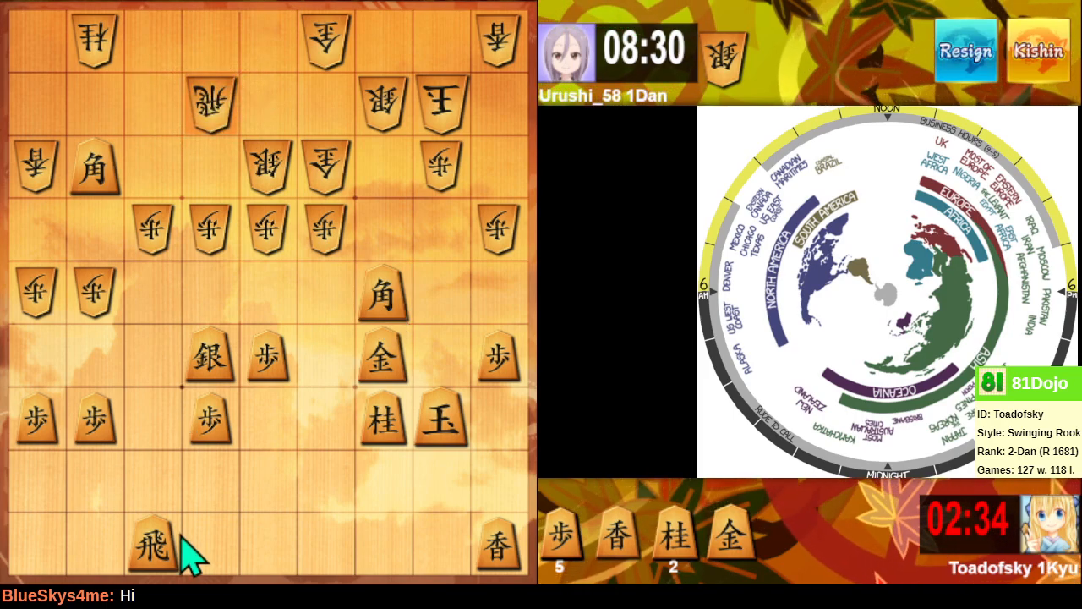
pyautogui.moveTo(110, 183)
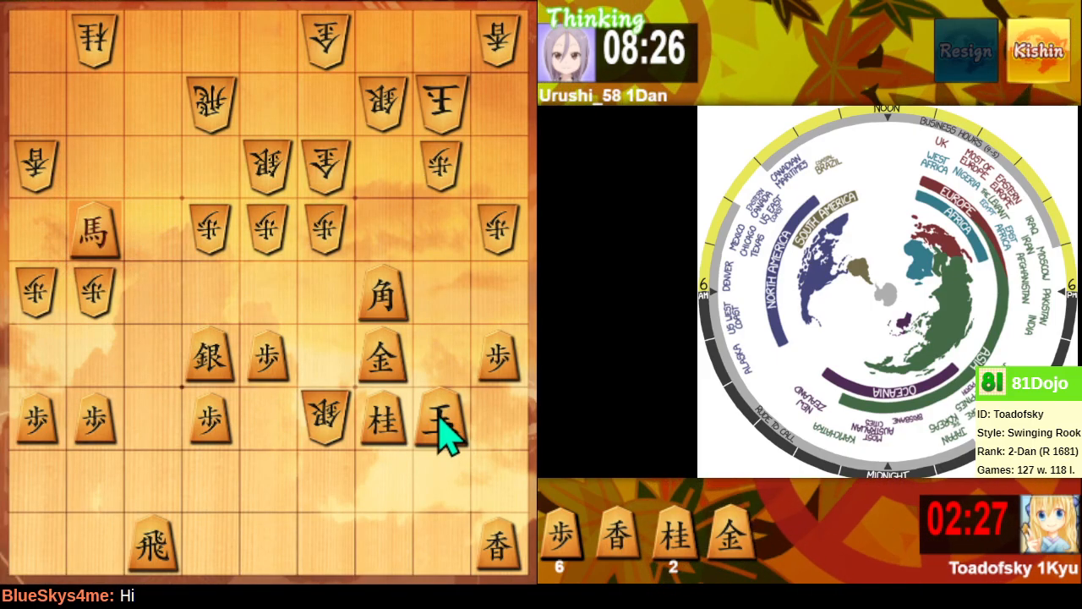
pyautogui.click(382, 355)
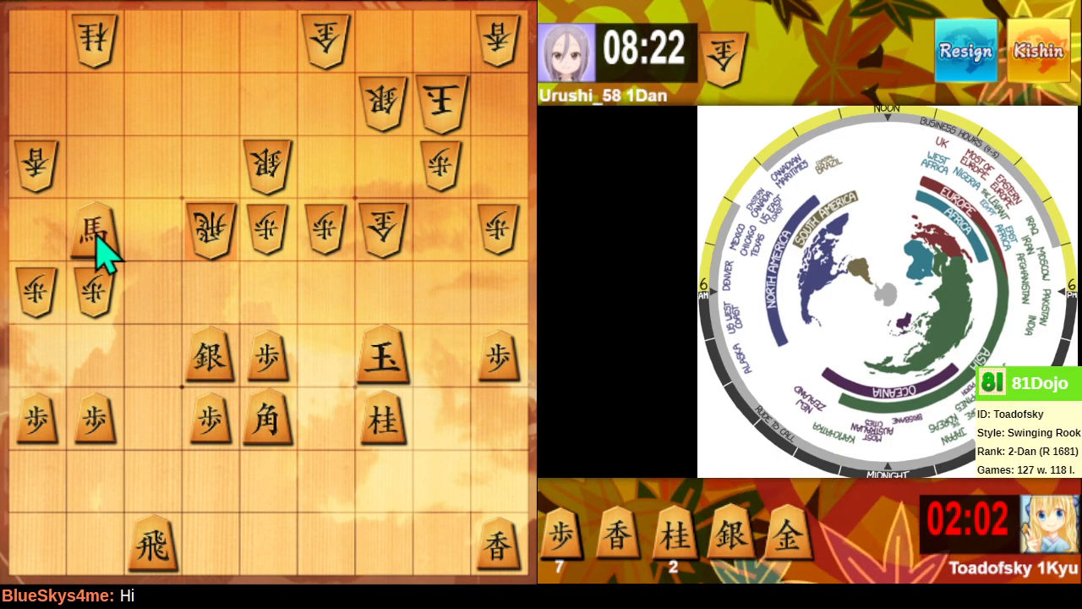
# - Move the promoted bishop, drop the lance on the centre file, and promote the rook to a dragon in the enemy camp
pyautogui.click(92, 229)
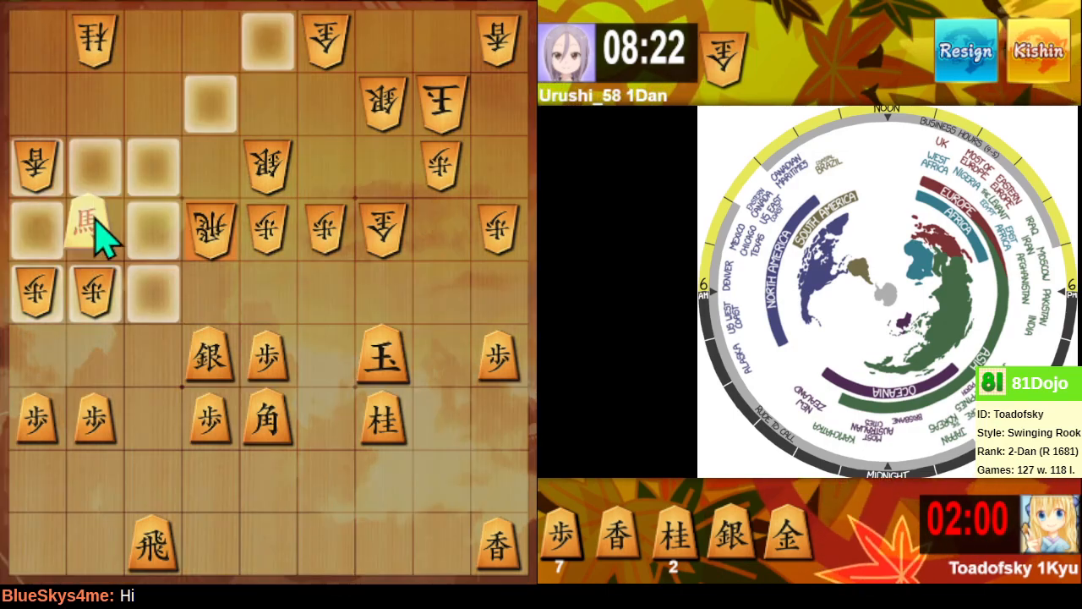
pyautogui.moveTo(108, 222)
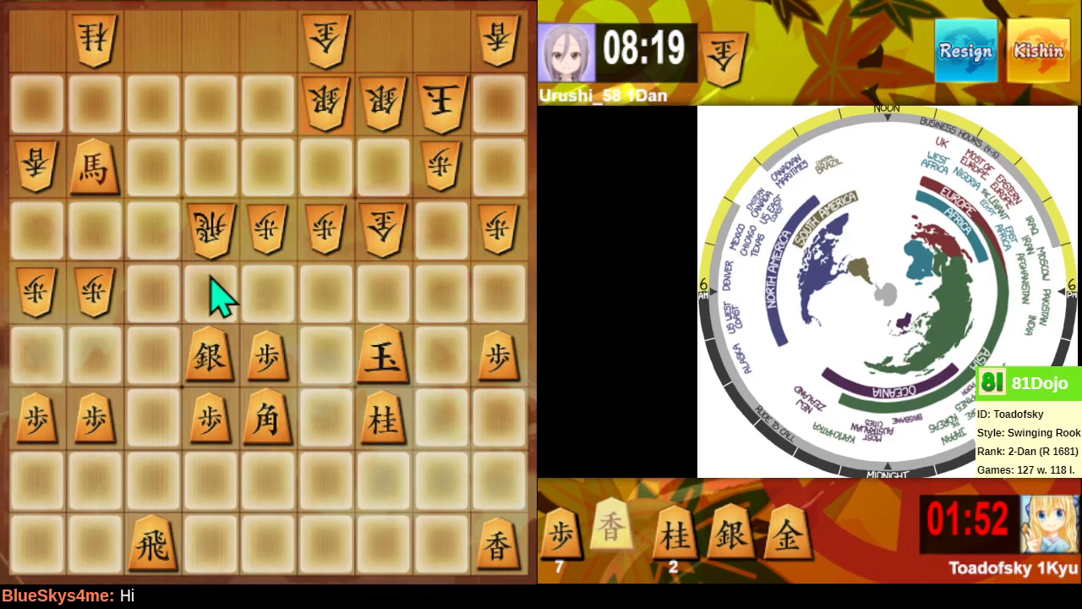
pyautogui.click(206, 296)
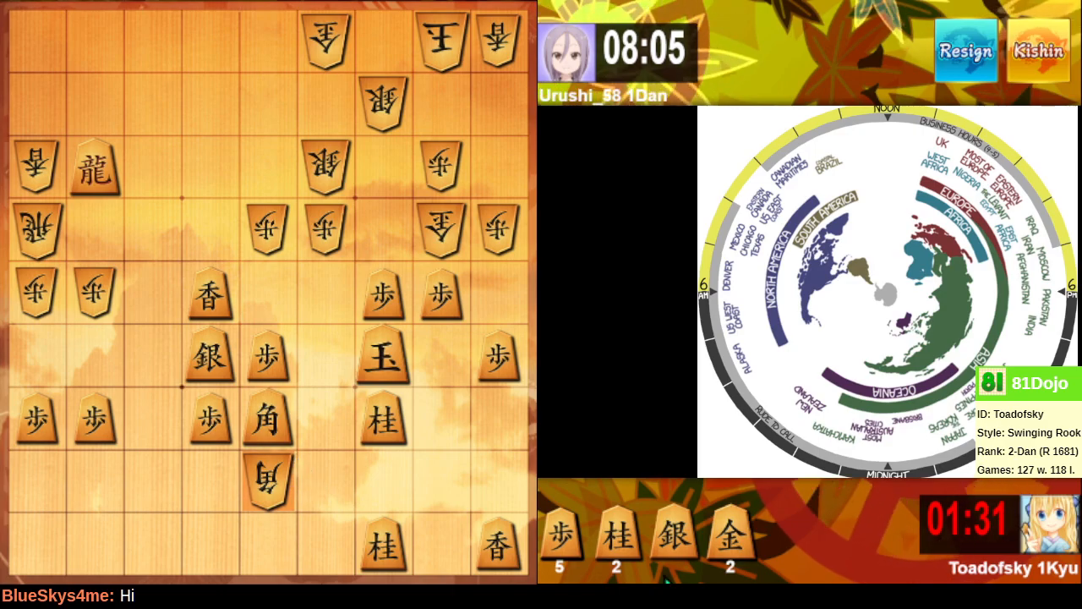
pyautogui.click(323, 423)
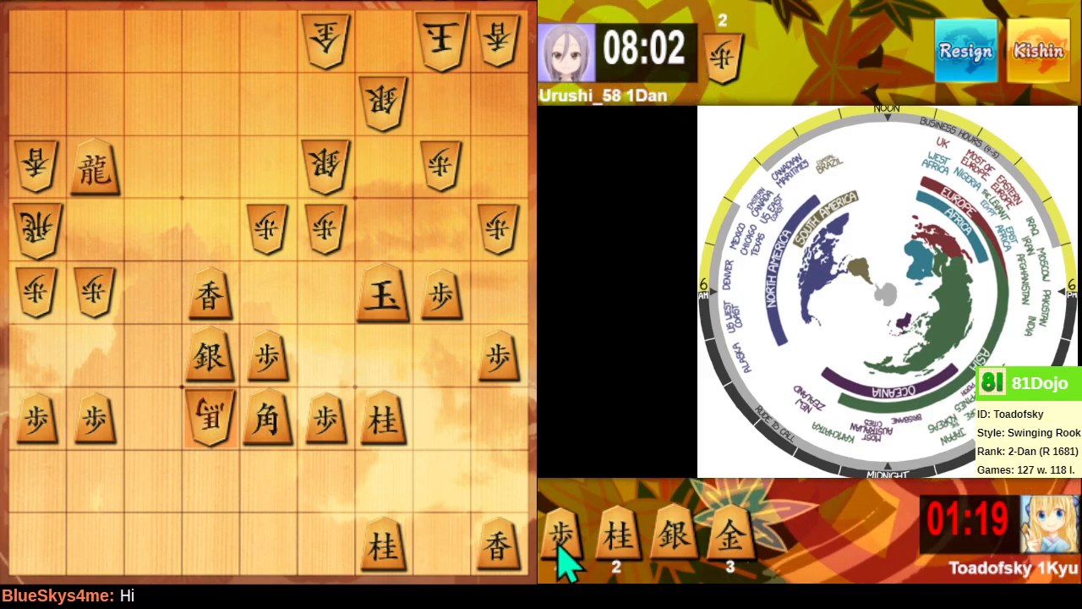
# - Drop a pawn and then a gold beside the enemy king to give check, closing in with a bishop drop nearby
pyautogui.click(382, 162)
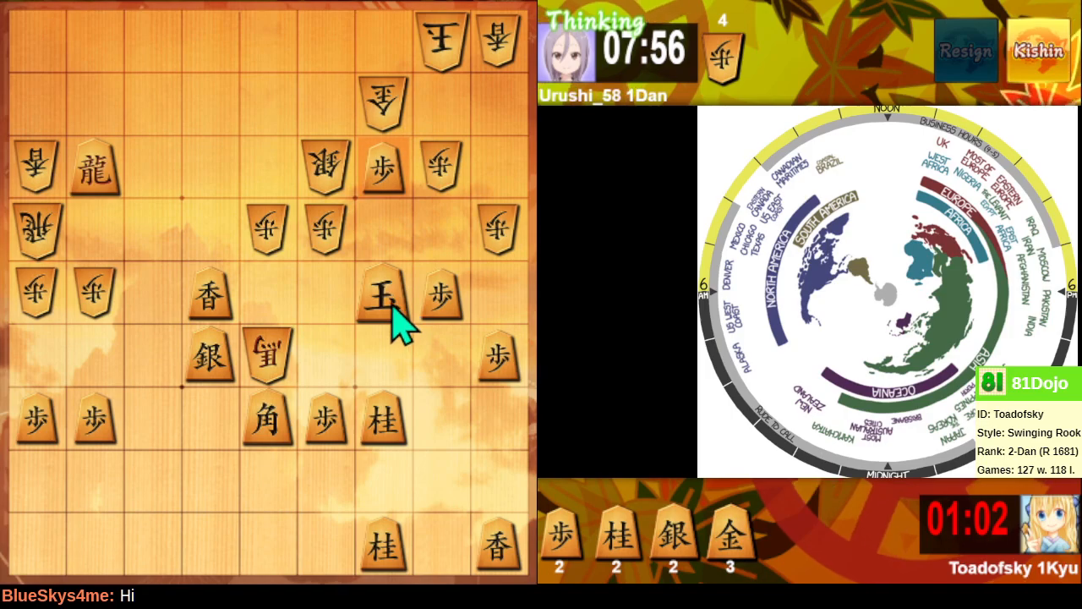
pyautogui.moveTo(385, 318)
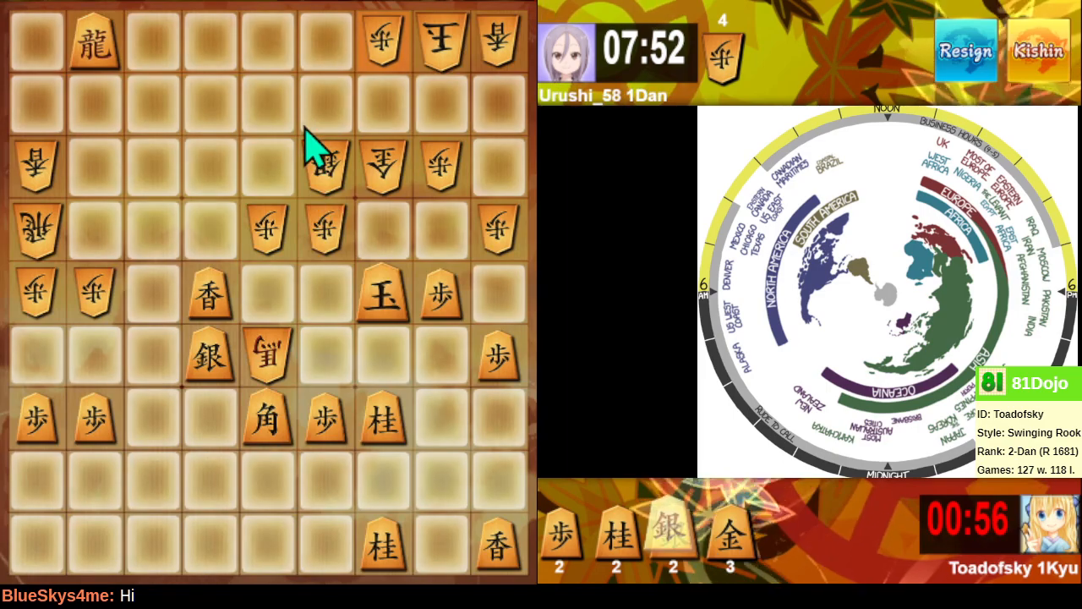
pyautogui.moveTo(304, 104)
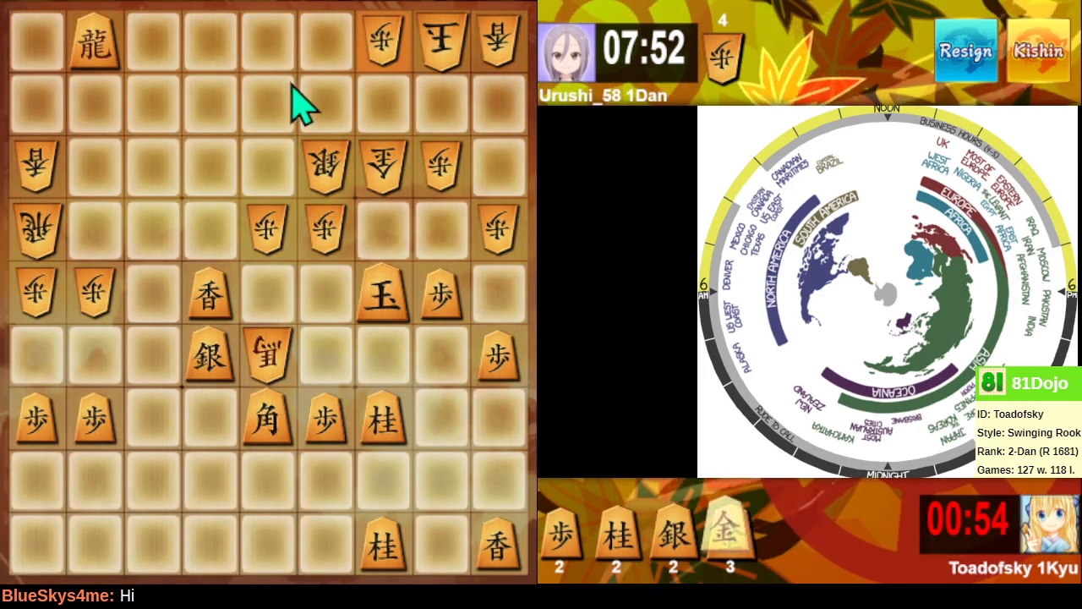
pyautogui.click(324, 102)
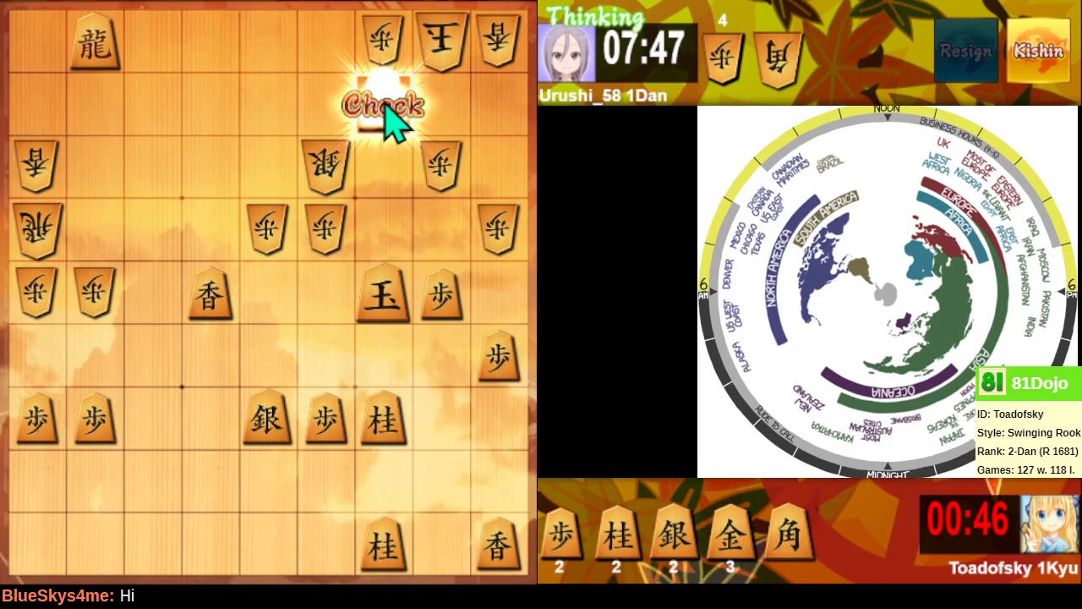
pyautogui.click(385, 296)
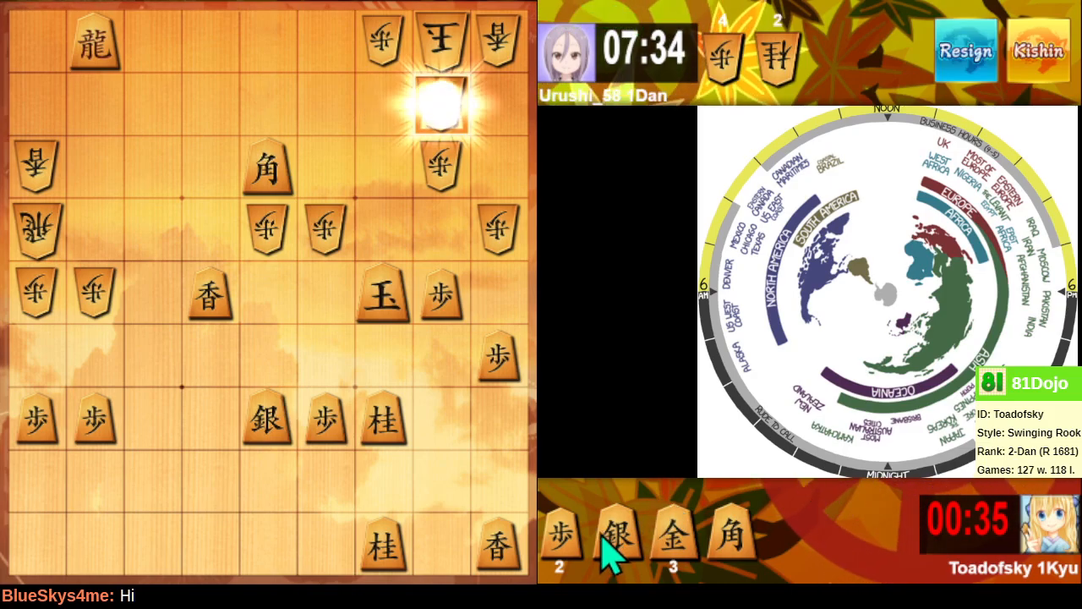
# - Drop the silver to mate Urushi_58's king, then accept the rematch to start a game against a 2-Kyu opponent
pyautogui.click(440, 102)
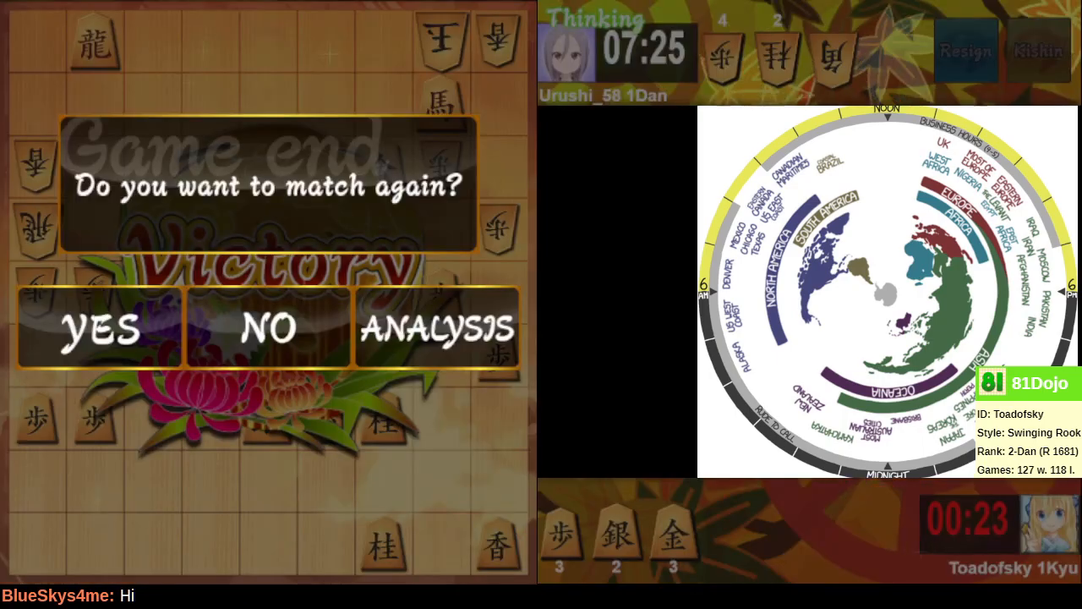
pyautogui.click(102, 328)
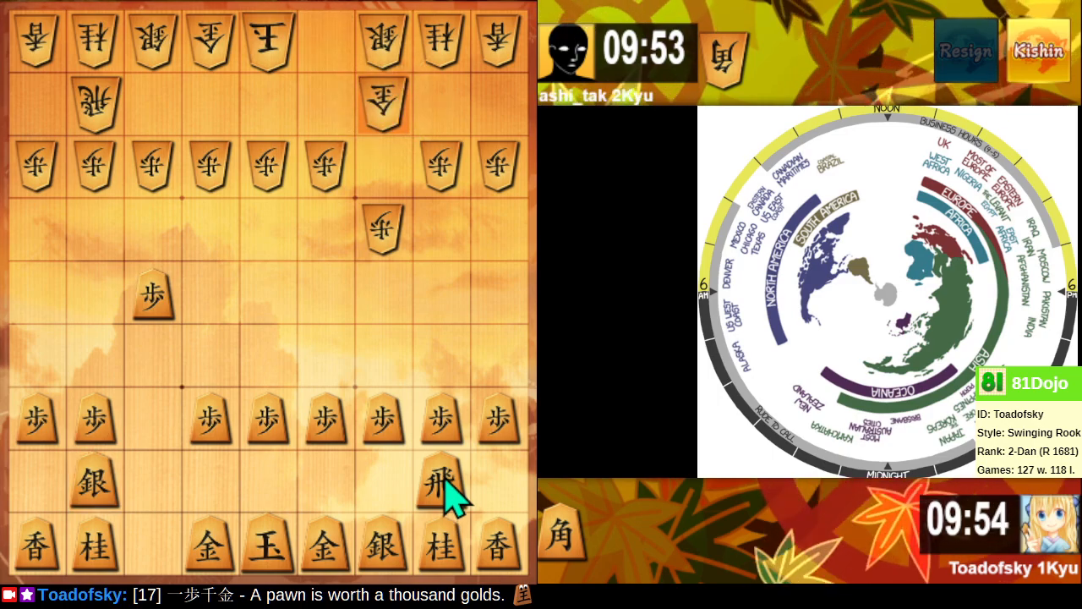
# - Swing the rook to 6h and walk the king toward 2h for the right-side castle
pyautogui.click(210, 487)
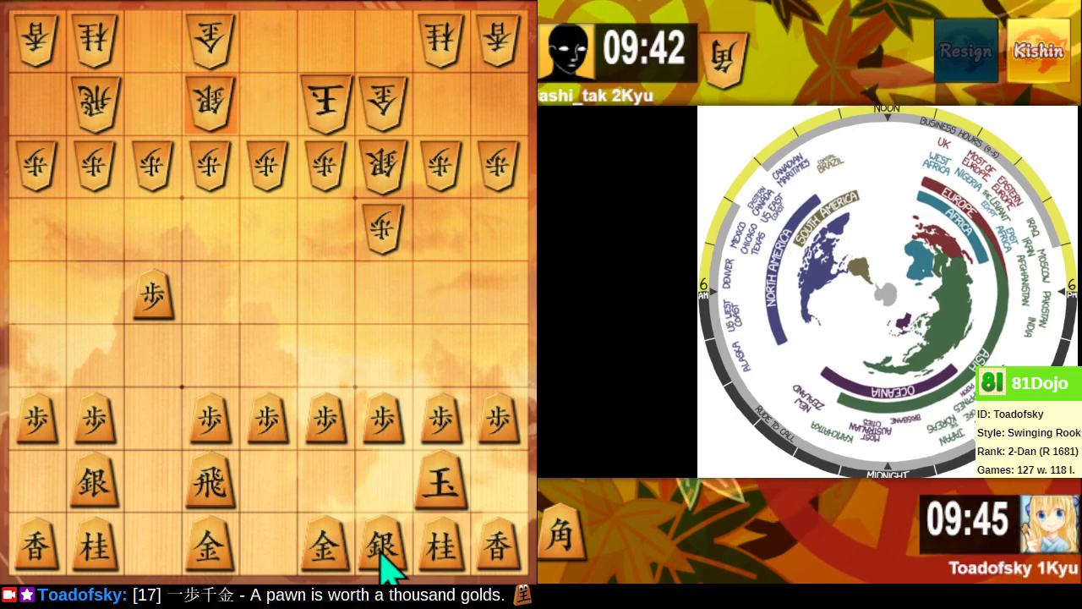
# - Bring the right silver beside the king, push the sixth-file pawn, climb the left silver and trade pawns to gain a pawn in hand
pyautogui.click(382, 544)
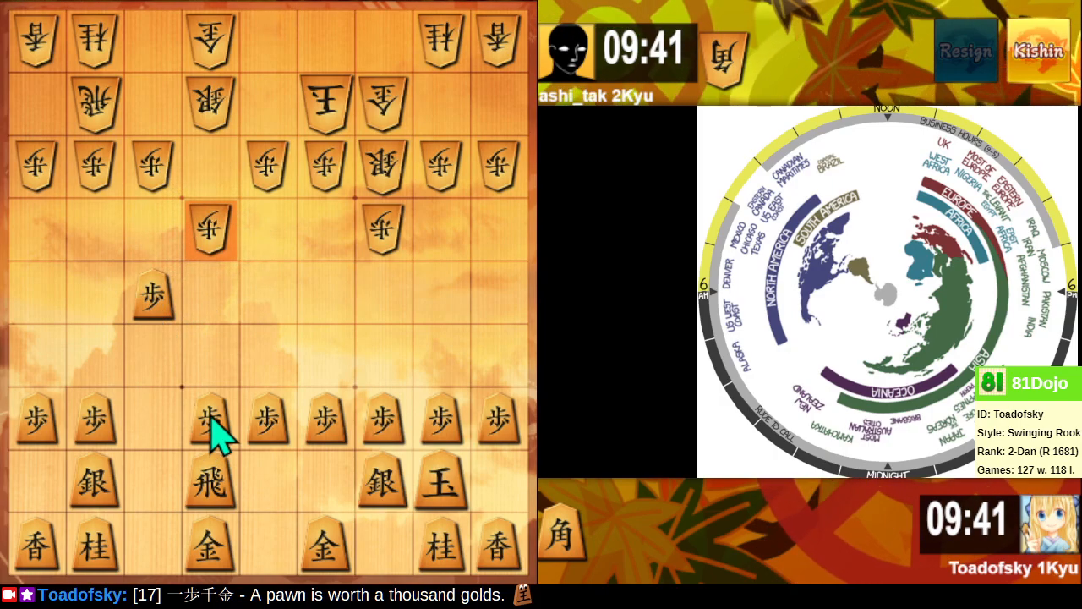
pyautogui.click(210, 423)
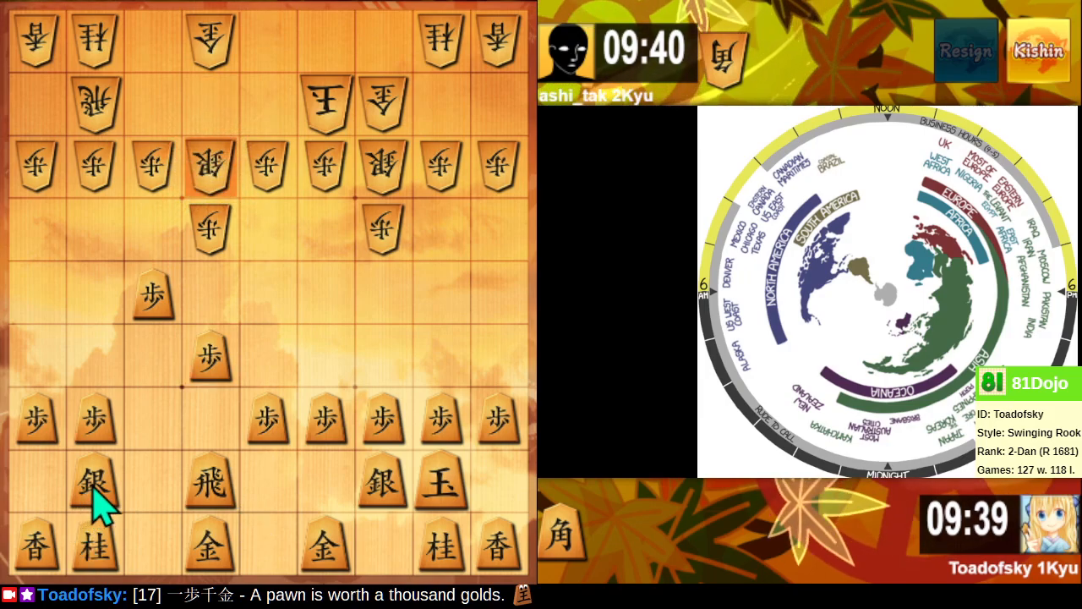
pyautogui.click(94, 480)
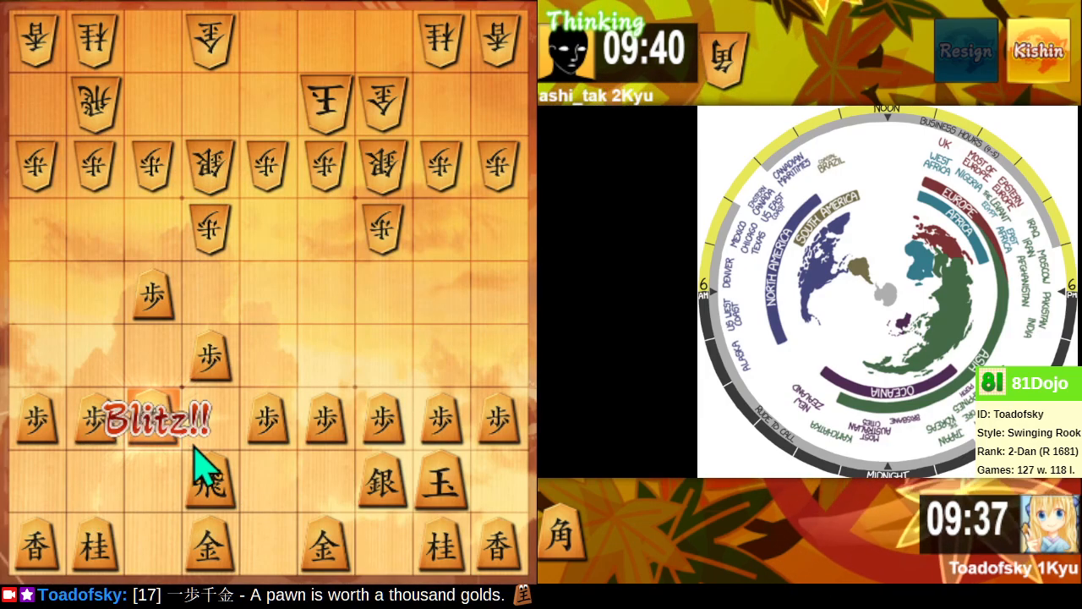
pyautogui.click(152, 420)
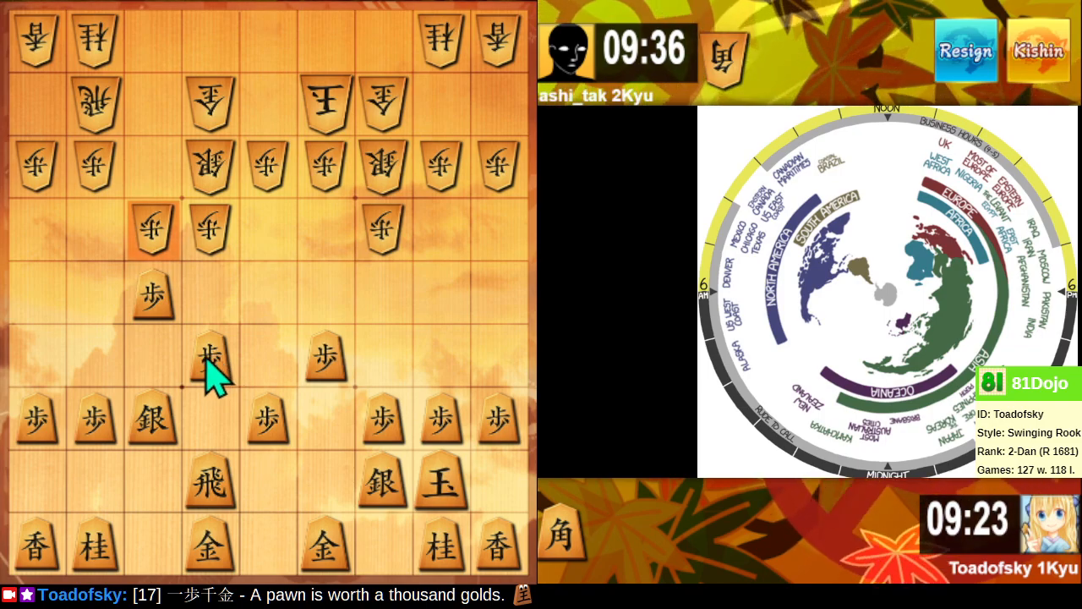
pyautogui.click(210, 353)
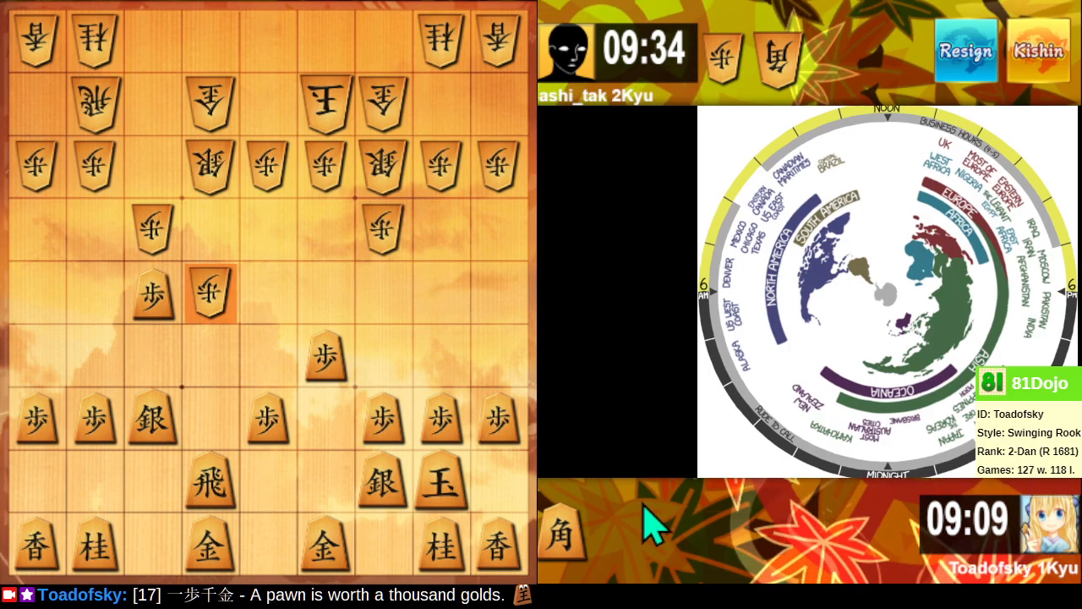
pyautogui.click(267, 291)
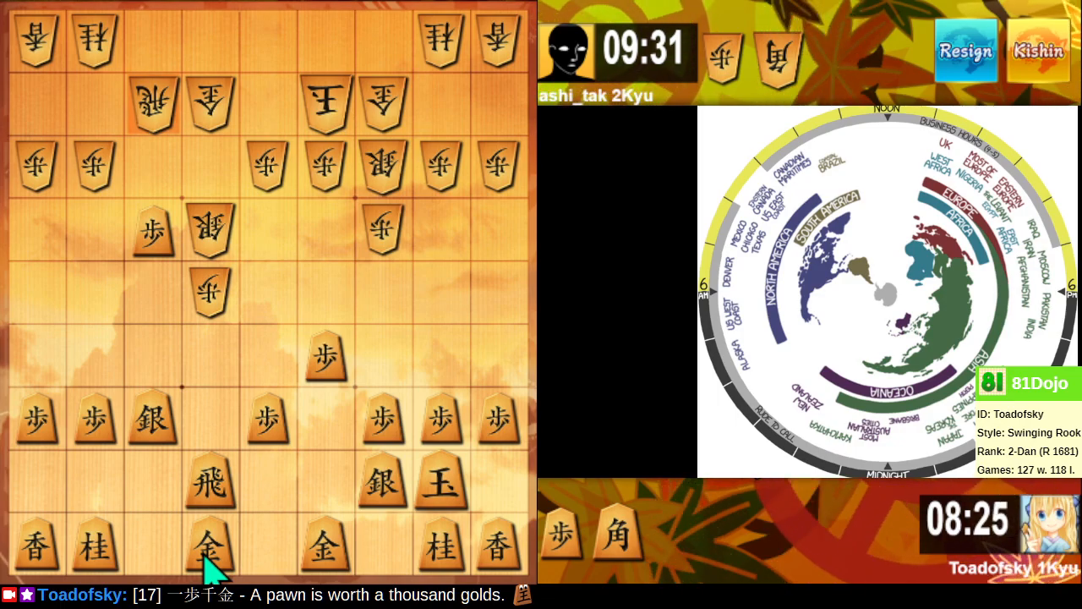
# - Step the left gold diagonally up beside the rook, then push the far-left edge pawn one square
pyautogui.click(209, 545)
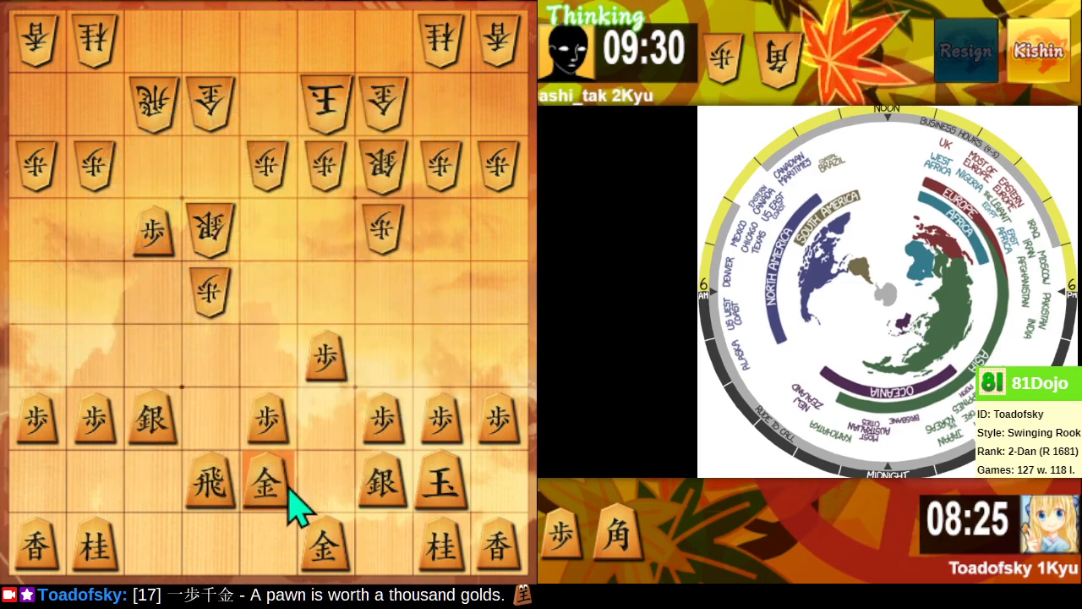
pyautogui.moveTo(284, 528)
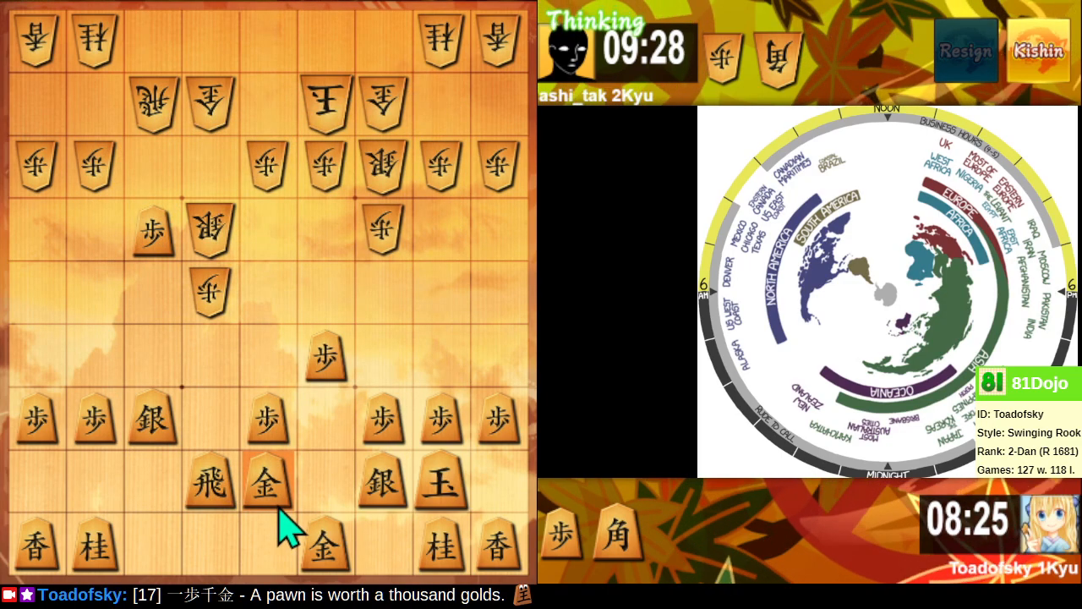
pyautogui.moveTo(301, 521)
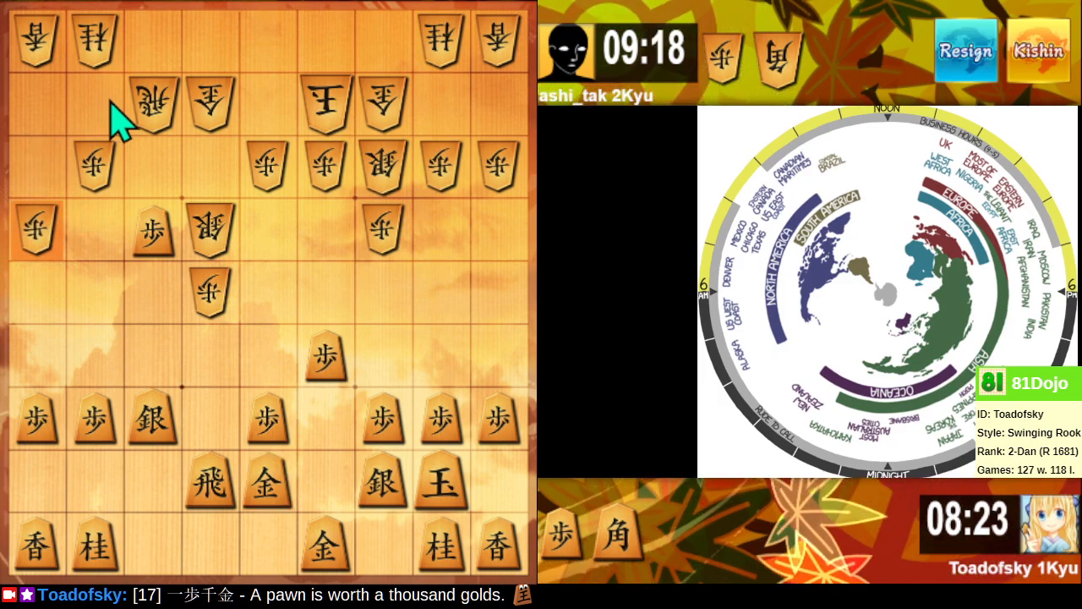
pyautogui.moveTo(132, 521)
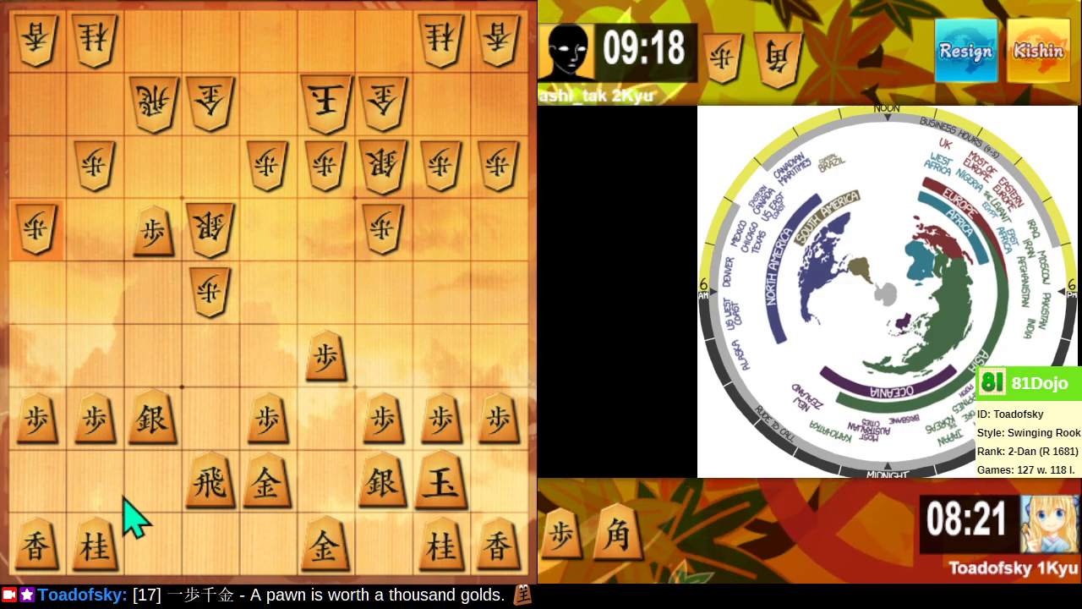
pyautogui.moveTo(47, 443)
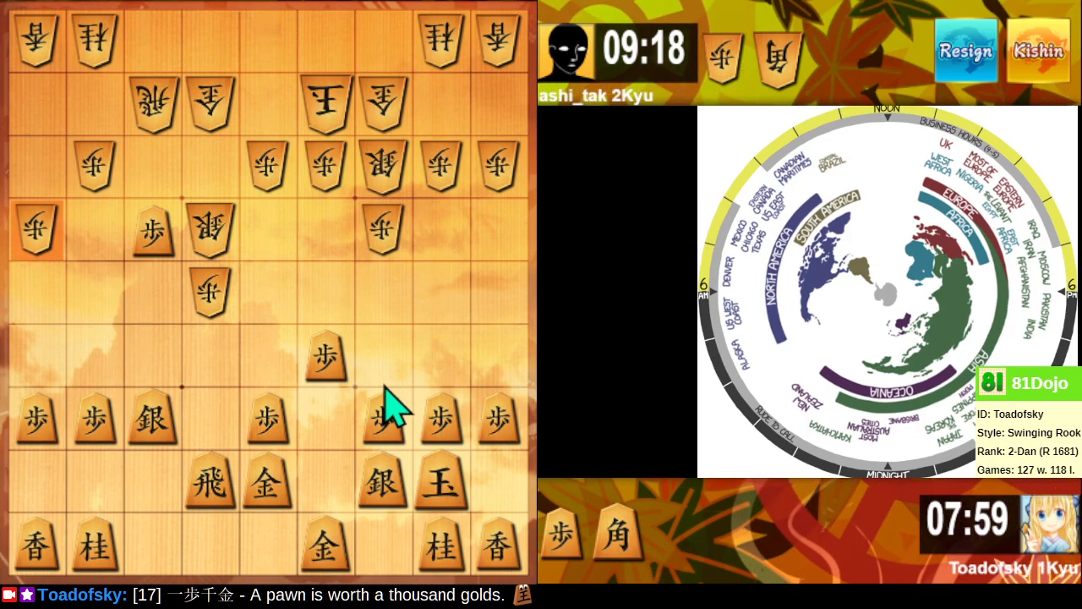
pyautogui.moveTo(335, 411)
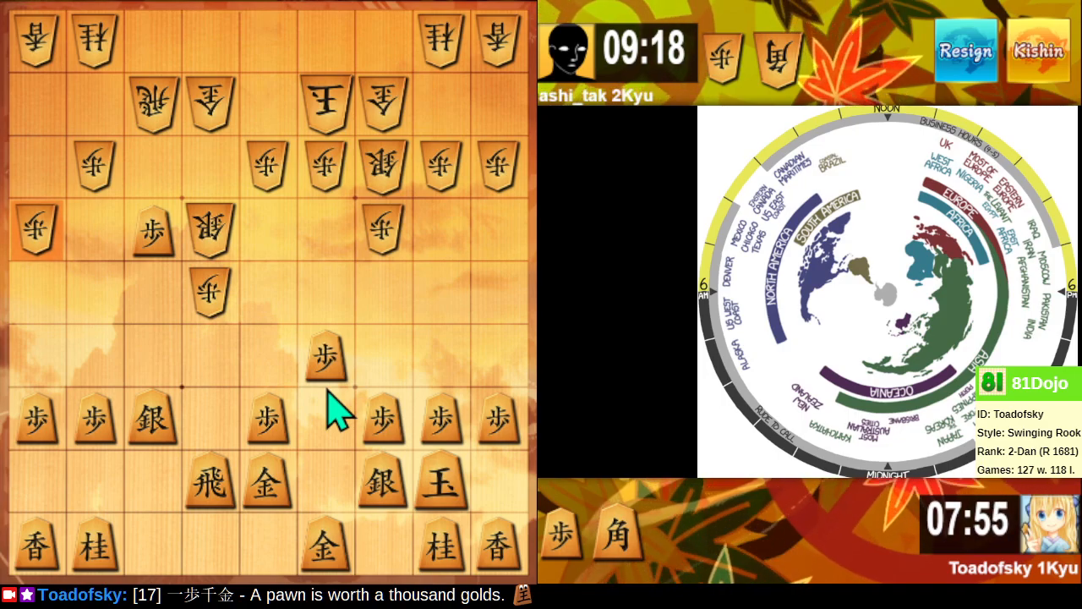
pyautogui.moveTo(98, 448)
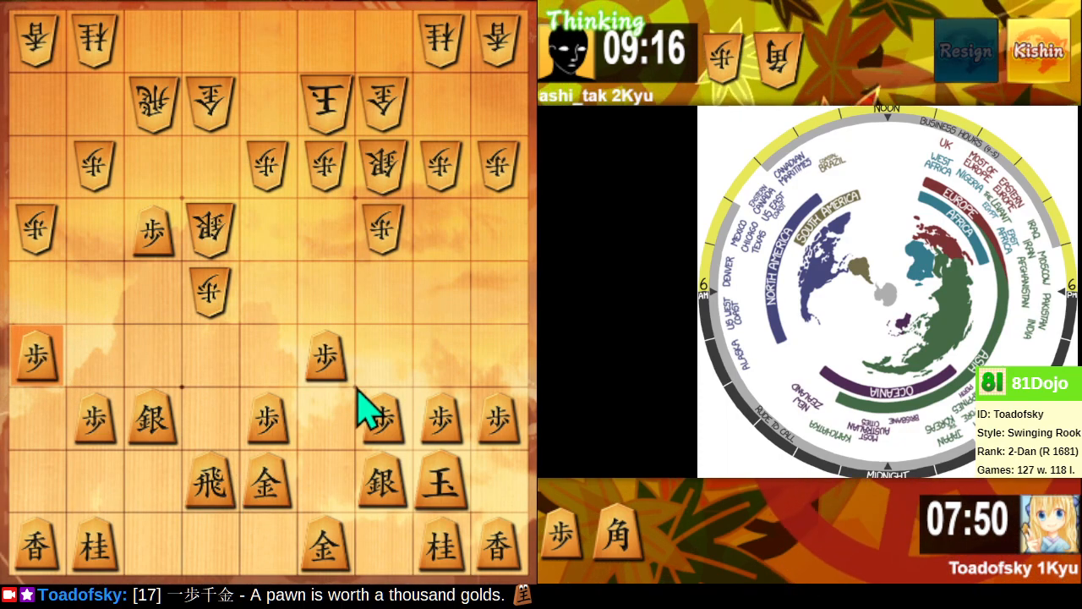
pyautogui.moveTo(321, 448)
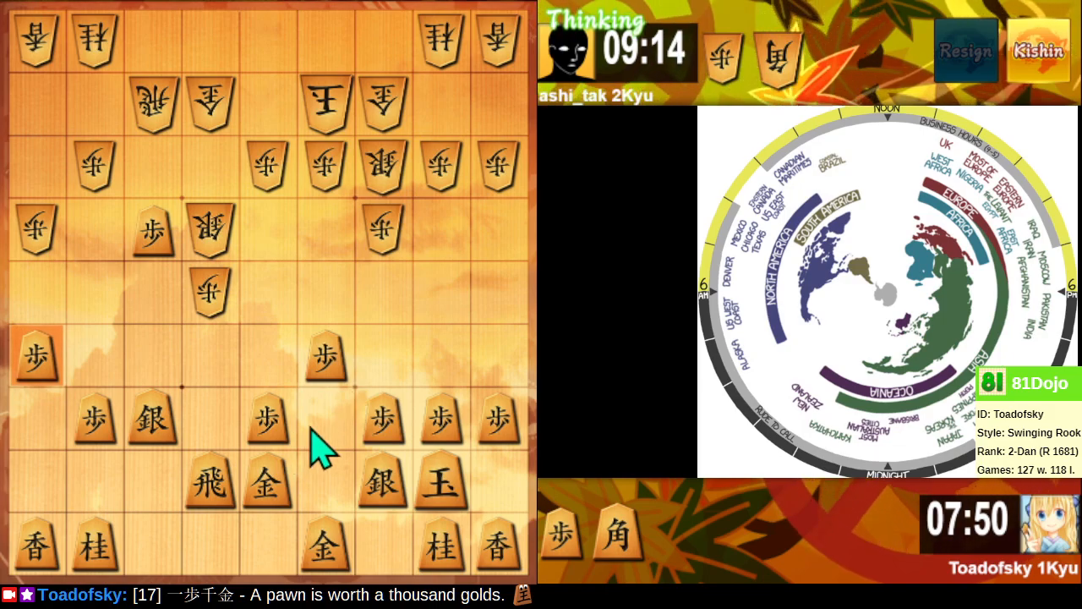
pyautogui.moveTo(431, 411)
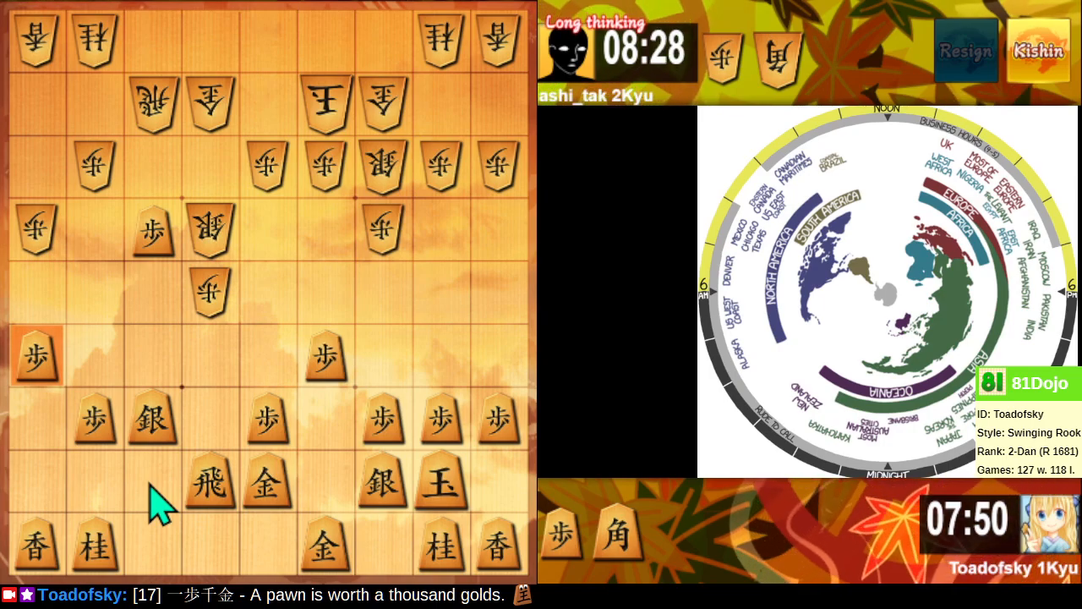
pyautogui.moveTo(102, 533)
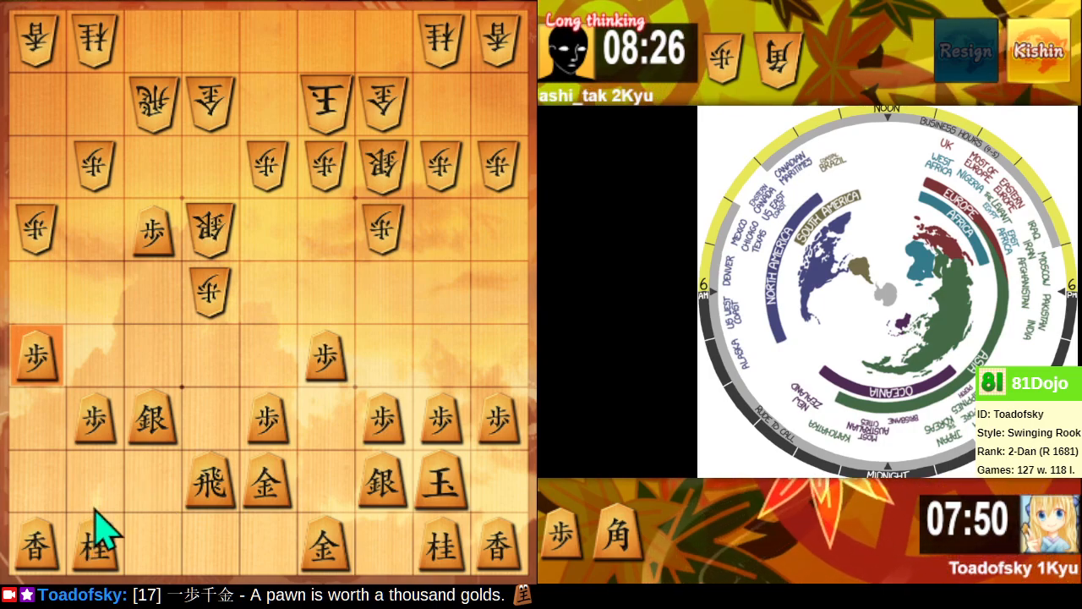
pyautogui.moveTo(81, 350)
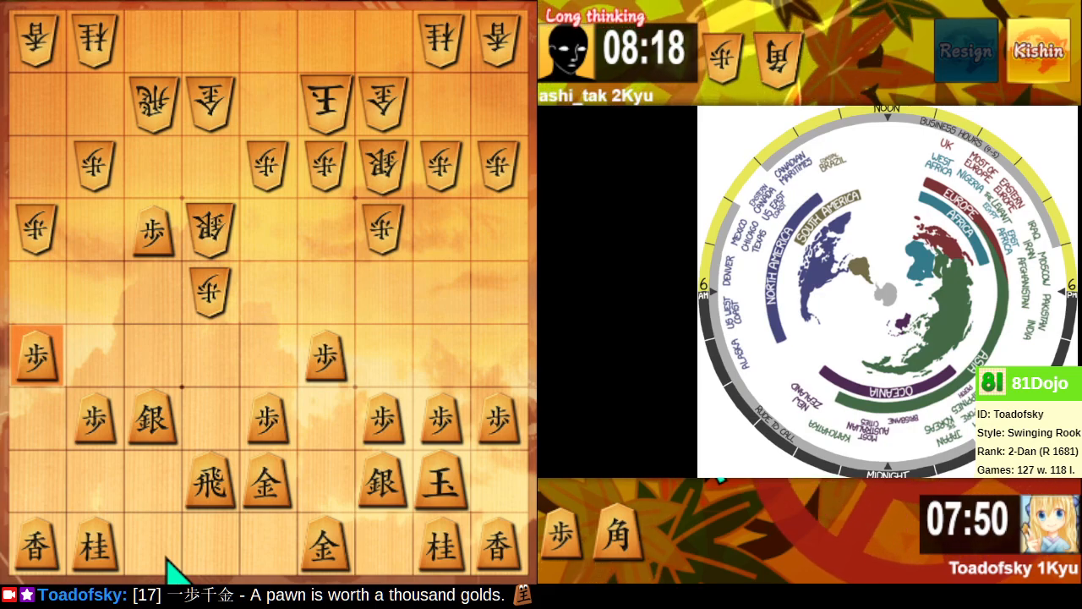
pyautogui.moveTo(93, 368)
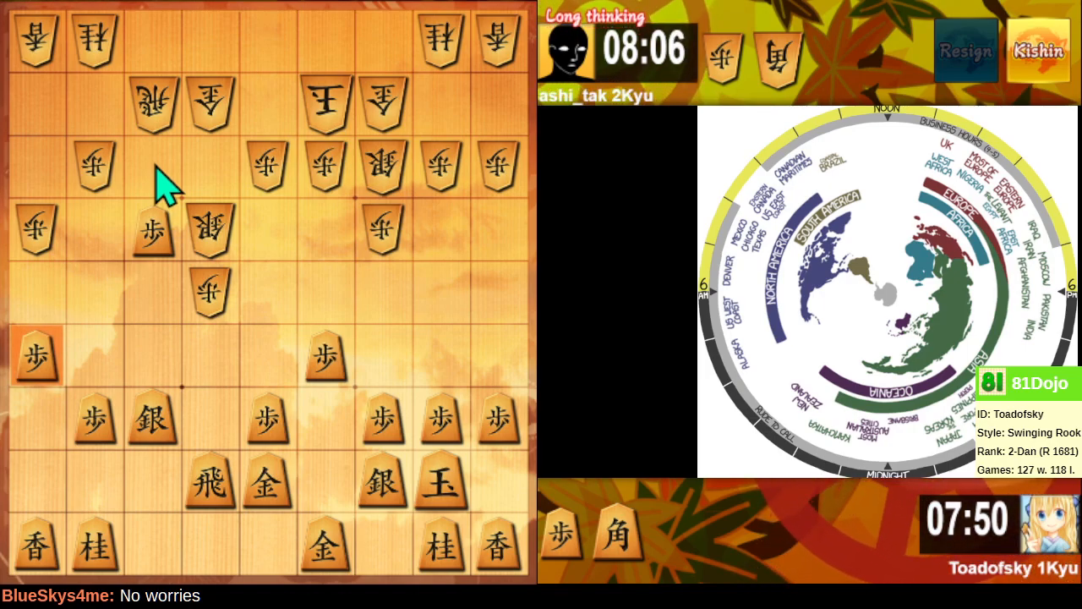
pyautogui.moveTo(177, 358)
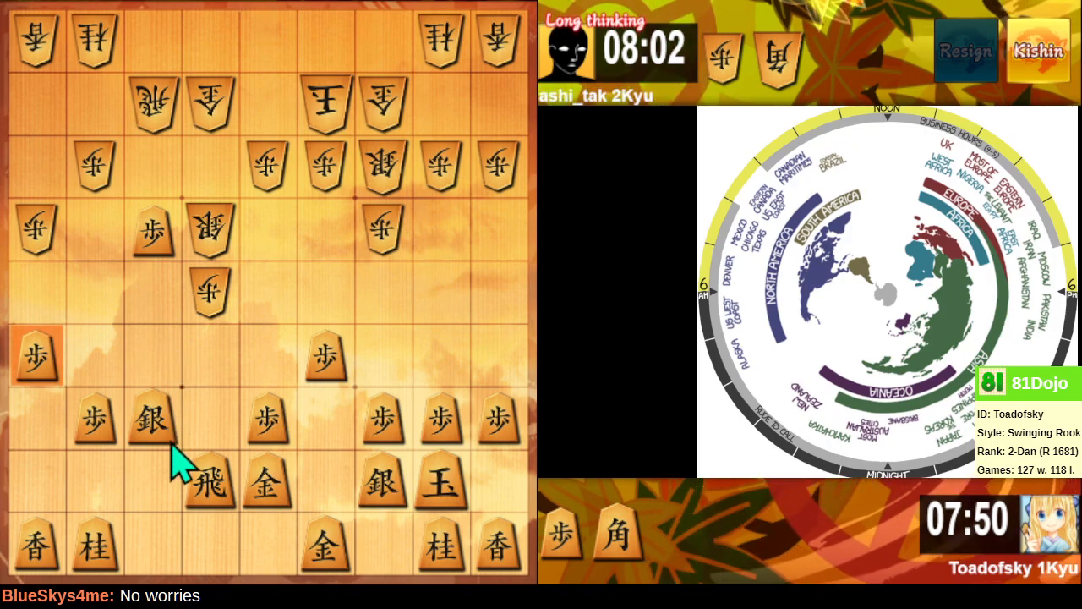
pyautogui.moveTo(172, 397)
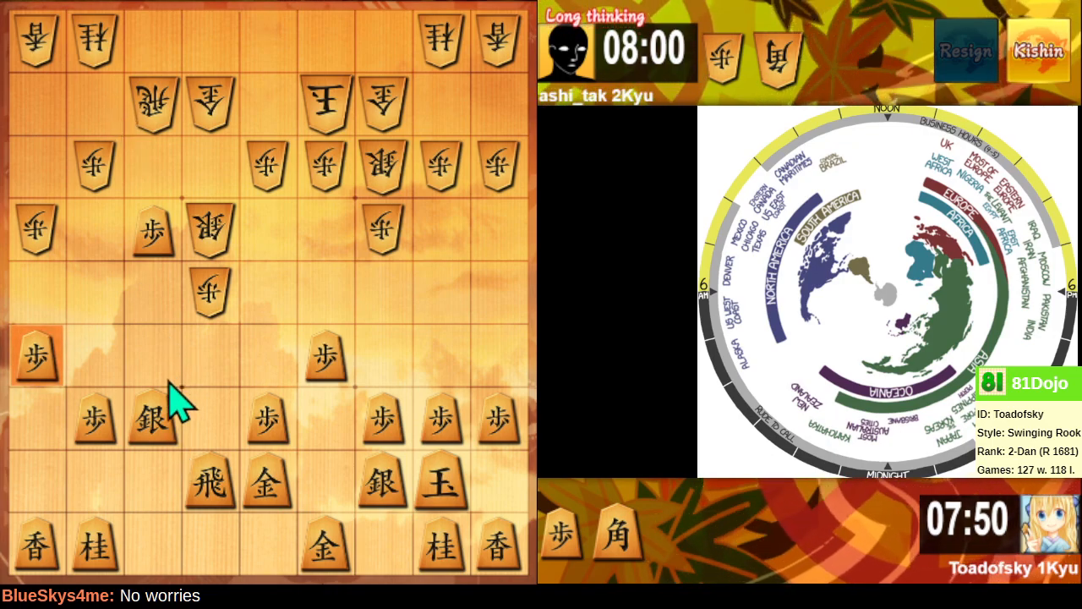
pyautogui.moveTo(155, 110)
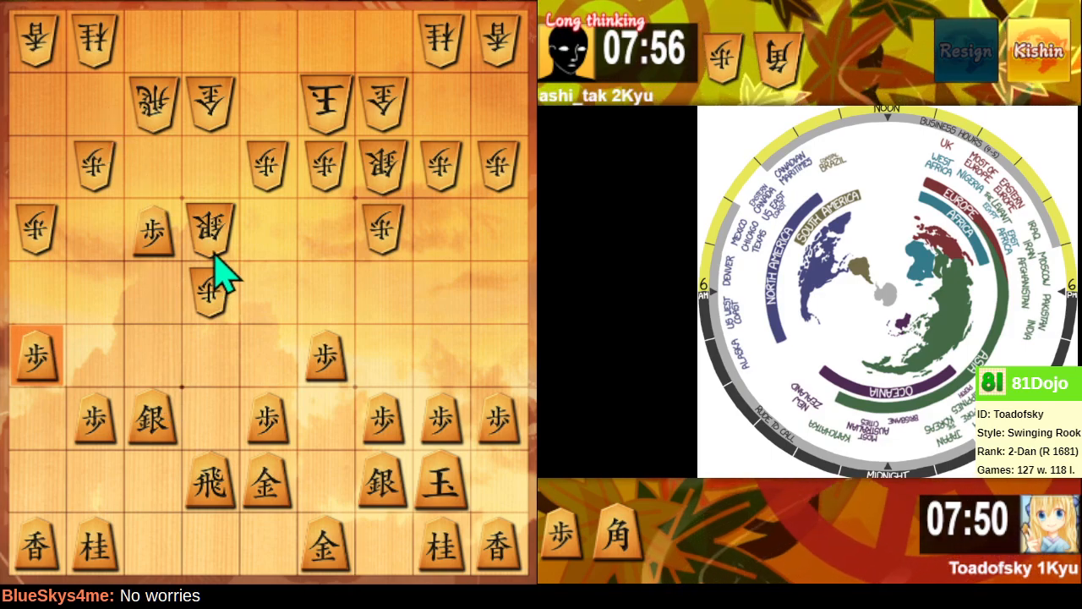
# - Take the opponent's dropped pawn in front of the silver, bringing the hand to two pawns
pyautogui.click(152, 355)
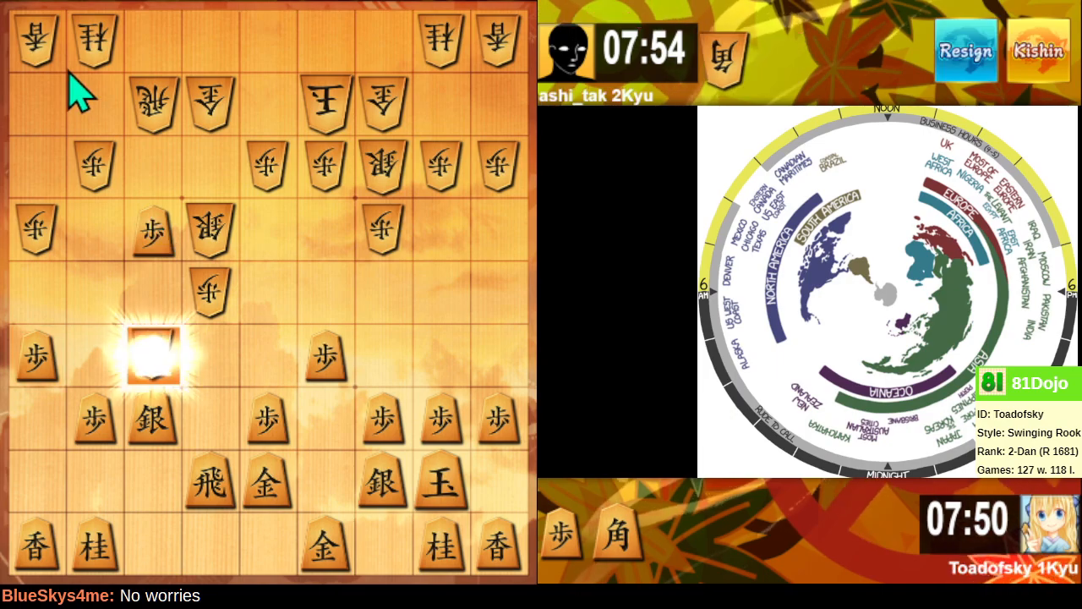
pyautogui.click(151, 353)
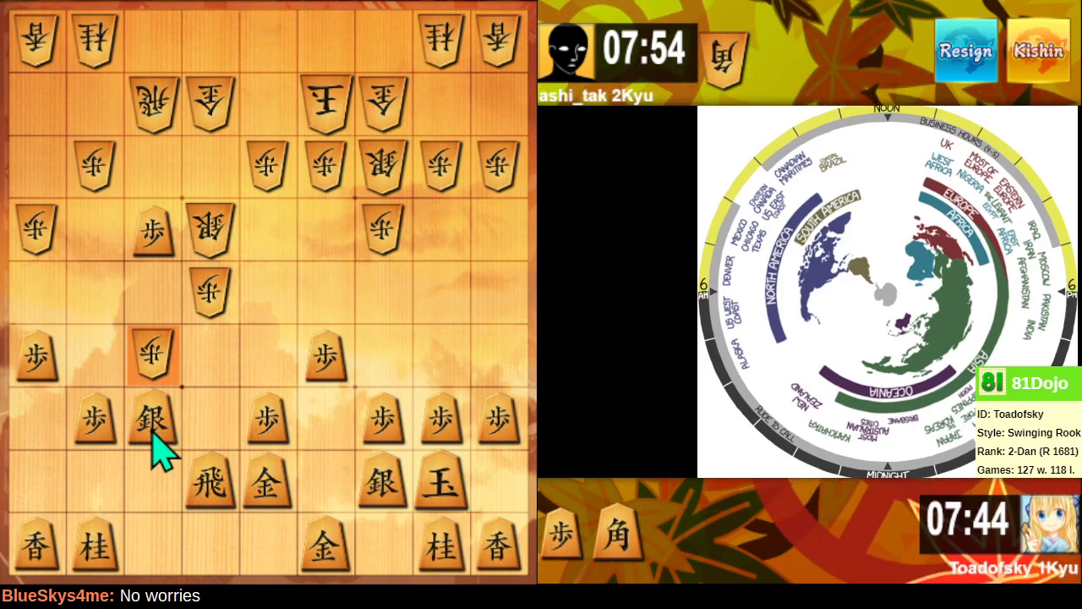
pyautogui.moveTo(156, 453)
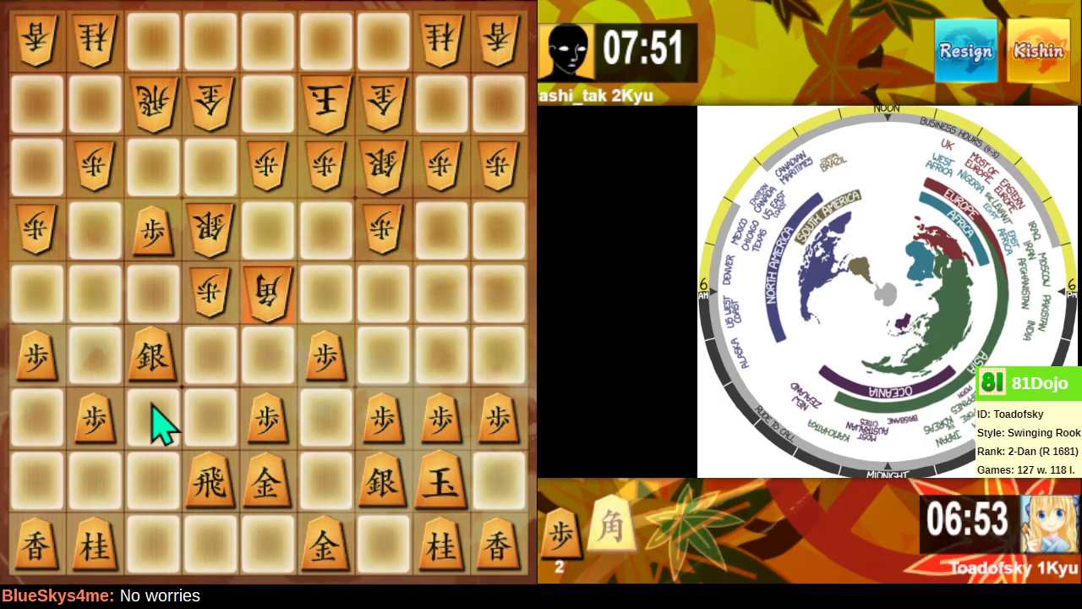
# - Jump the left knight up behind the advanced silver, capturing the invader there
pyautogui.click(152, 419)
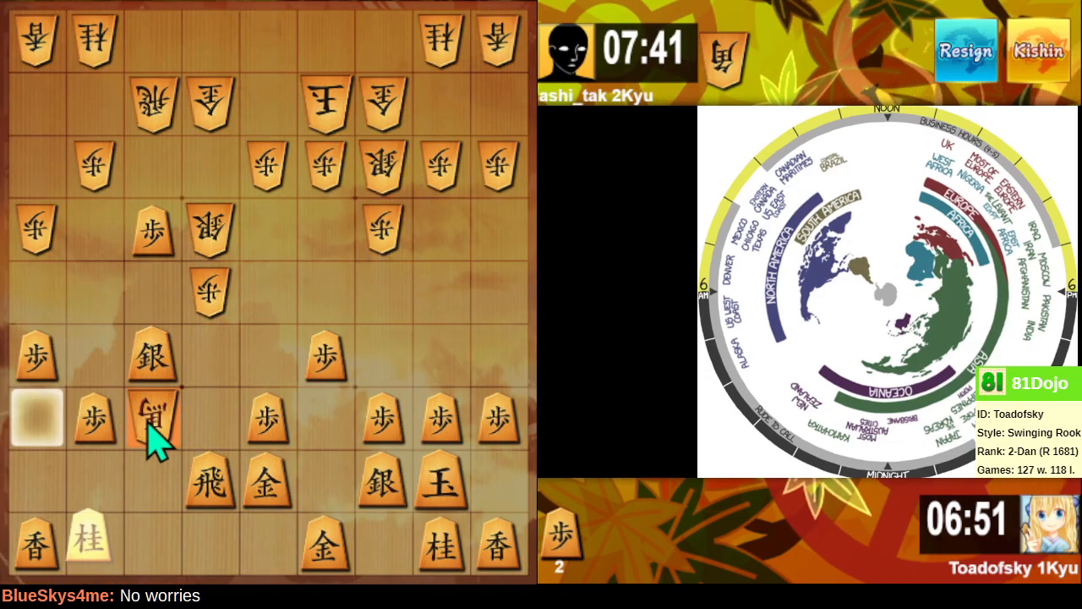
pyautogui.click(267, 291)
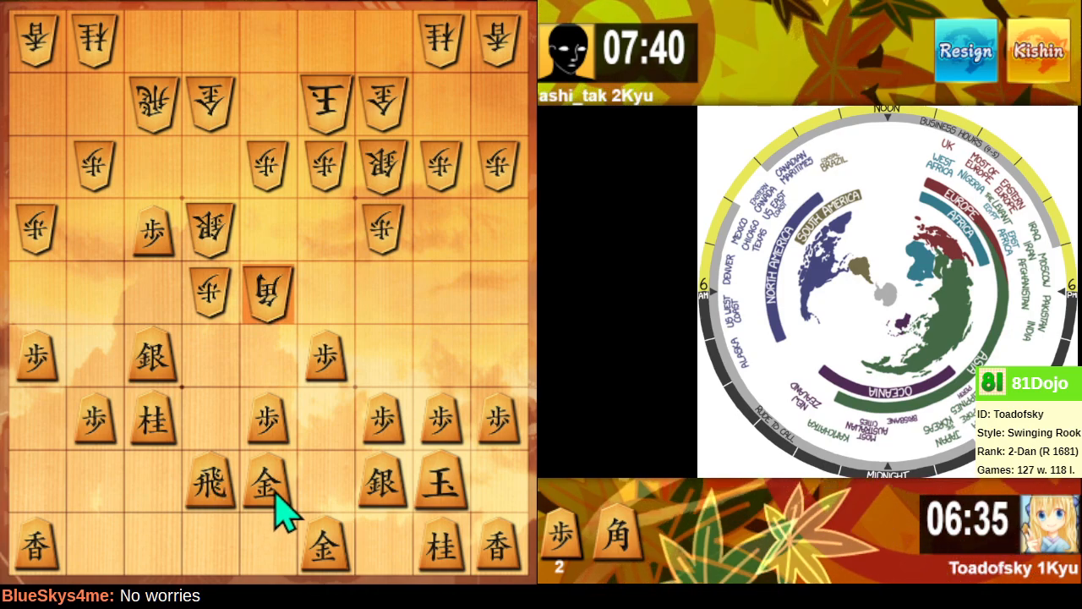
pyautogui.moveTo(217, 507)
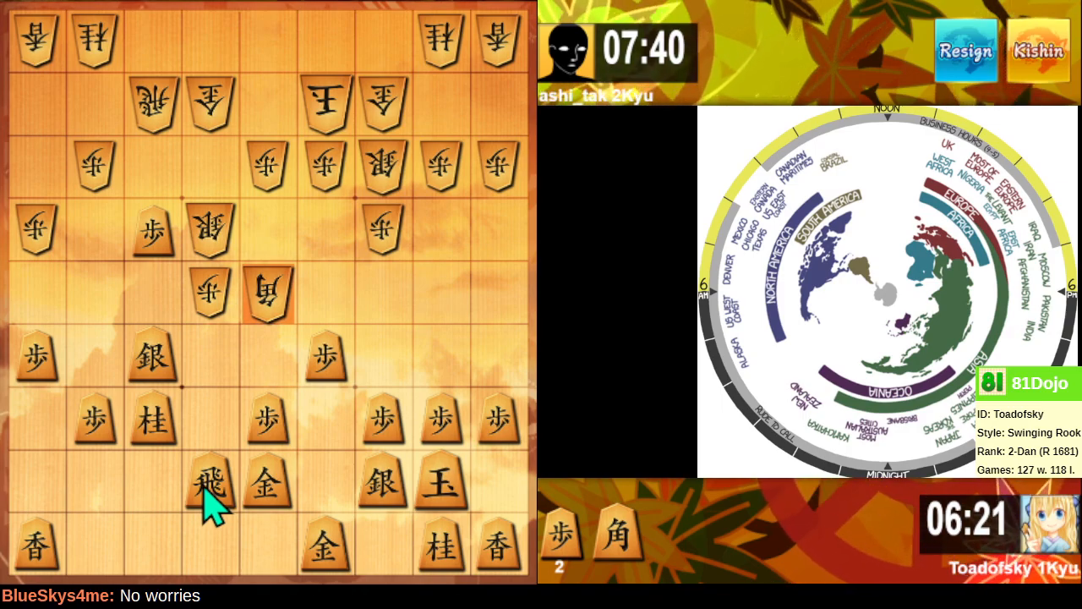
# - Advance the rook up its file, then retreat the attacked rook to the back rank
pyautogui.click(207, 487)
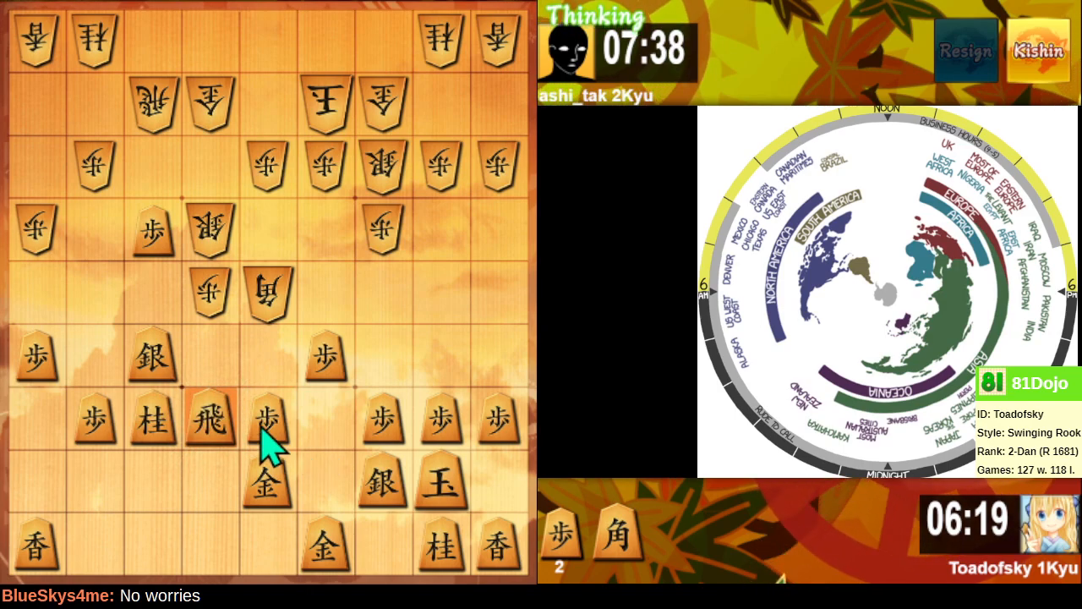
pyautogui.click(207, 291)
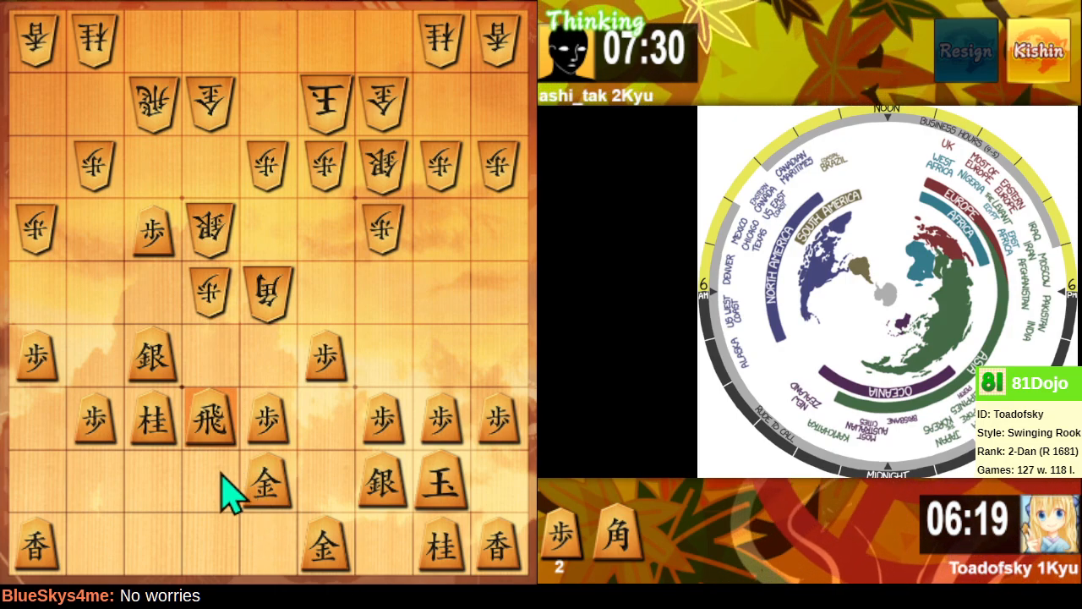
pyautogui.moveTo(182, 520)
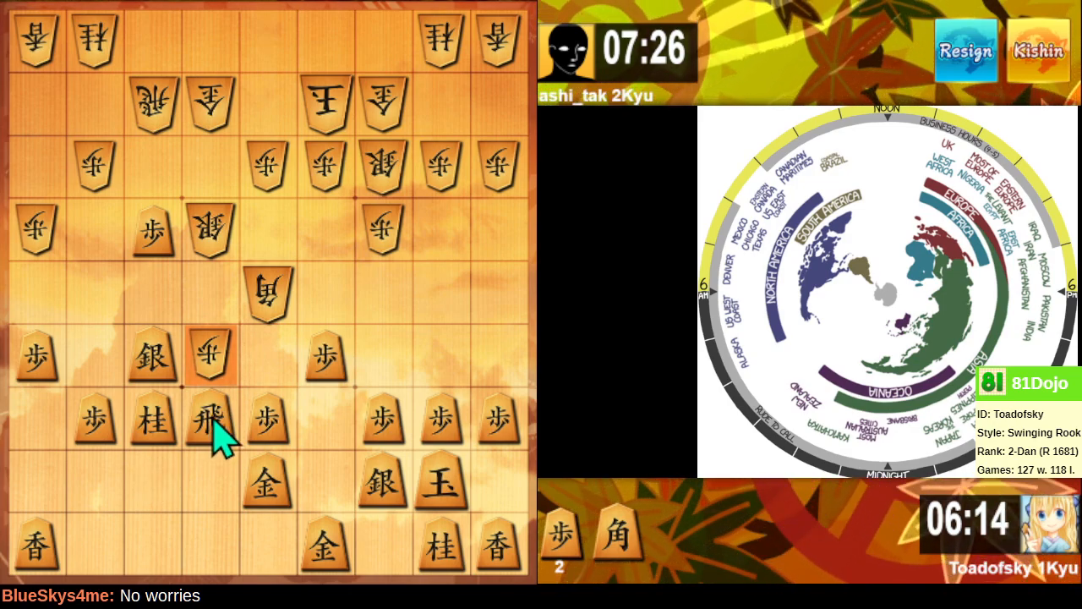
pyautogui.click(209, 412)
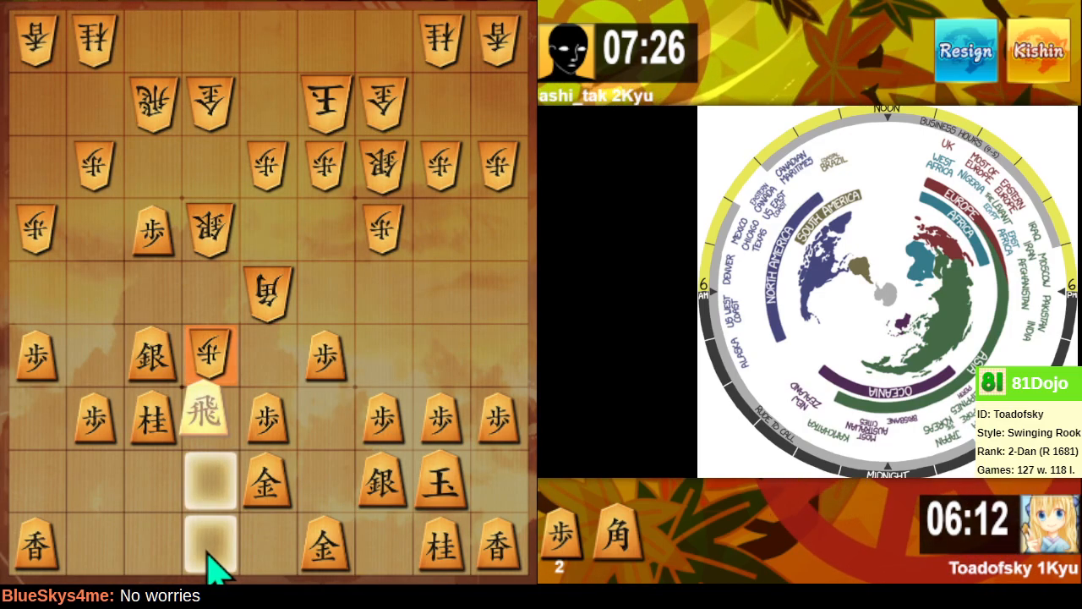
pyautogui.click(211, 544)
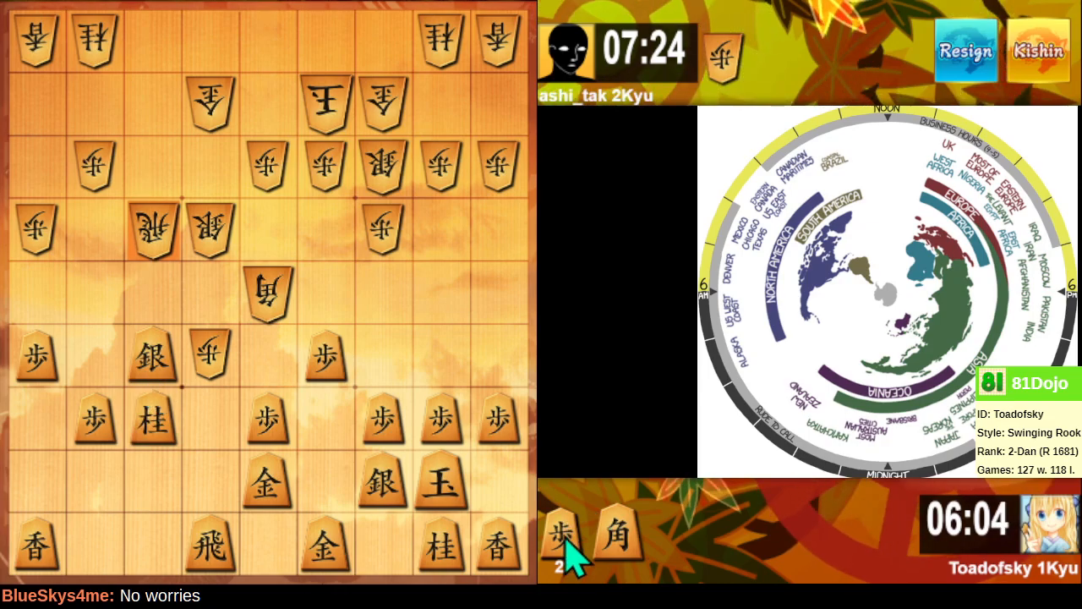
# - Drop a pawn from hand just ahead of the silver to attack the opponent's rook
pyautogui.click(152, 296)
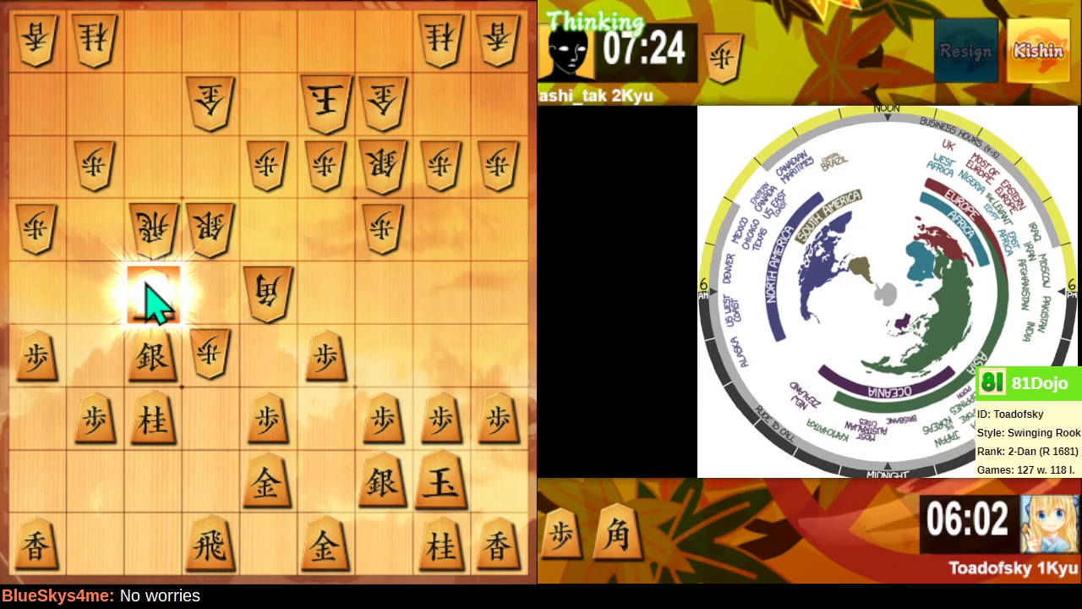
pyautogui.click(152, 296)
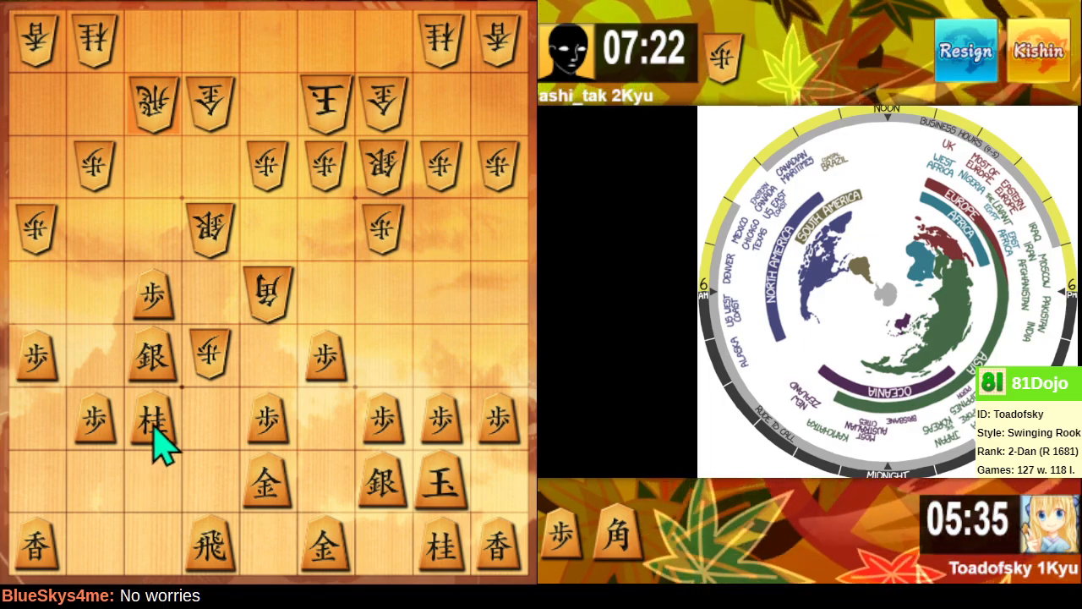
pyautogui.moveTo(195, 470)
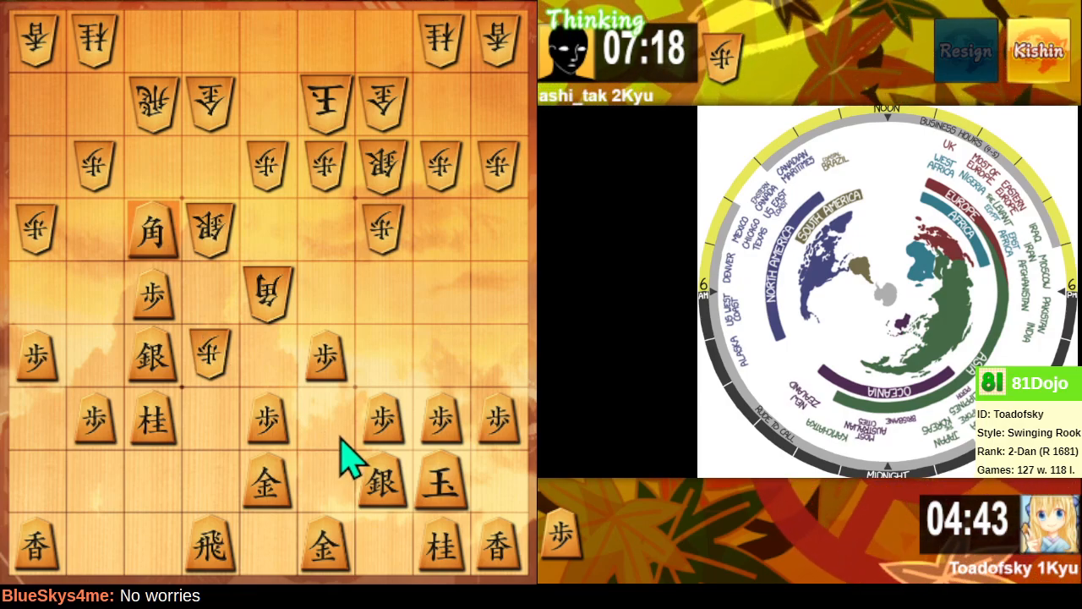
pyautogui.moveTo(355, 440)
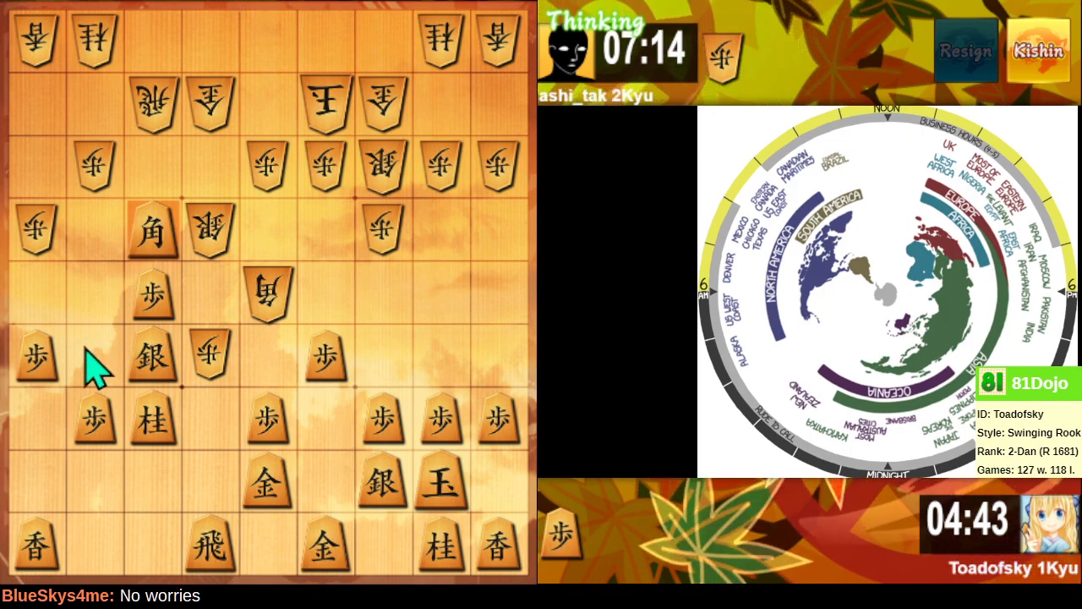
pyautogui.moveTo(95, 365)
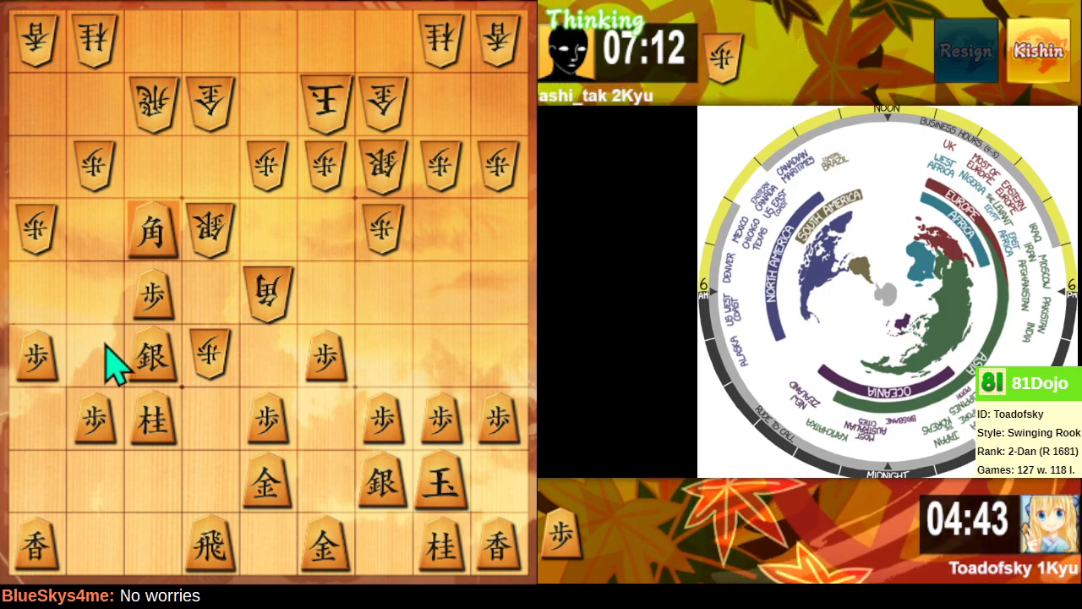
pyautogui.moveTo(173, 350)
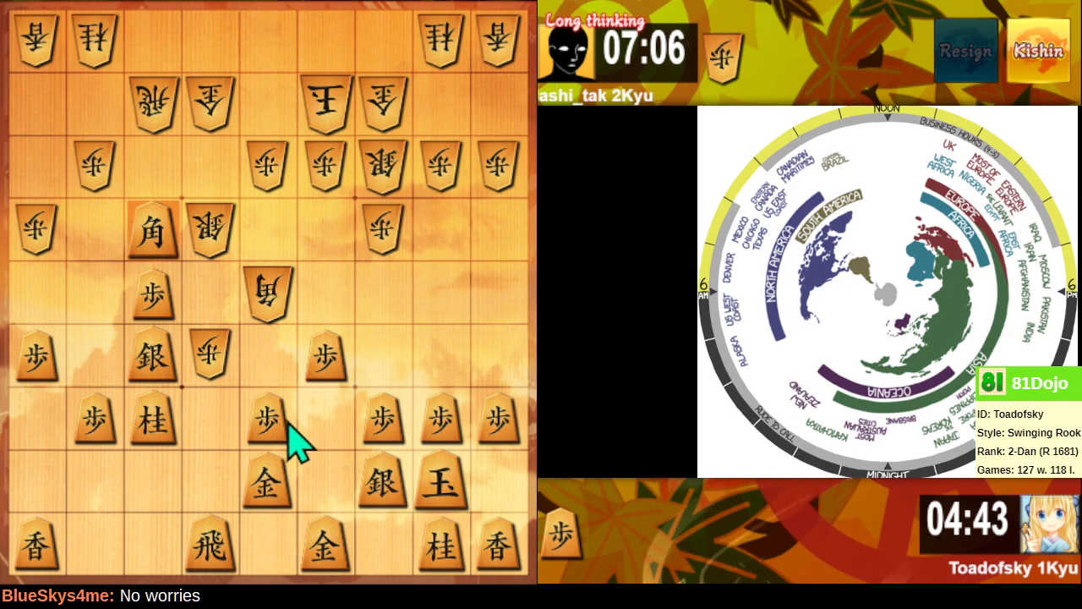
pyautogui.moveTo(291, 440)
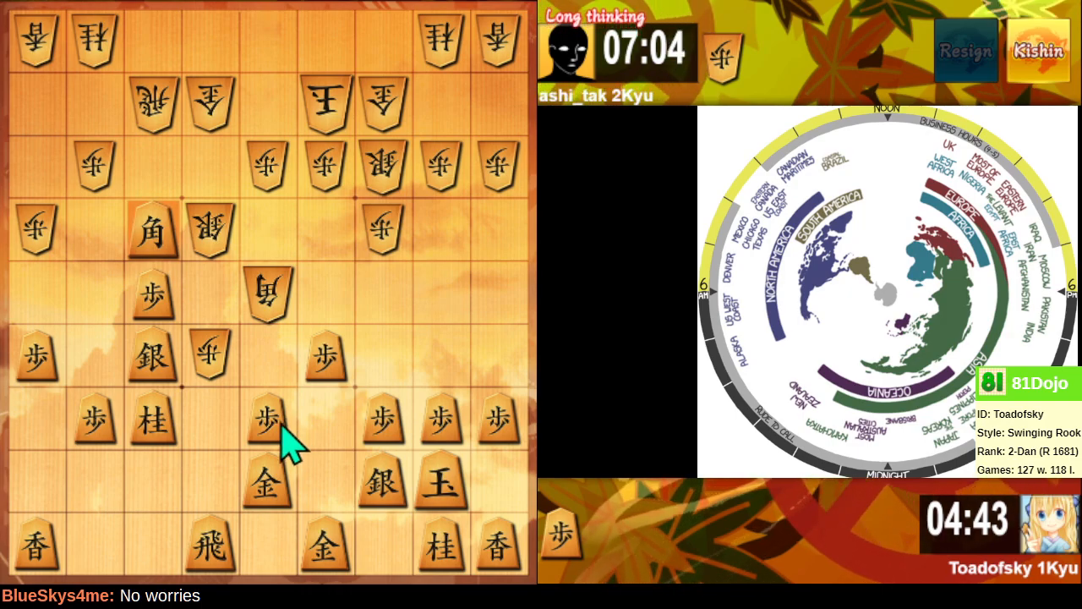
pyautogui.moveTo(305, 470)
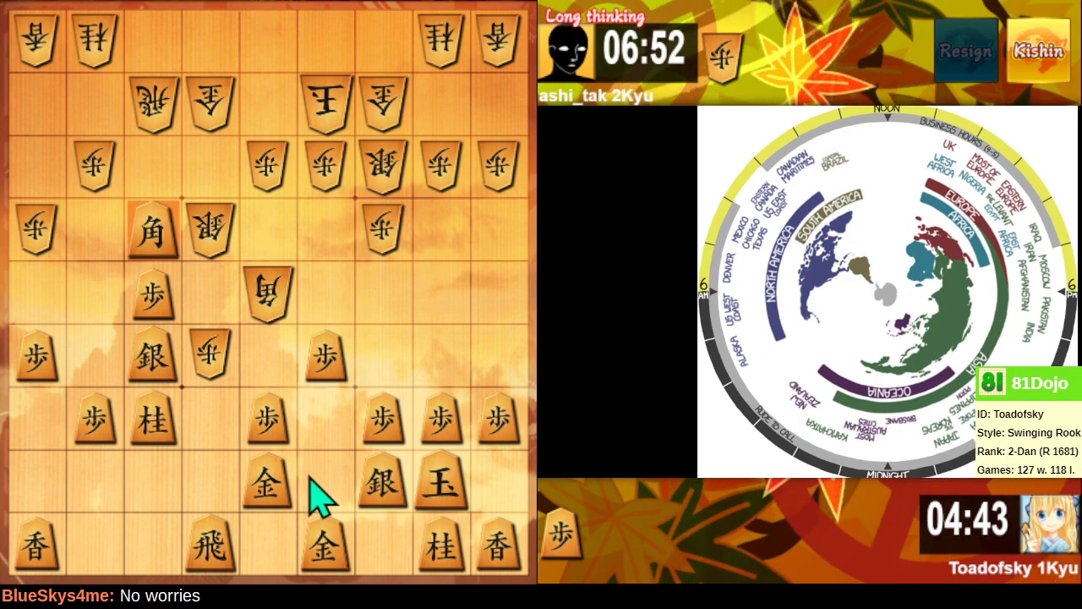
pyautogui.moveTo(320, 487)
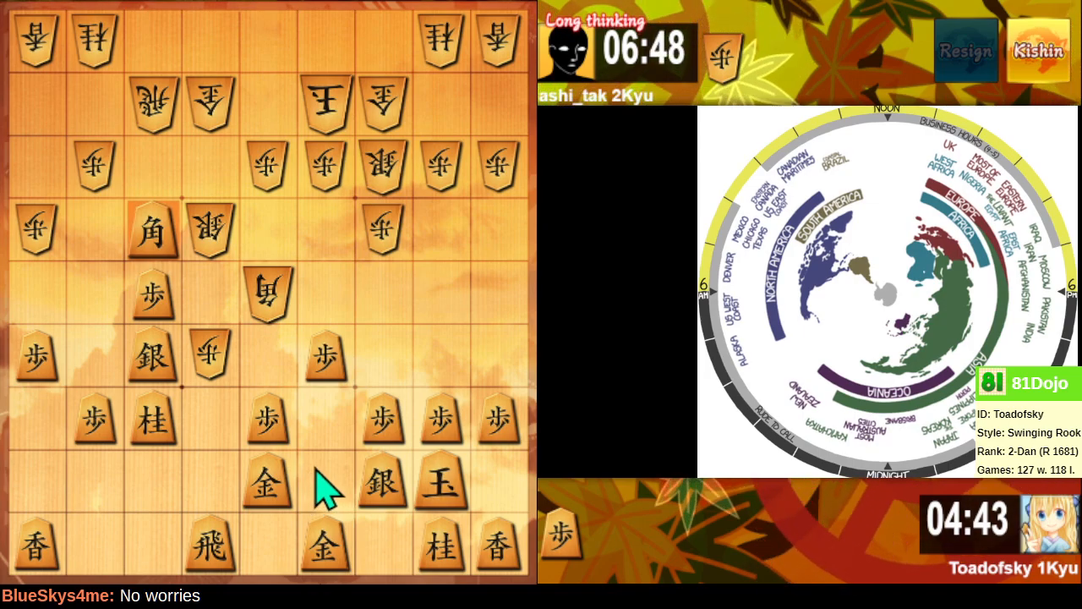
pyautogui.moveTo(764, 486)
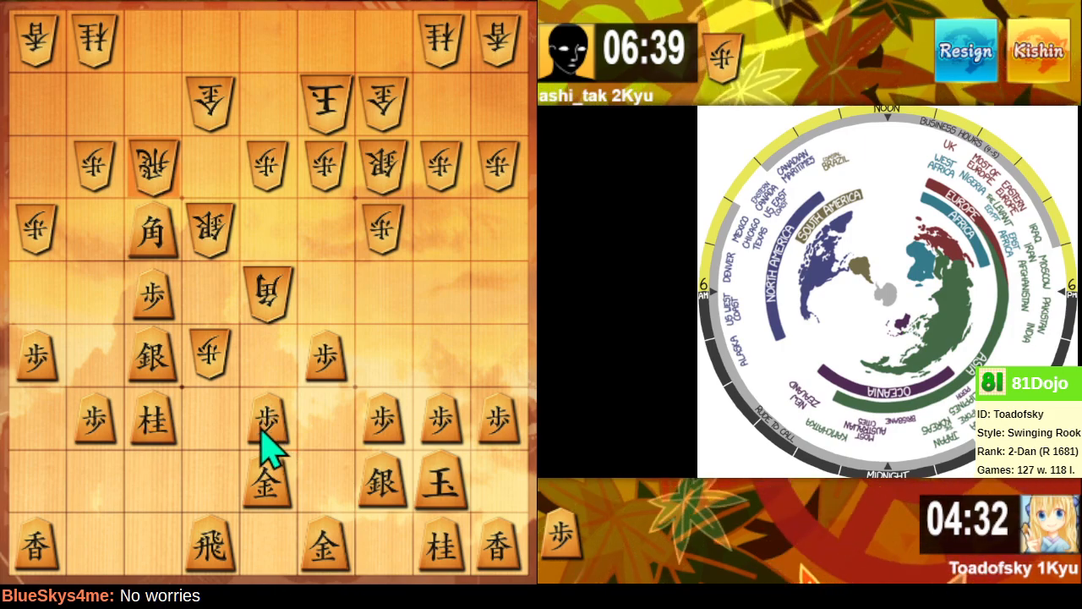
# - Push the centre pawn, take the rook with the silver and the bishop with the pawn
pyautogui.click(267, 359)
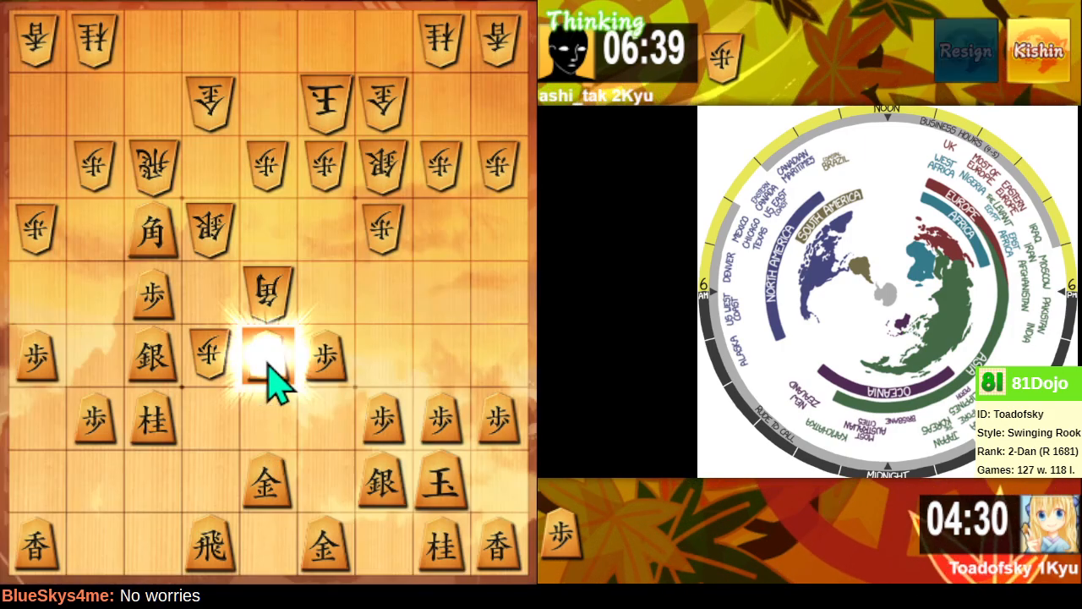
pyautogui.click(269, 353)
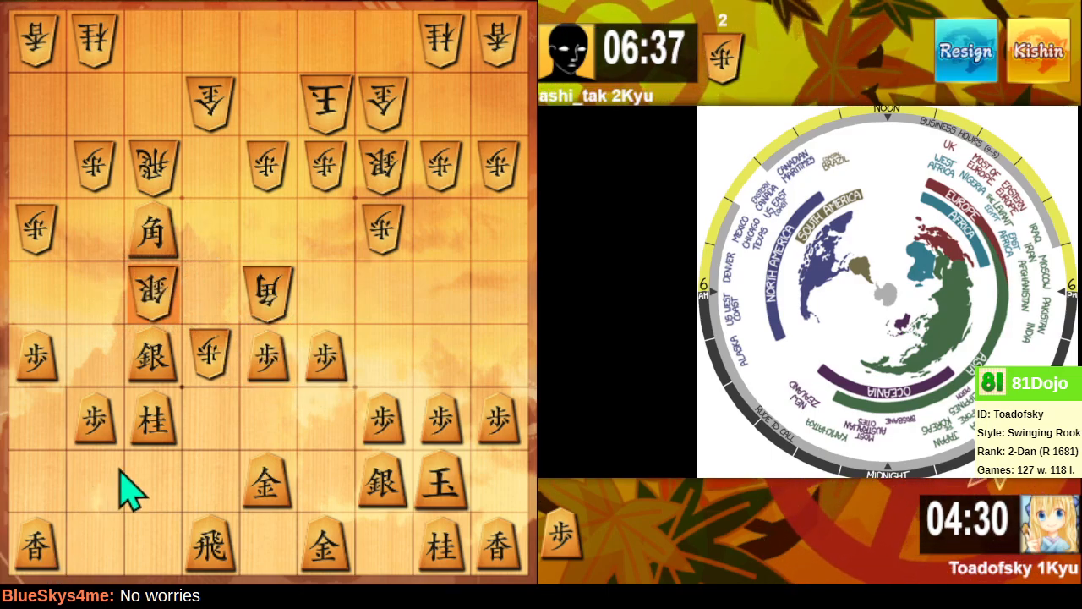
pyautogui.moveTo(169, 389)
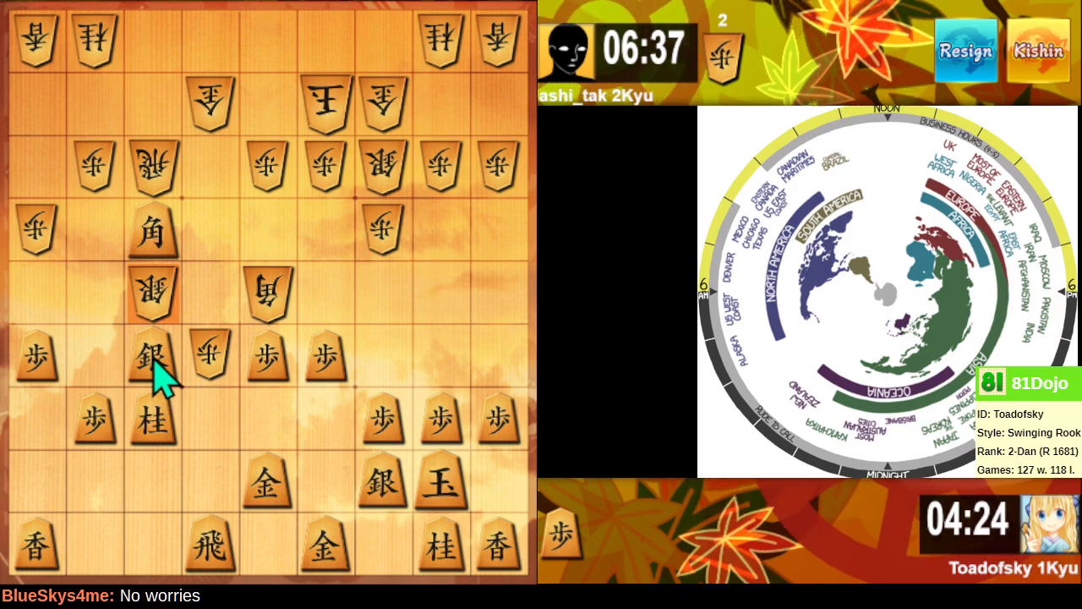
pyautogui.click(152, 355)
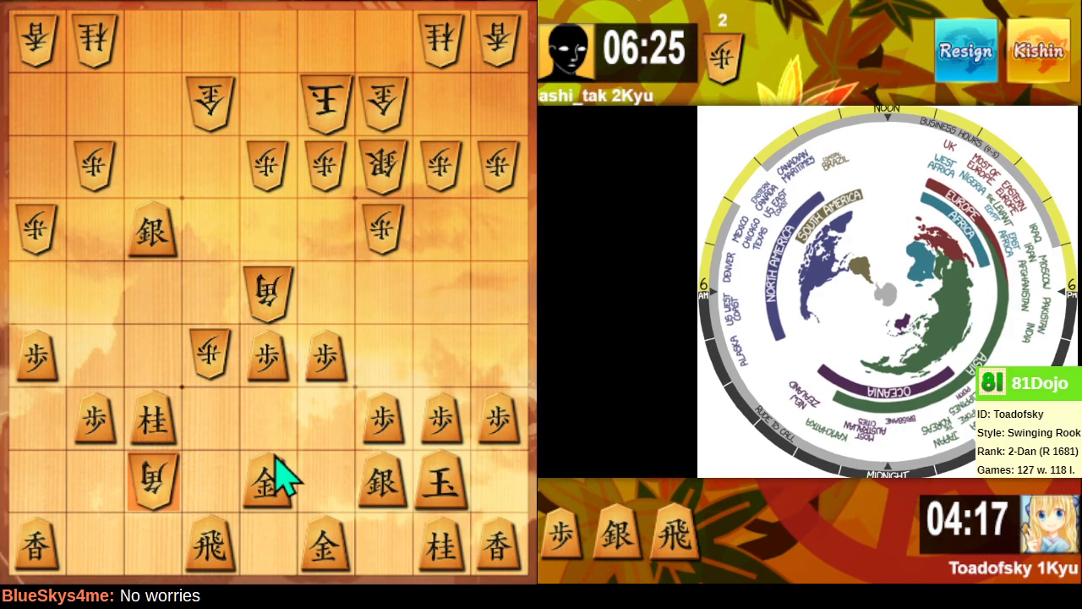
pyautogui.click(267, 350)
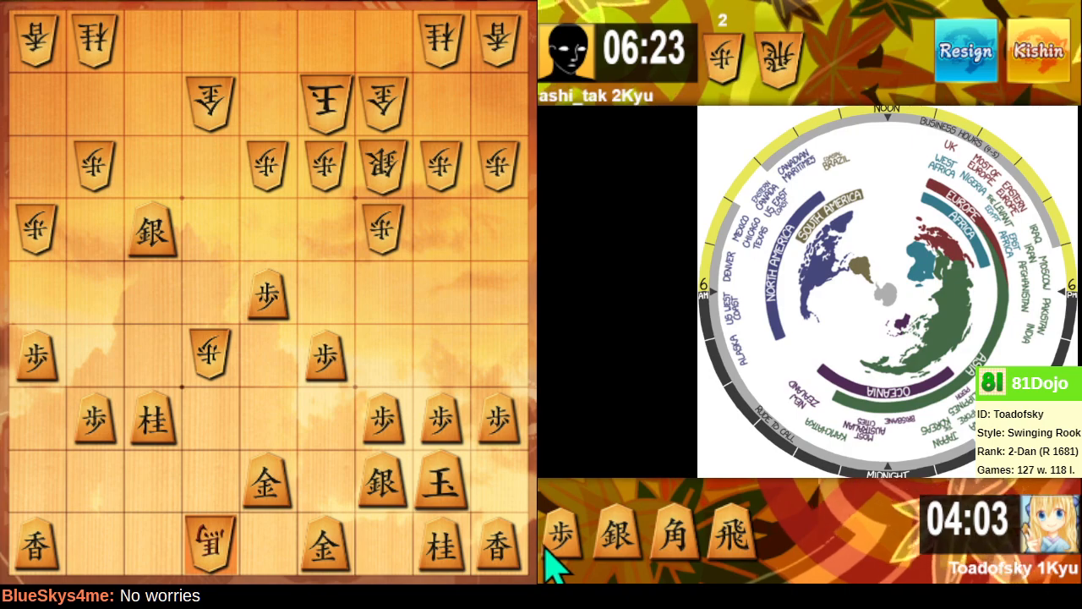
pyautogui.moveTo(735, 558)
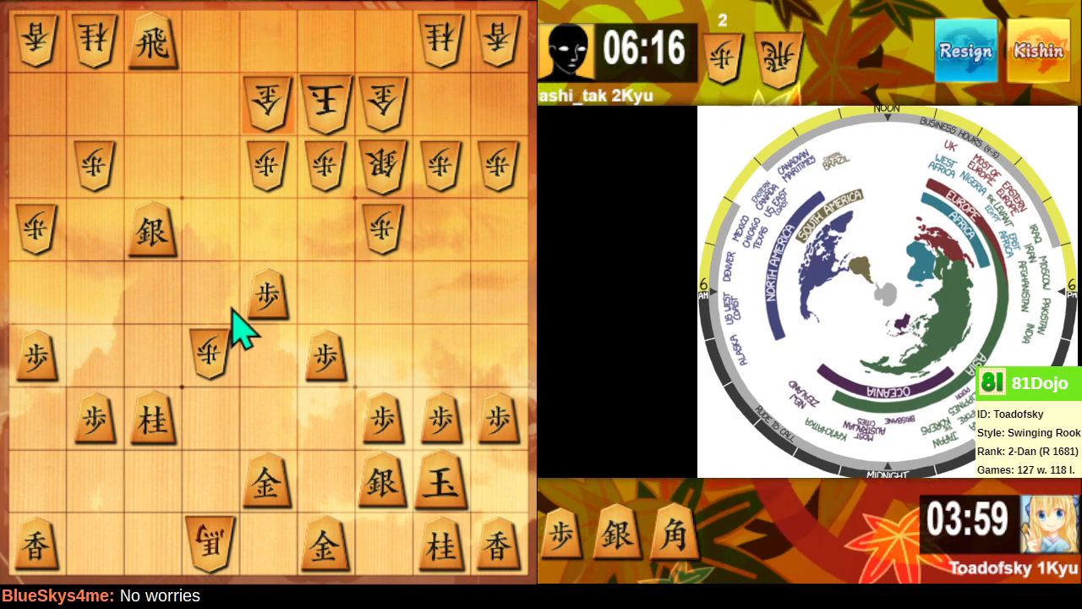
pyautogui.moveTo(634, 558)
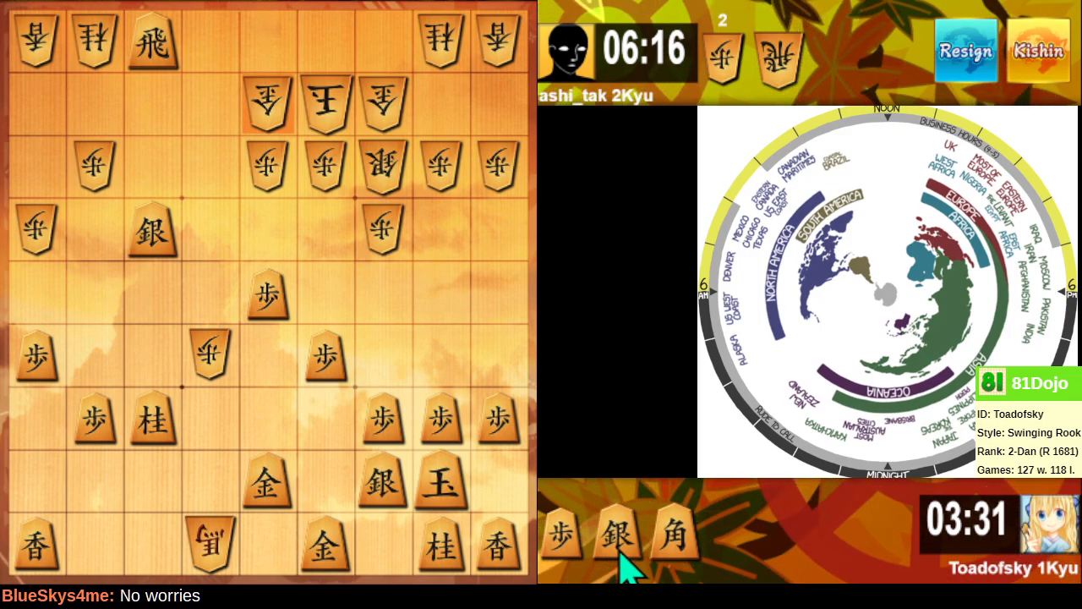
# - Drop the silver from hand on the square just above the enemy king
pyautogui.click(324, 37)
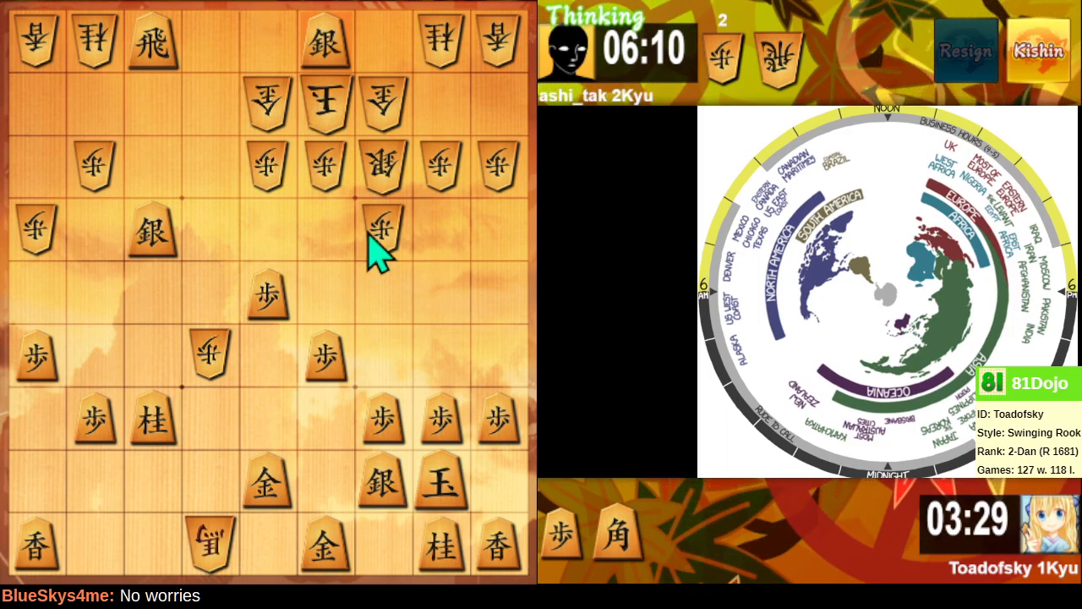
pyautogui.moveTo(414, 372)
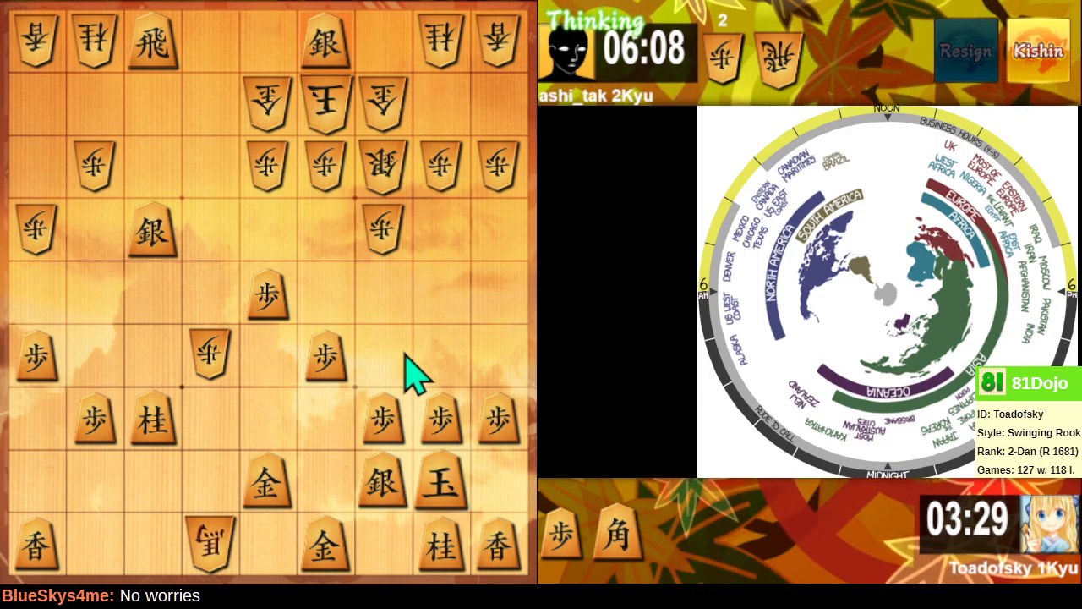
pyautogui.moveTo(290, 64)
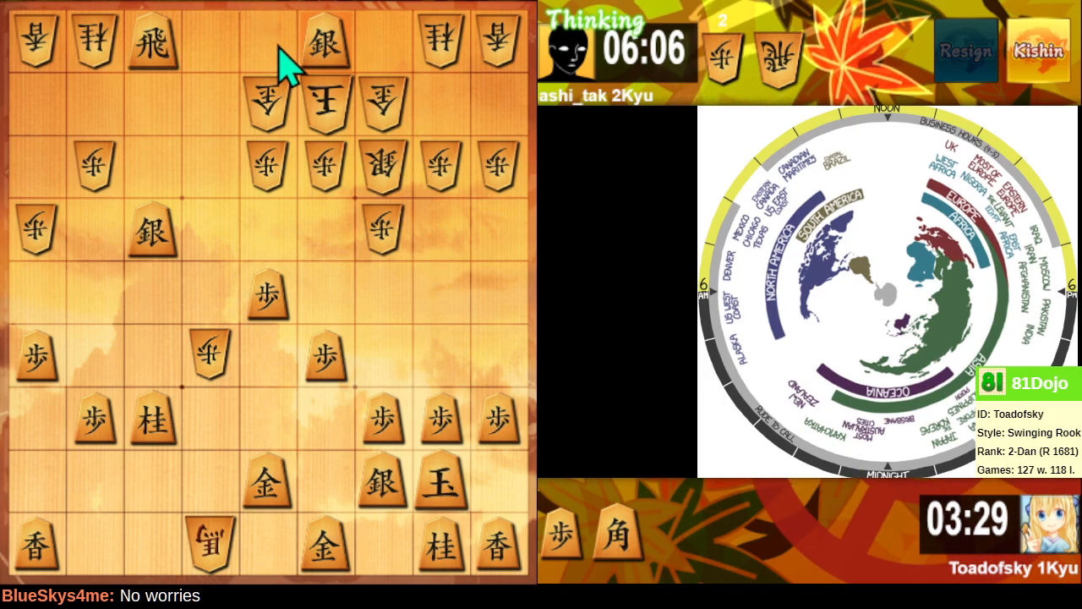
pyautogui.moveTo(279, 144)
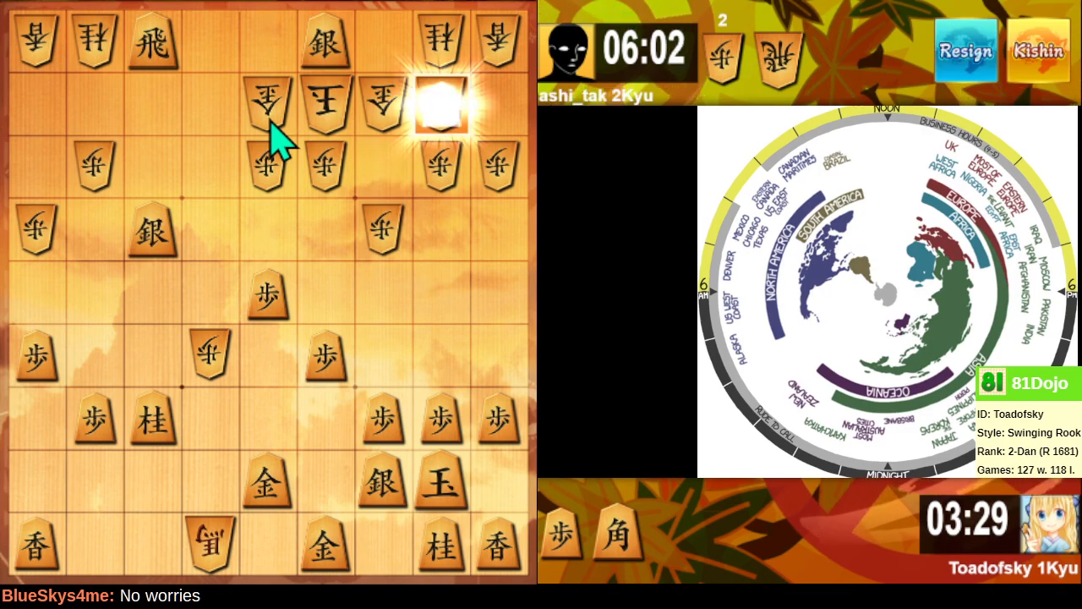
# - Capture the gold beside the enemy king and ready the bishop in hand for a drop
pyautogui.click(439, 101)
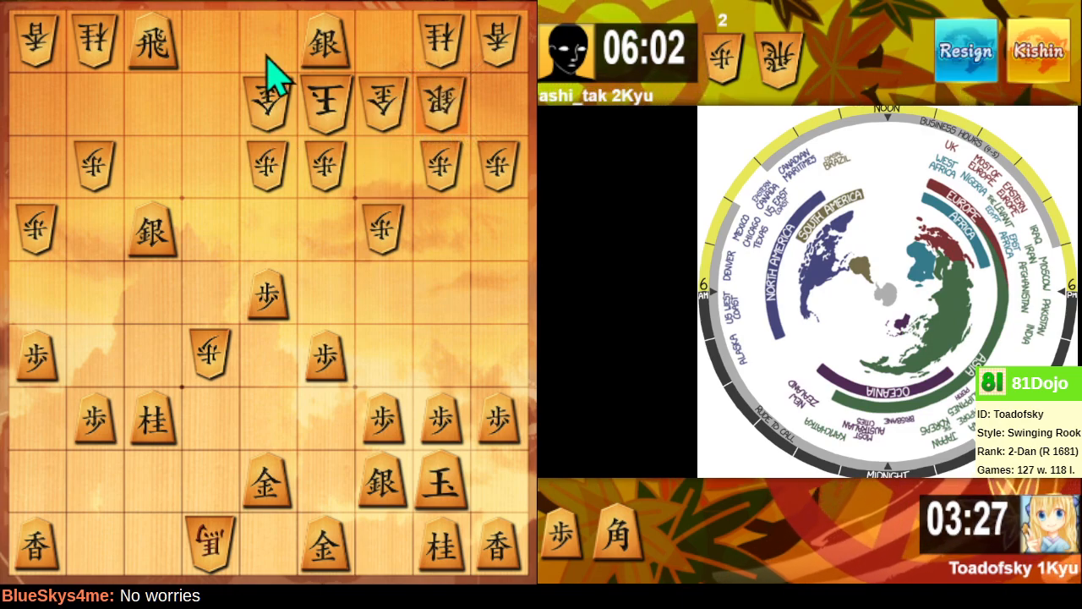
pyautogui.moveTo(338, 67)
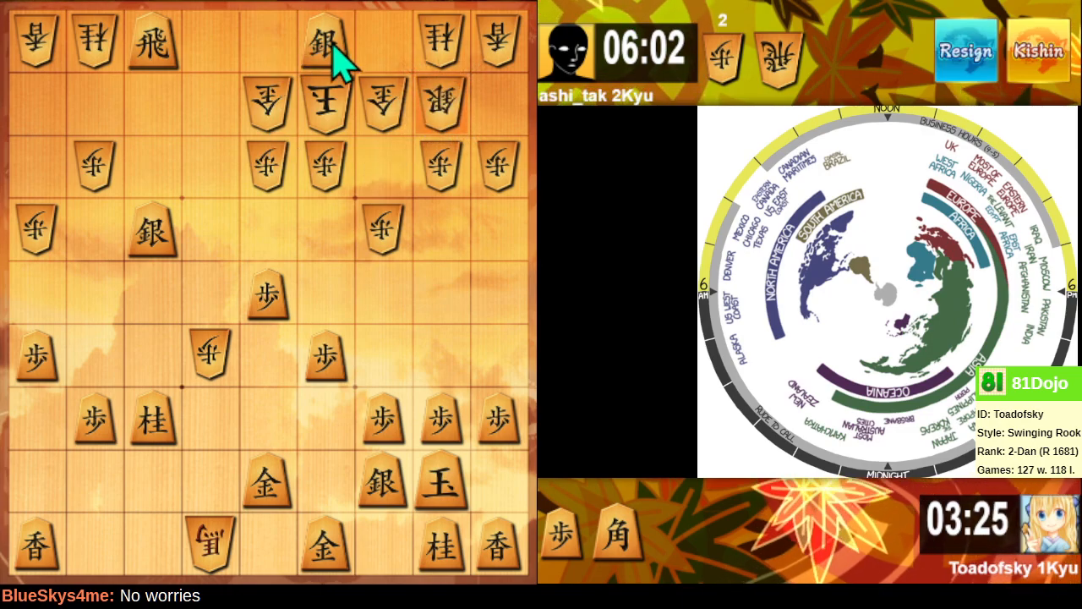
pyautogui.moveTo(328, 60)
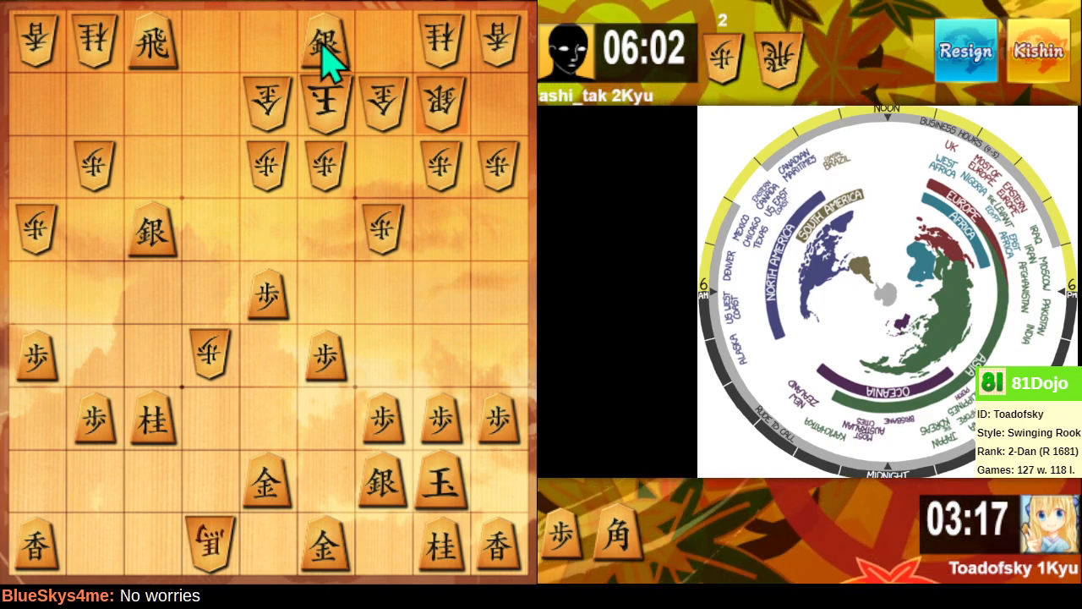
pyautogui.moveTo(332, 76)
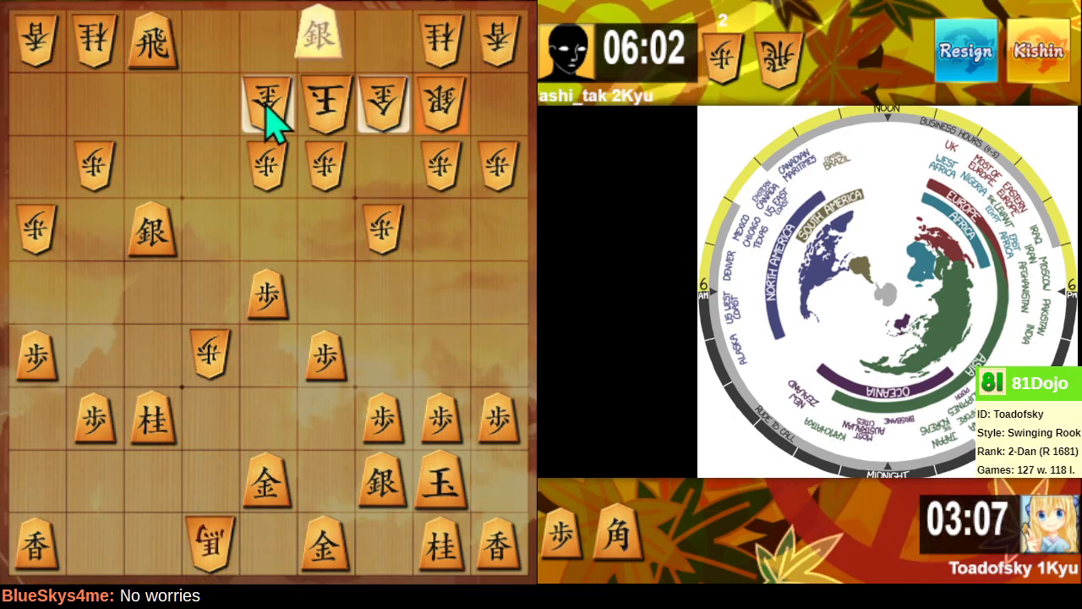
pyautogui.click(267, 102)
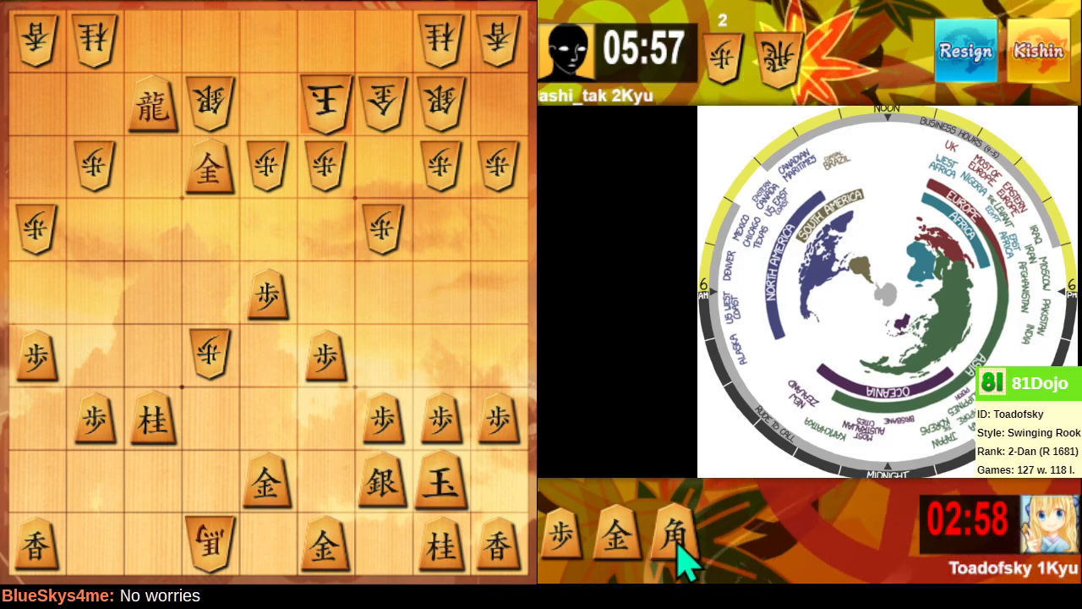
pyautogui.click(668, 541)
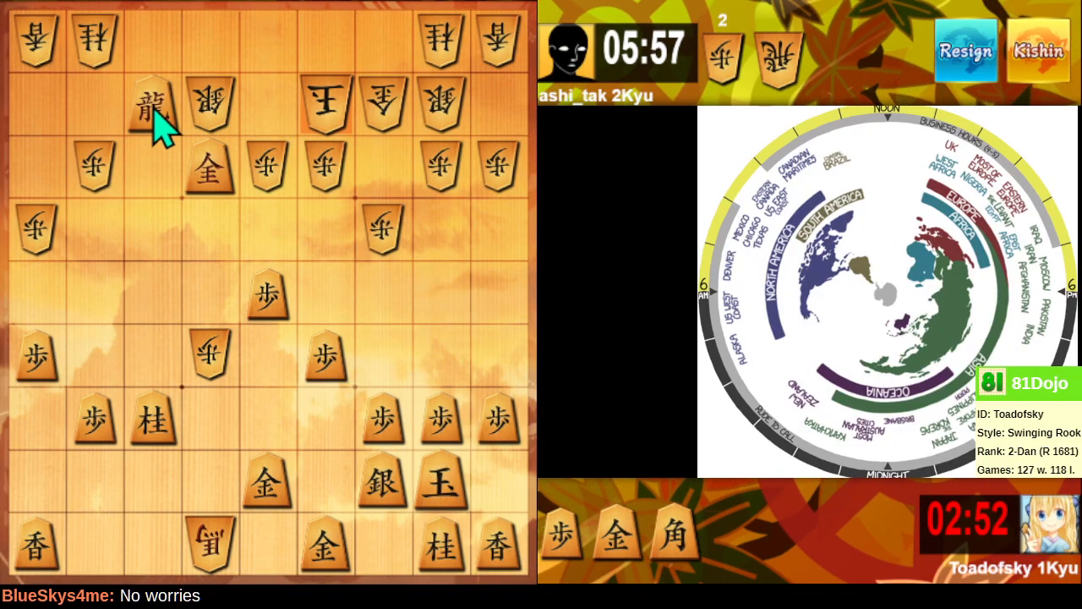
pyautogui.moveTo(274, 42)
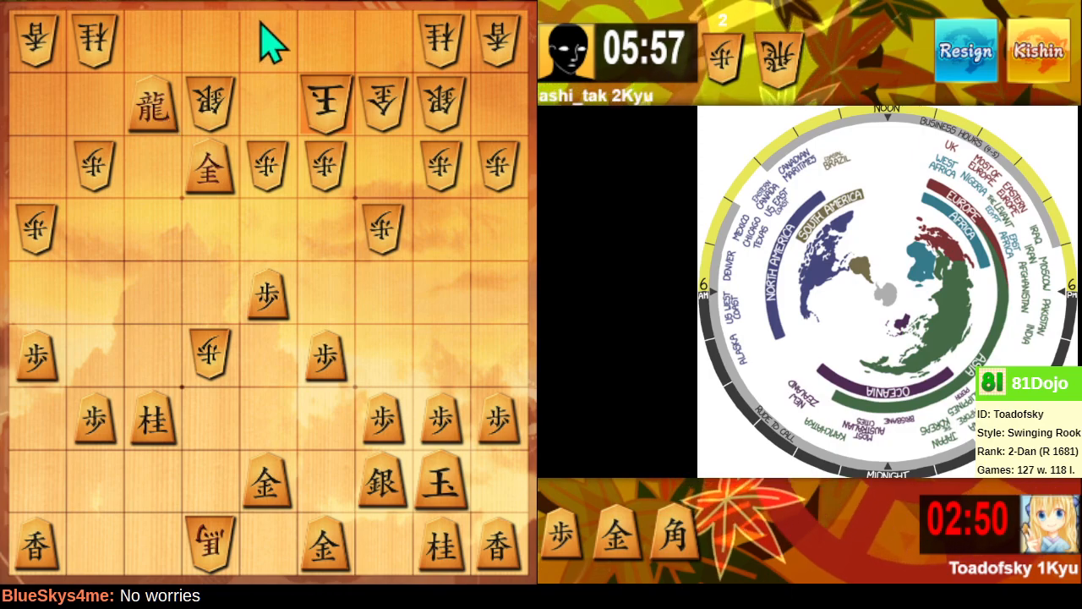
pyautogui.moveTo(406, 47)
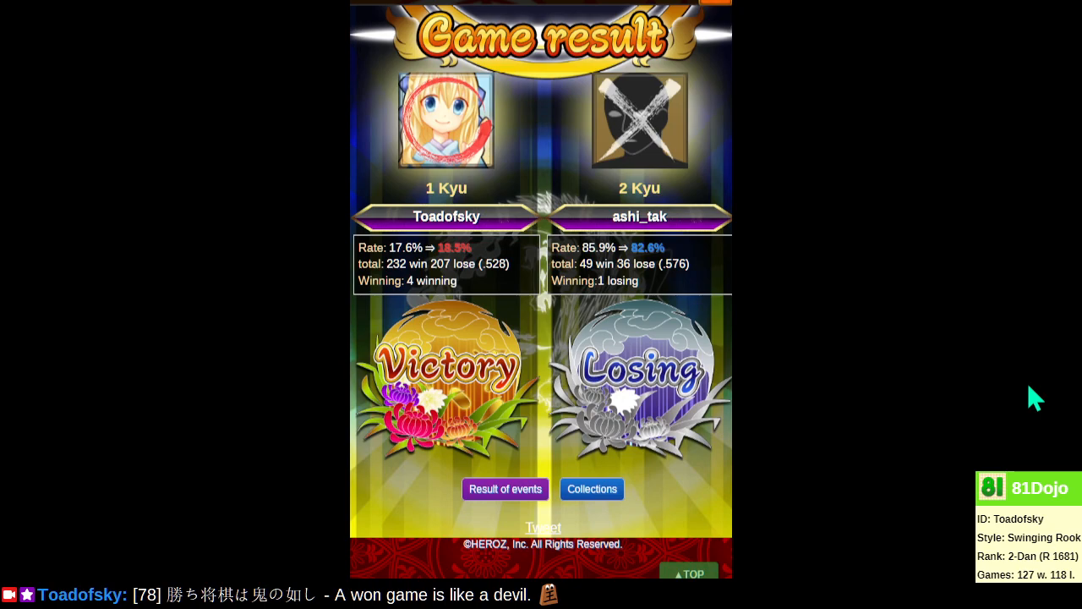
pyautogui.moveTo(1014, 397)
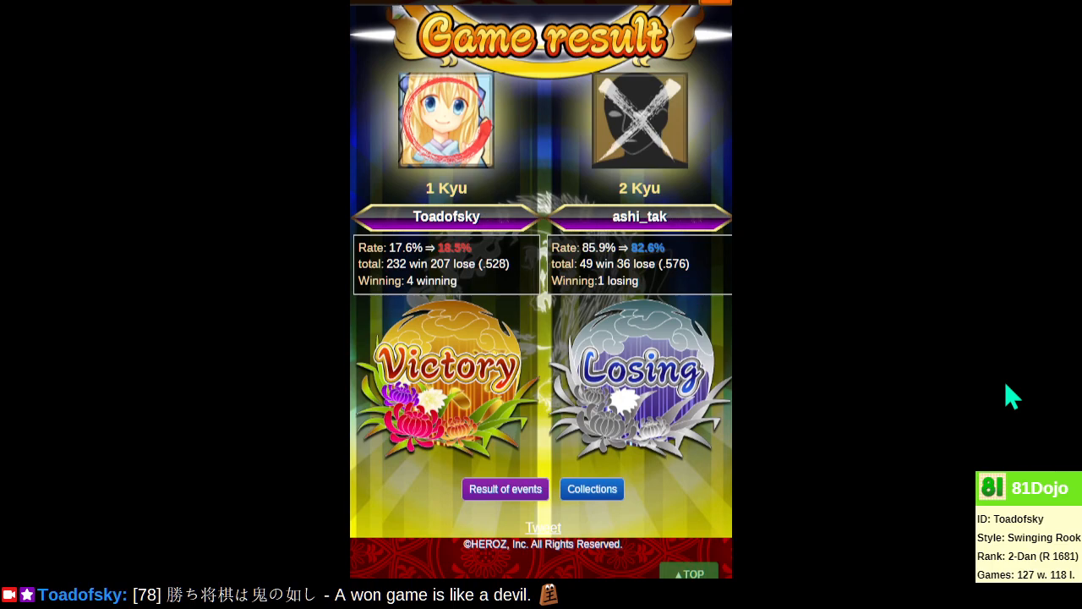
pyautogui.moveTo(994, 397)
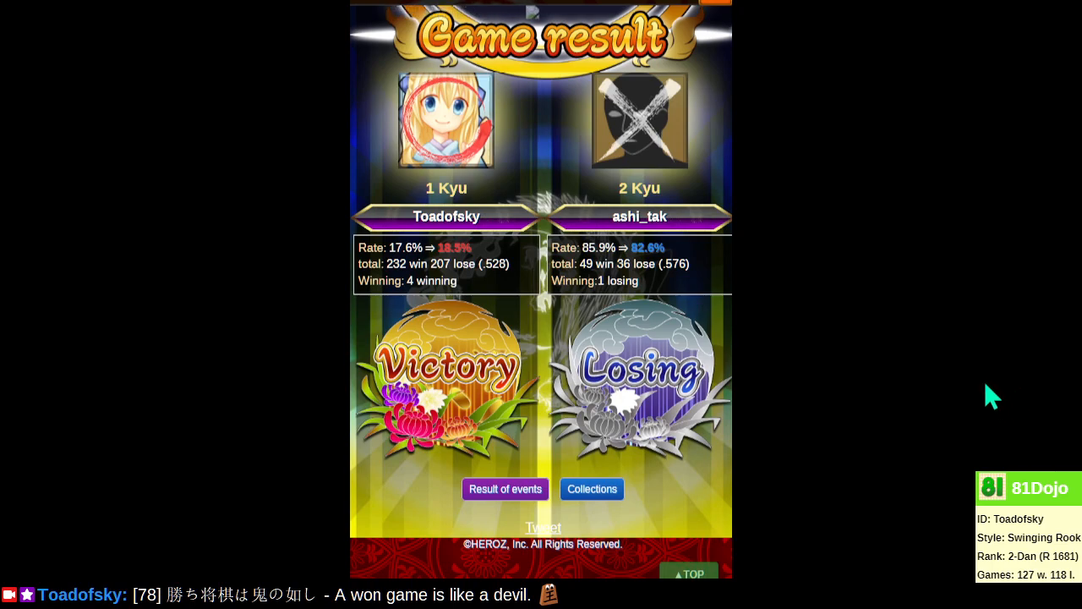